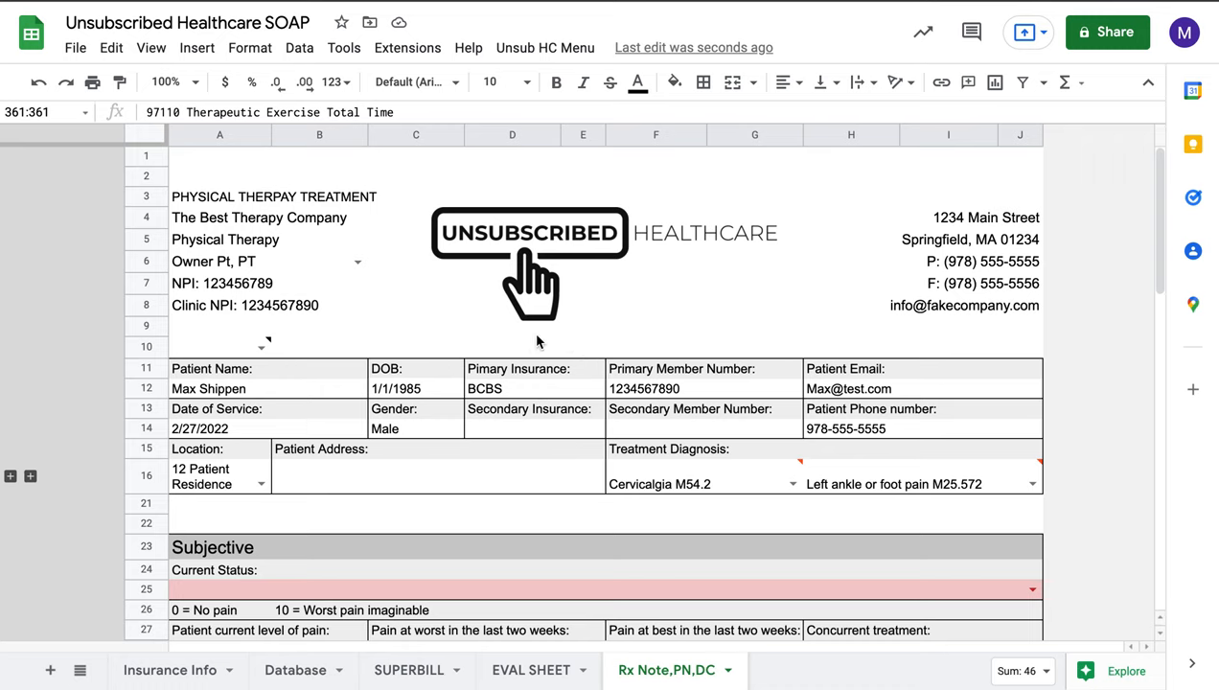
{"action": "mouse_move", "coordinate": [453, 318]}
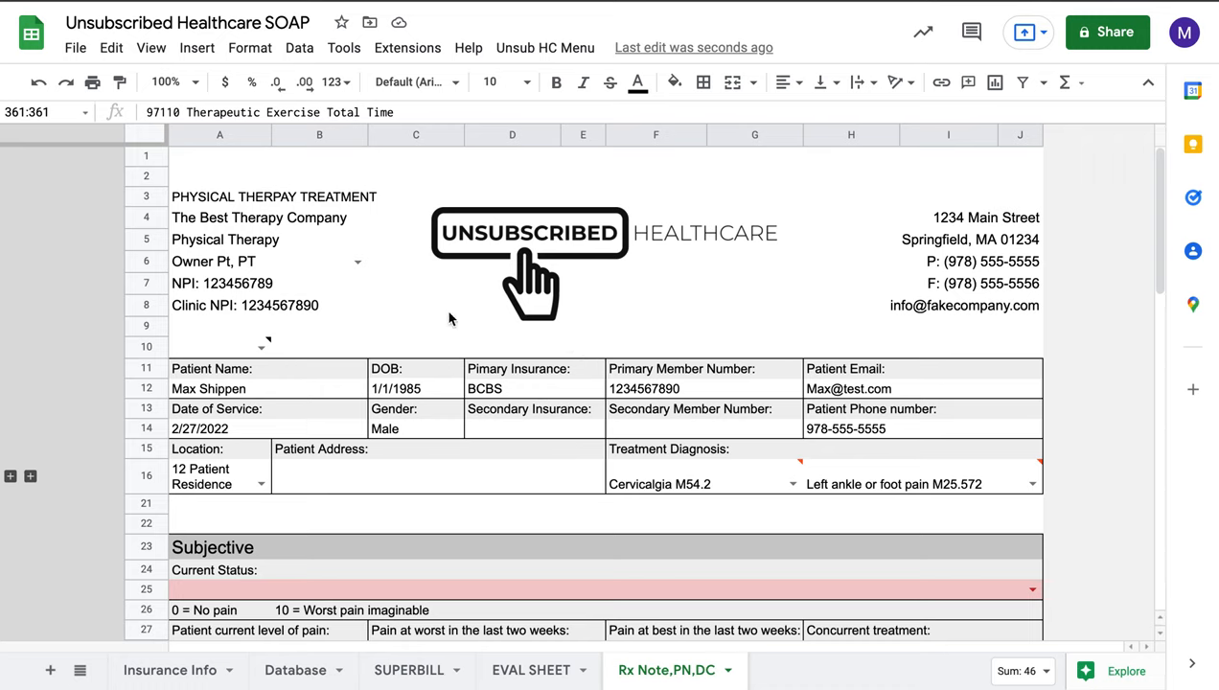
{"action": "mouse_move", "coordinate": [707, 516]}
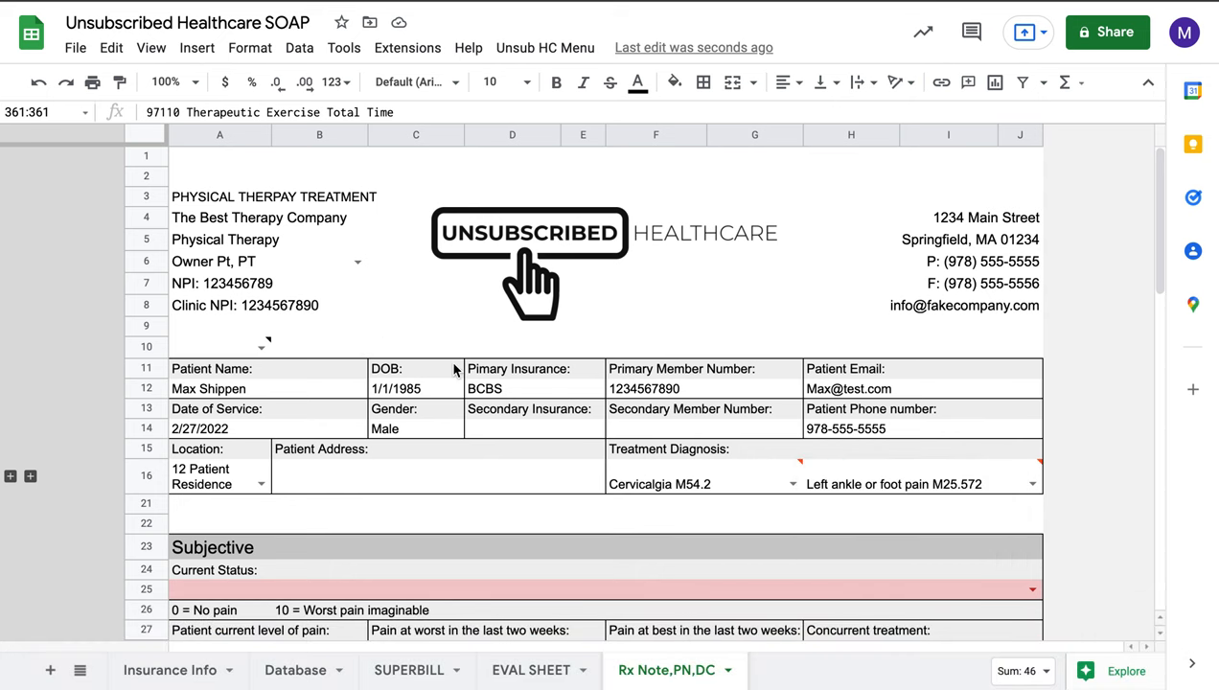
Lock the gray form text via A10, attempt to edit Patient Email and dismiss the unlock warning
{"action": "left_click", "coordinate": [221, 345]}
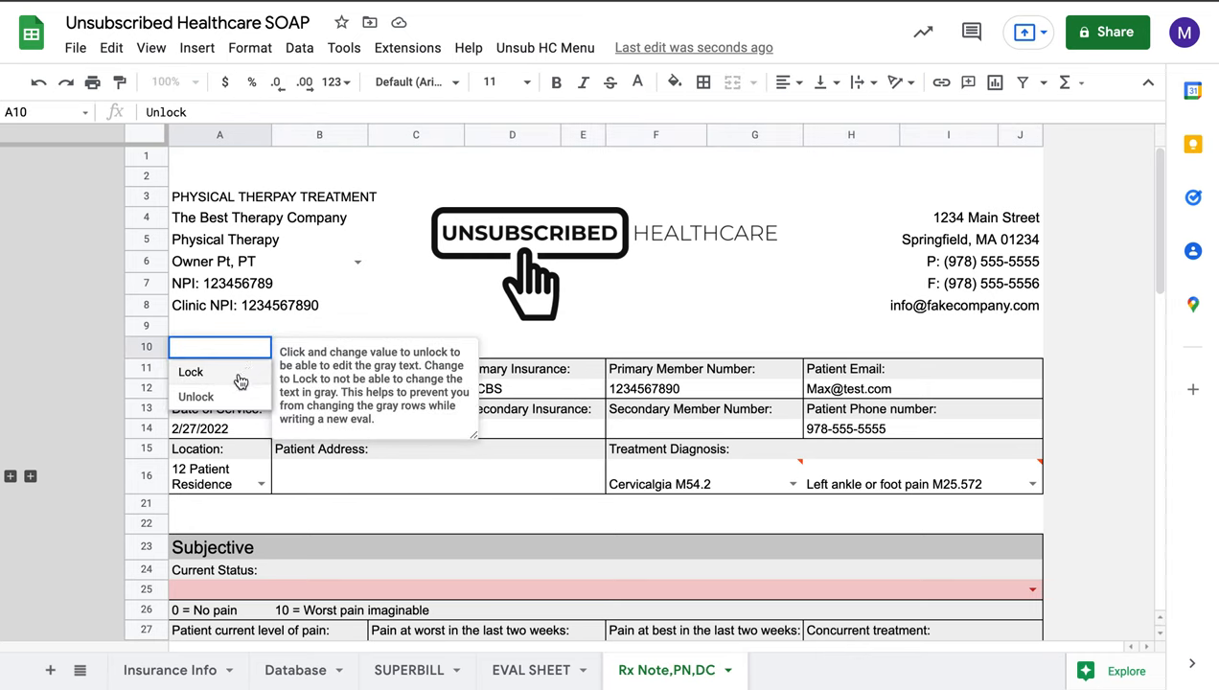
{"action": "left_click", "coordinate": [195, 395]}
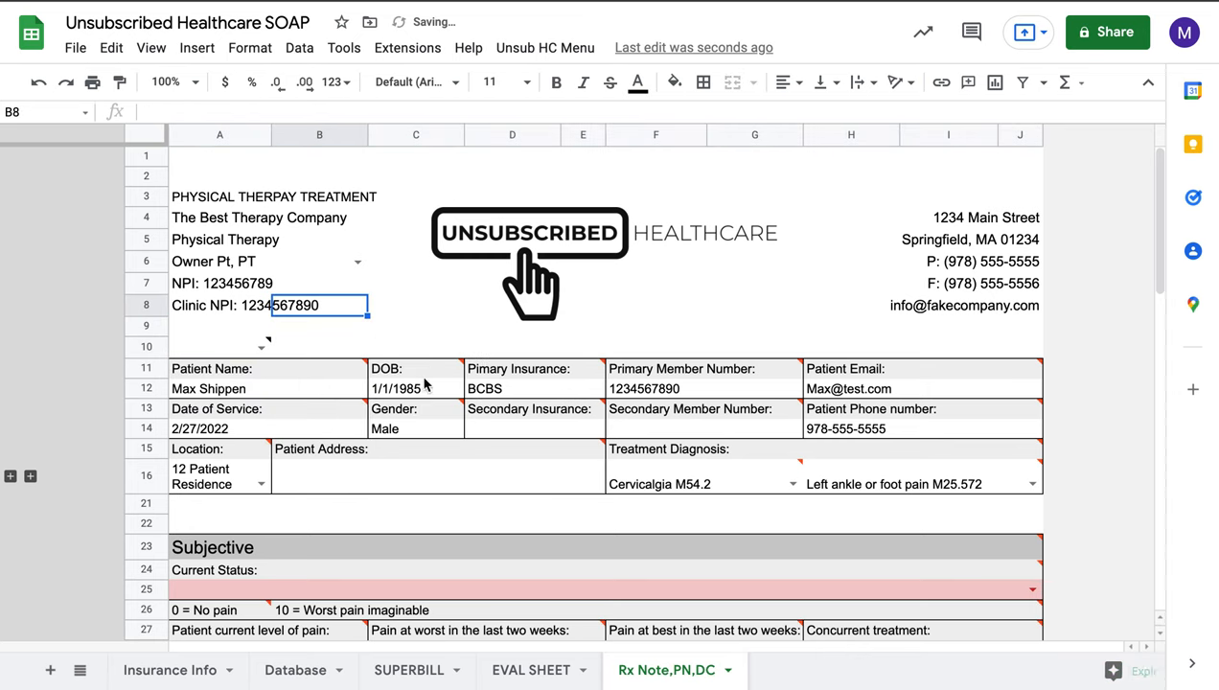
{"action": "left_click", "coordinate": [655, 345]}
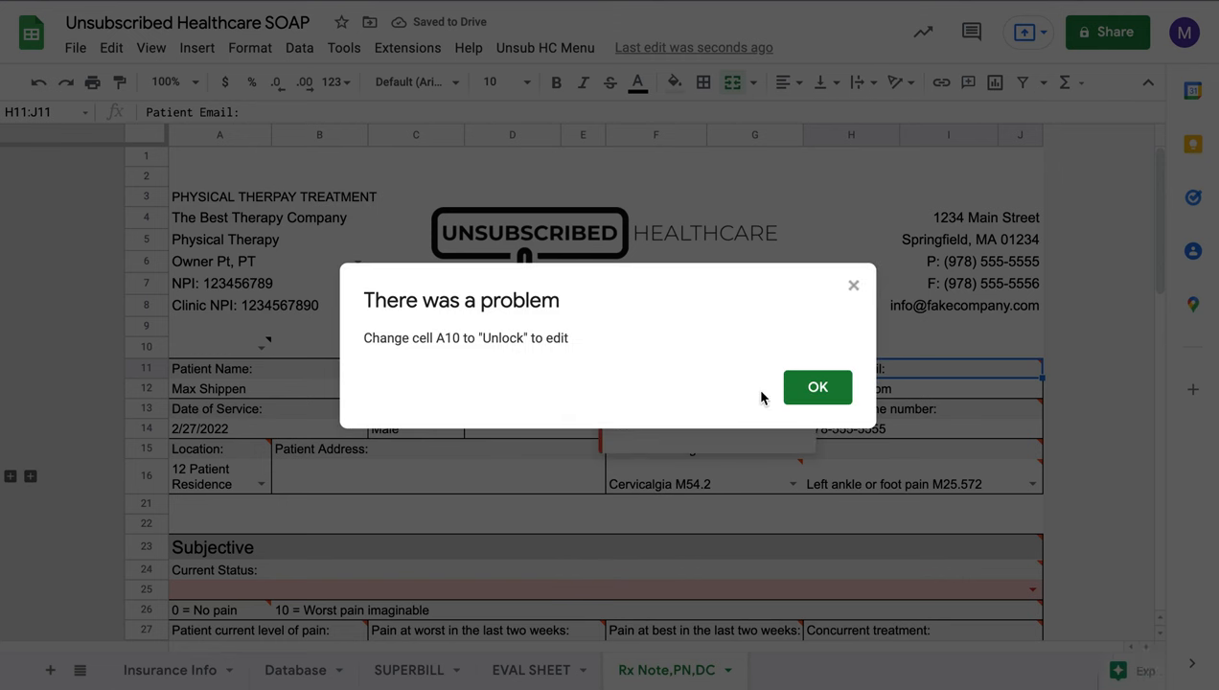
{"action": "left_click", "coordinate": [816, 387]}
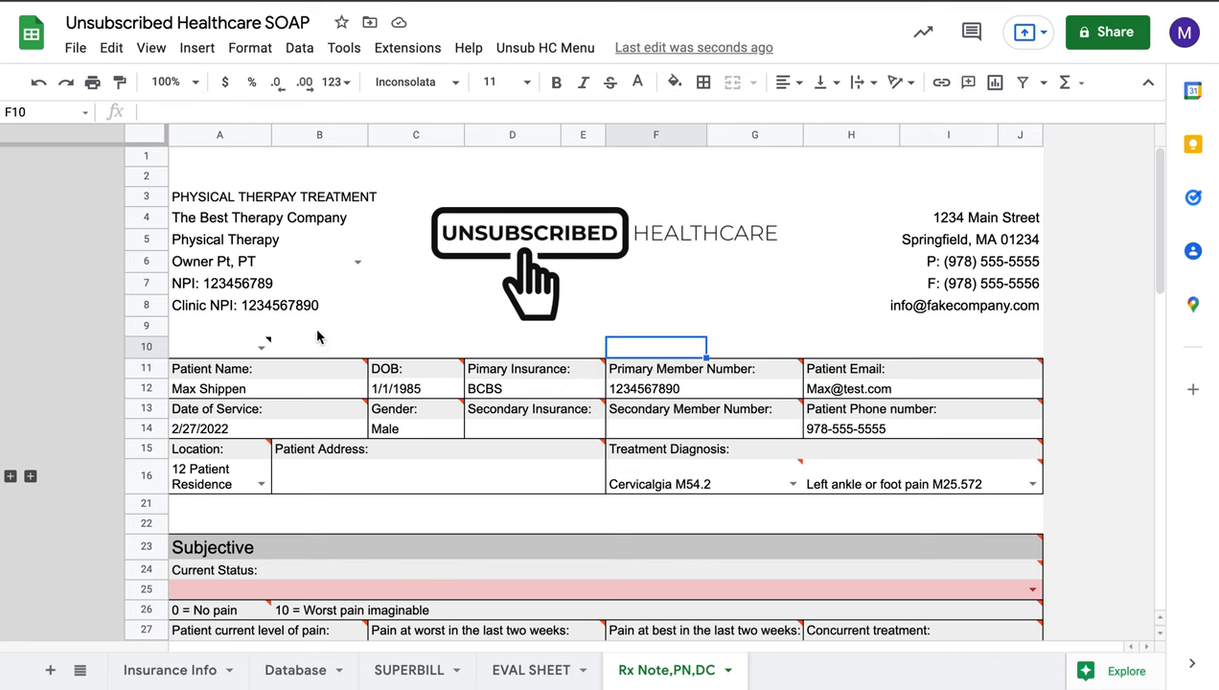
Set A10 back to Unlock so the gray text becomes editable
{"action": "left_click", "coordinate": [218, 345]}
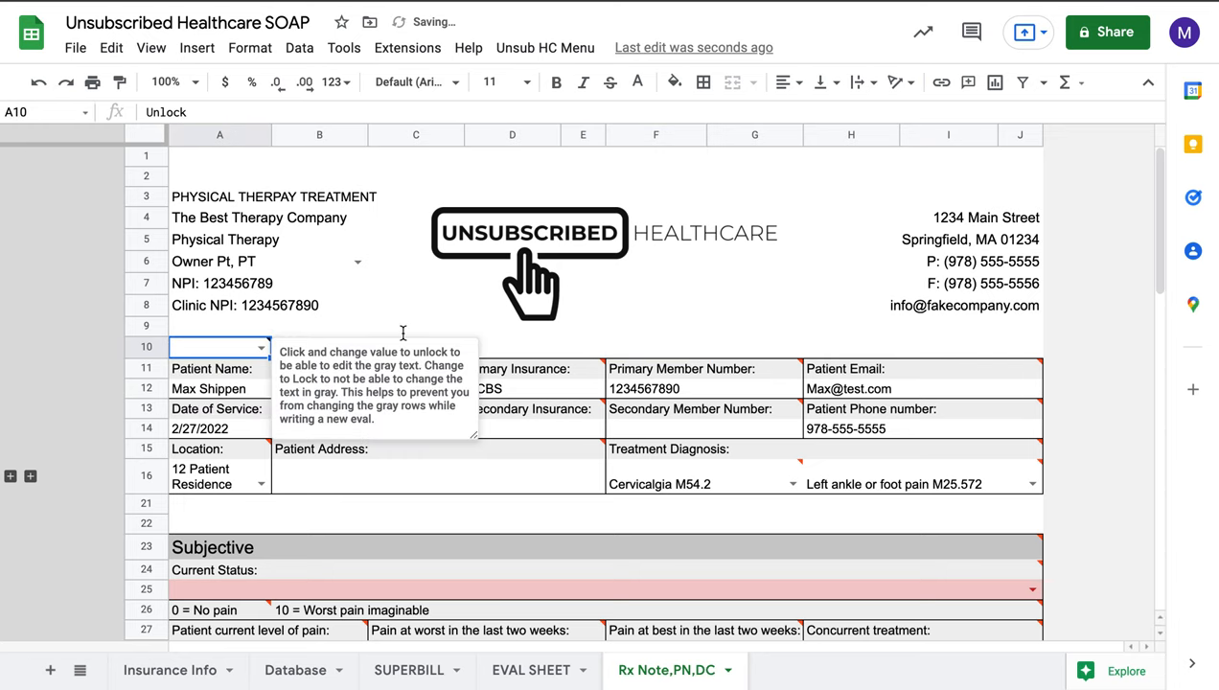
{"action": "left_click", "coordinate": [512, 345]}
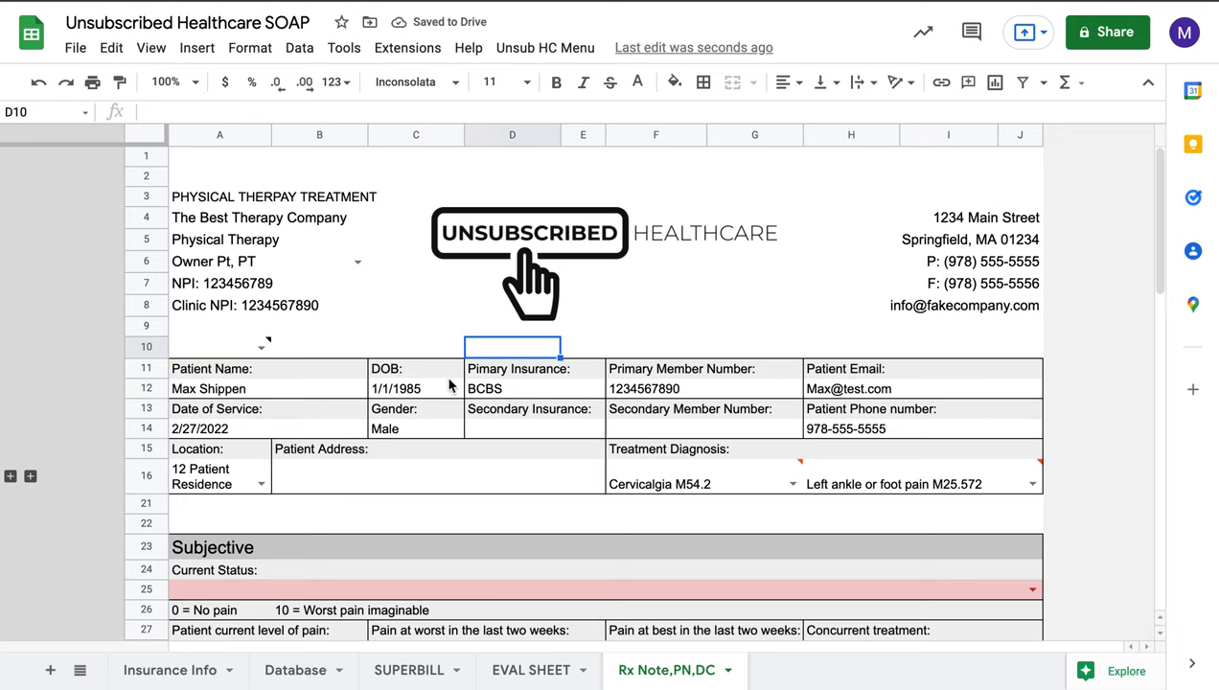
{"action": "left_click", "coordinate": [356, 261]}
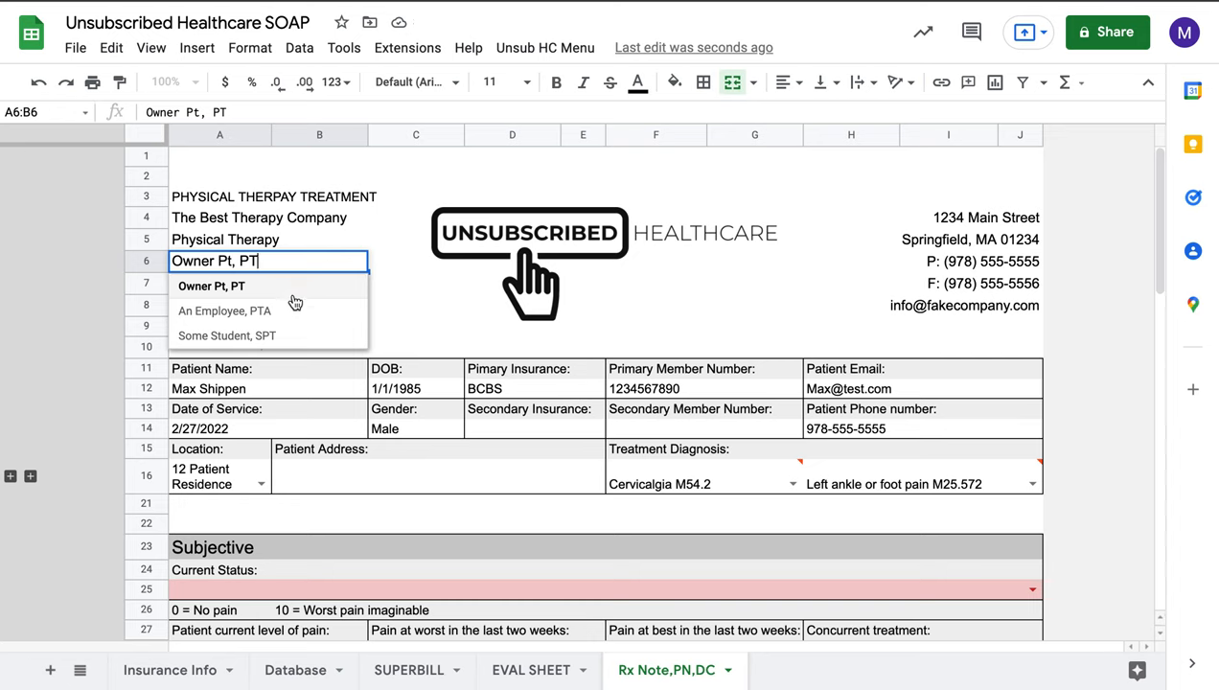
Choose An Employee, PTA as treating provider and 11 Office as patient location
{"action": "left_click", "coordinate": [224, 310]}
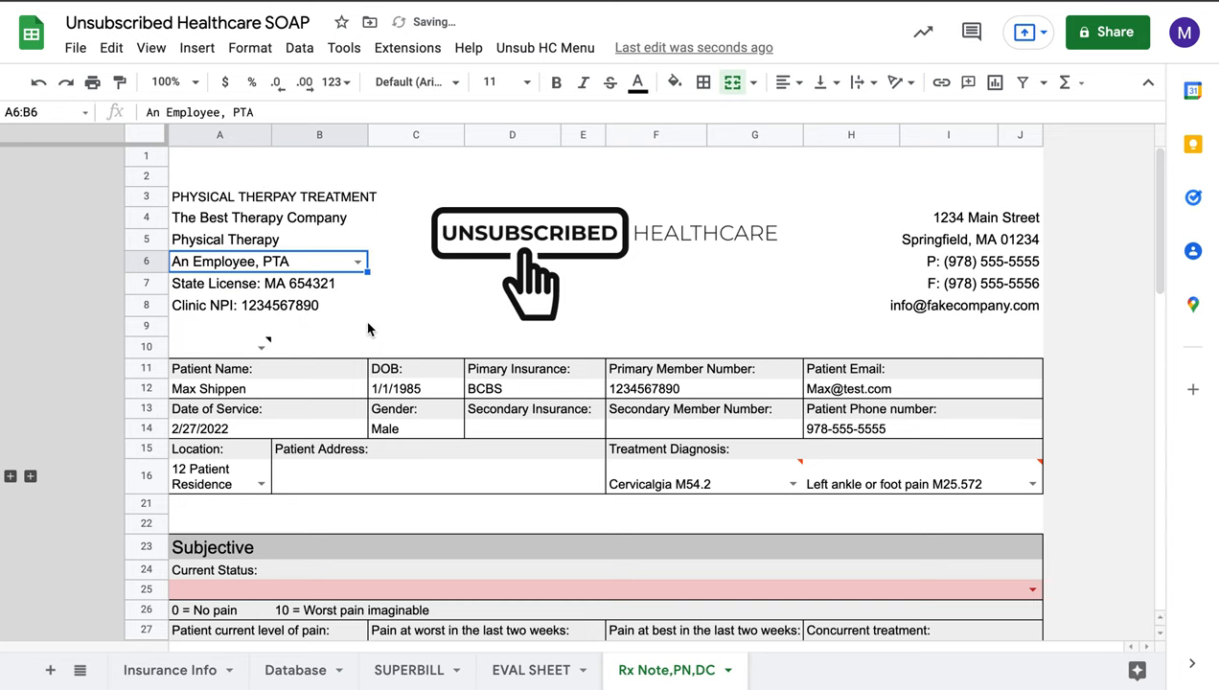
{"action": "left_click", "coordinate": [416, 307]}
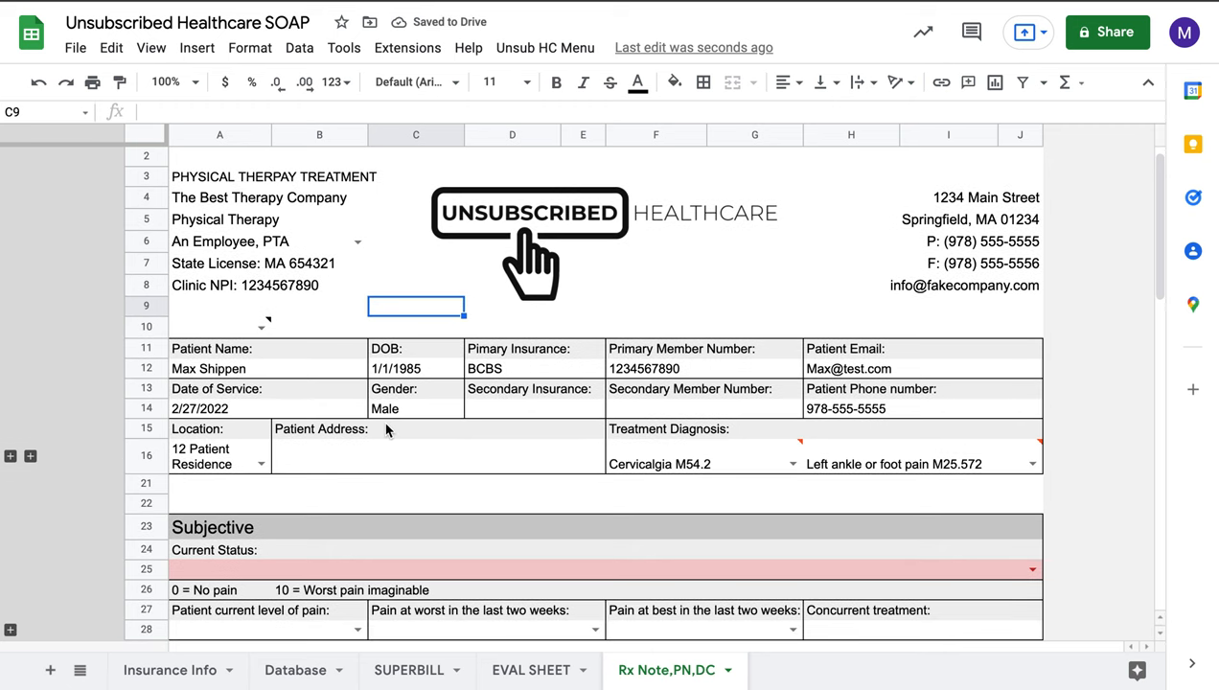
{"action": "left_click", "coordinate": [261, 464]}
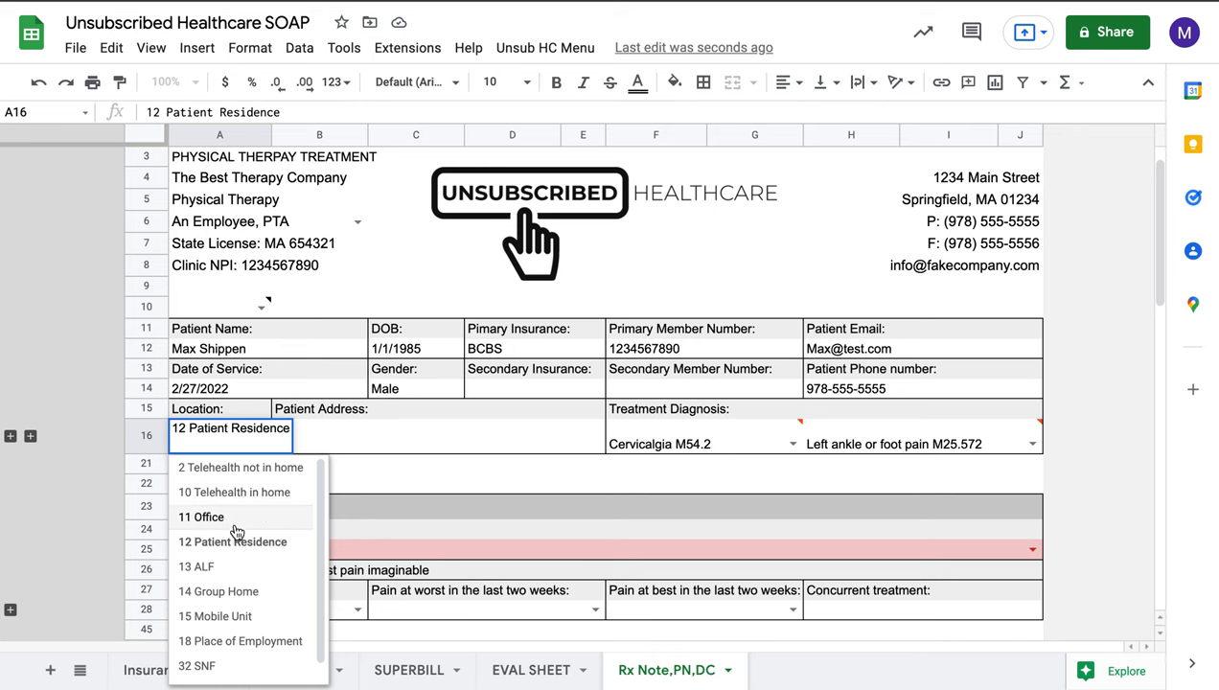
{"action": "left_click", "coordinate": [199, 517]}
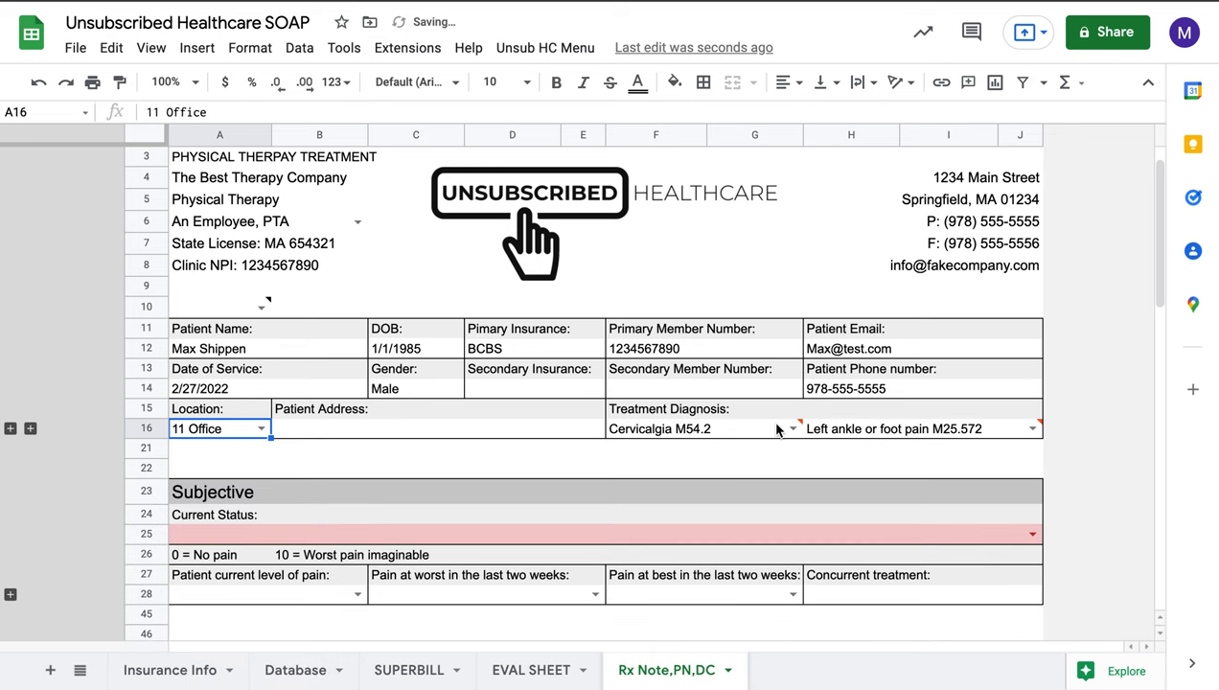
{"action": "left_click", "coordinate": [756, 449]}
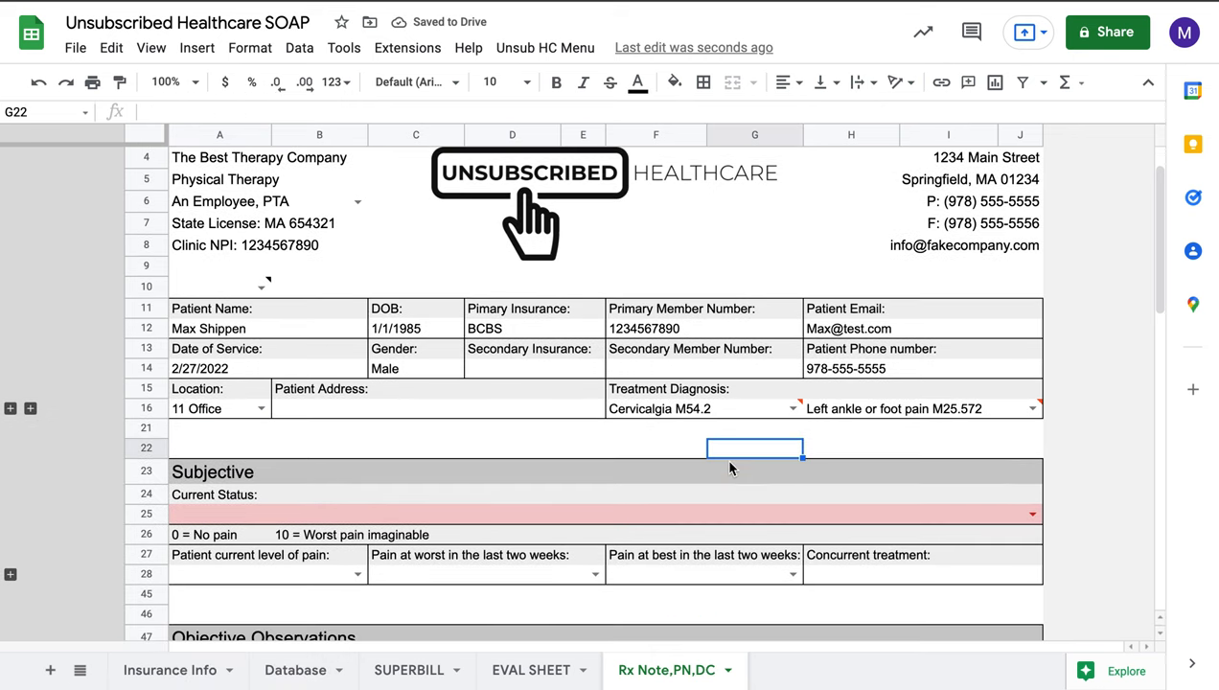
{"action": "scroll", "scroll_direction": "down", "scroll_amount": 3}
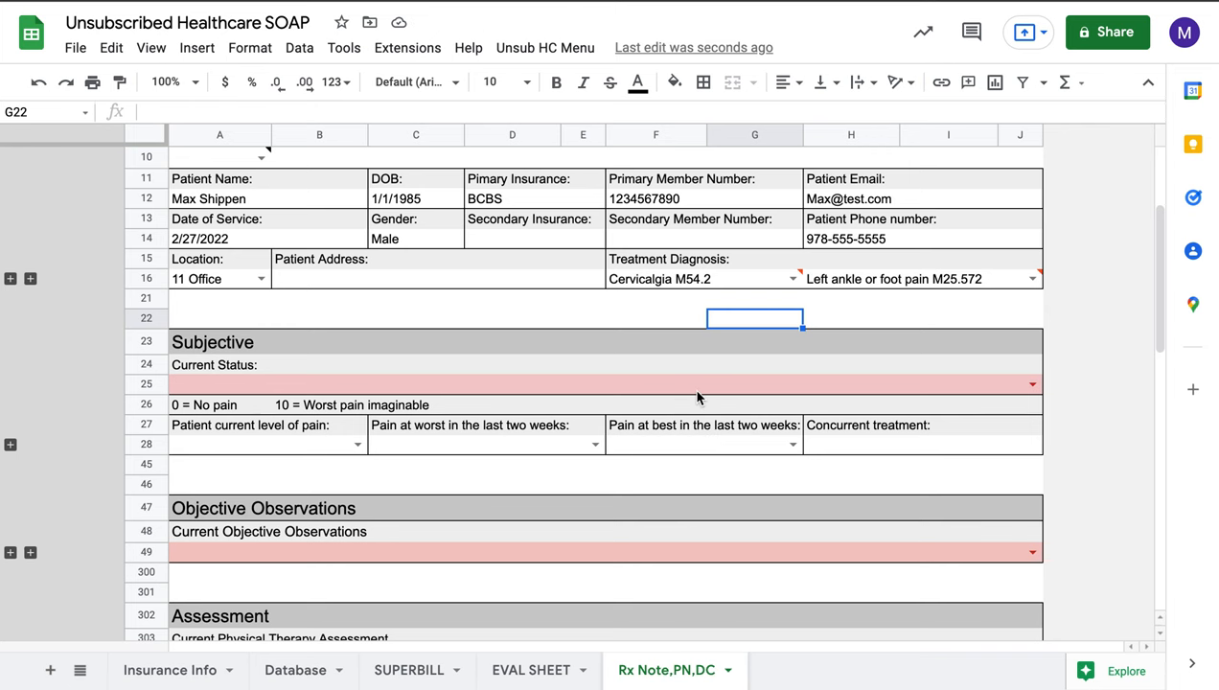
{"action": "scroll", "scroll_direction": "down", "scroll_amount": 3}
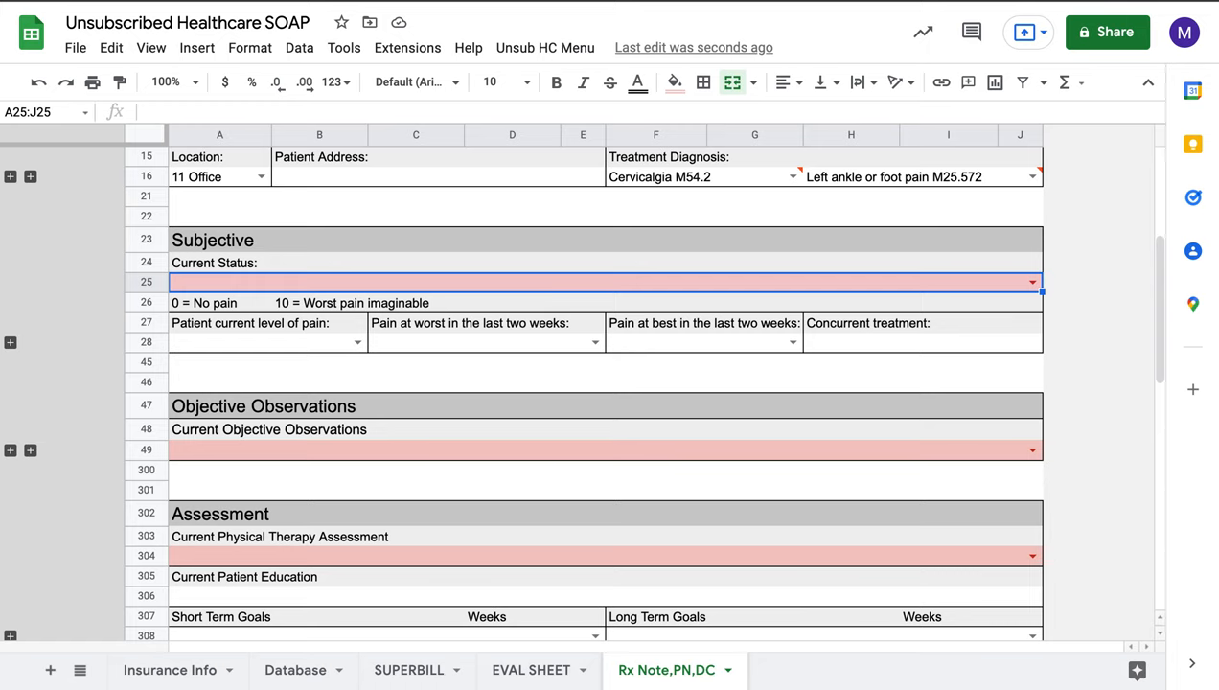
{"action": "type", "text": "asdfasldkfj"}
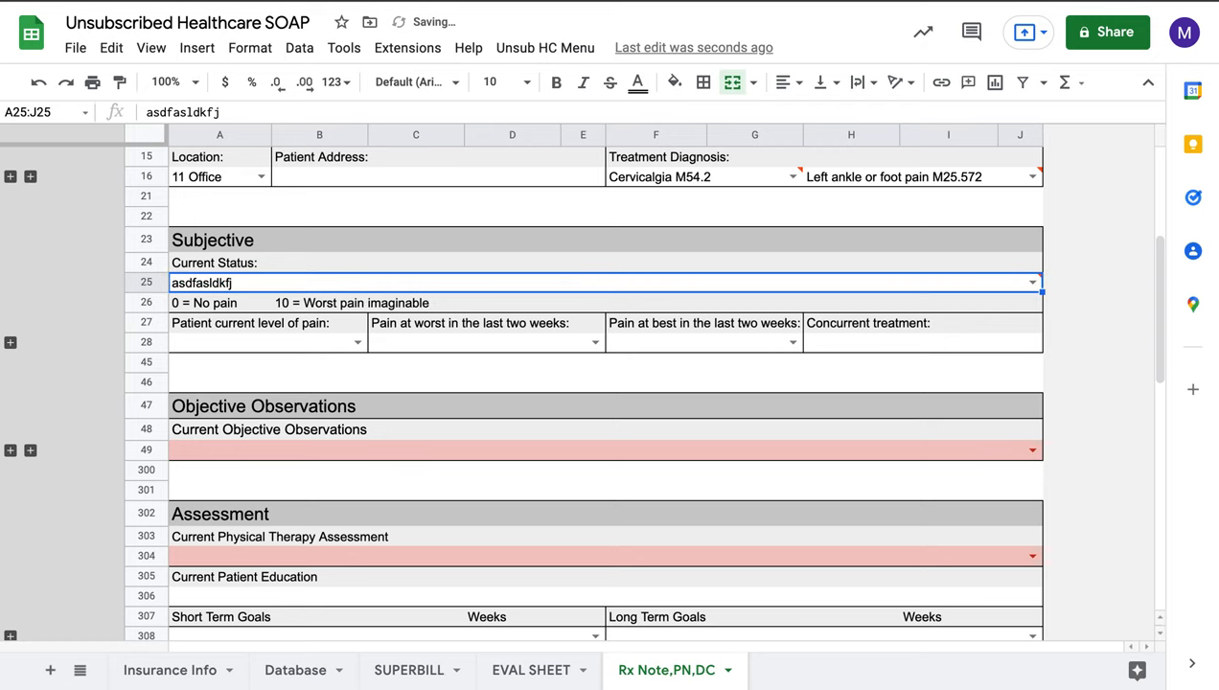
{"action": "left_click", "coordinate": [656, 382]}
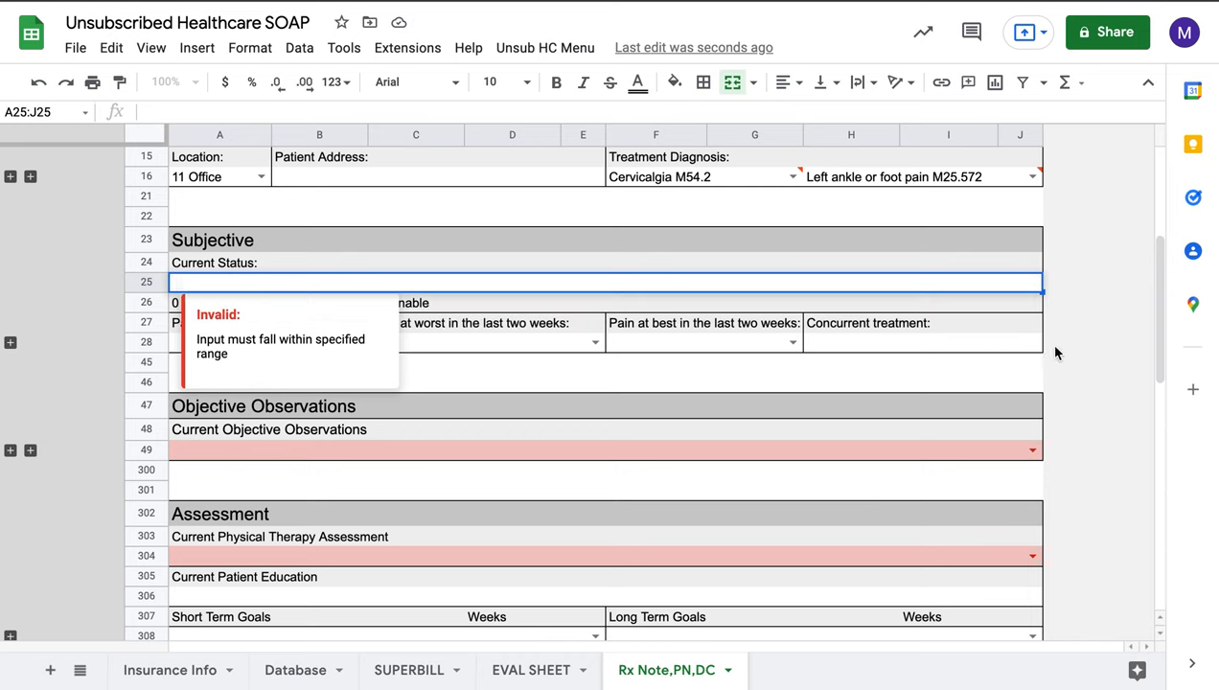
{"action": "left_click", "coordinate": [924, 341]}
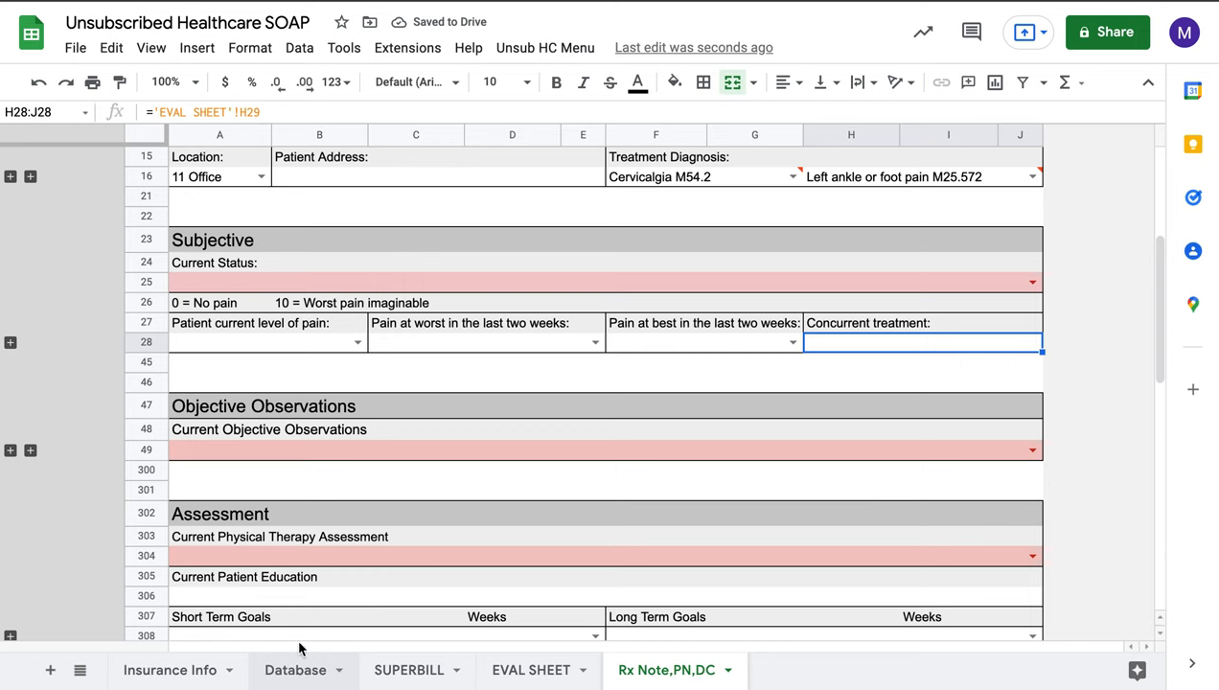
{"action": "left_click", "coordinate": [416, 363]}
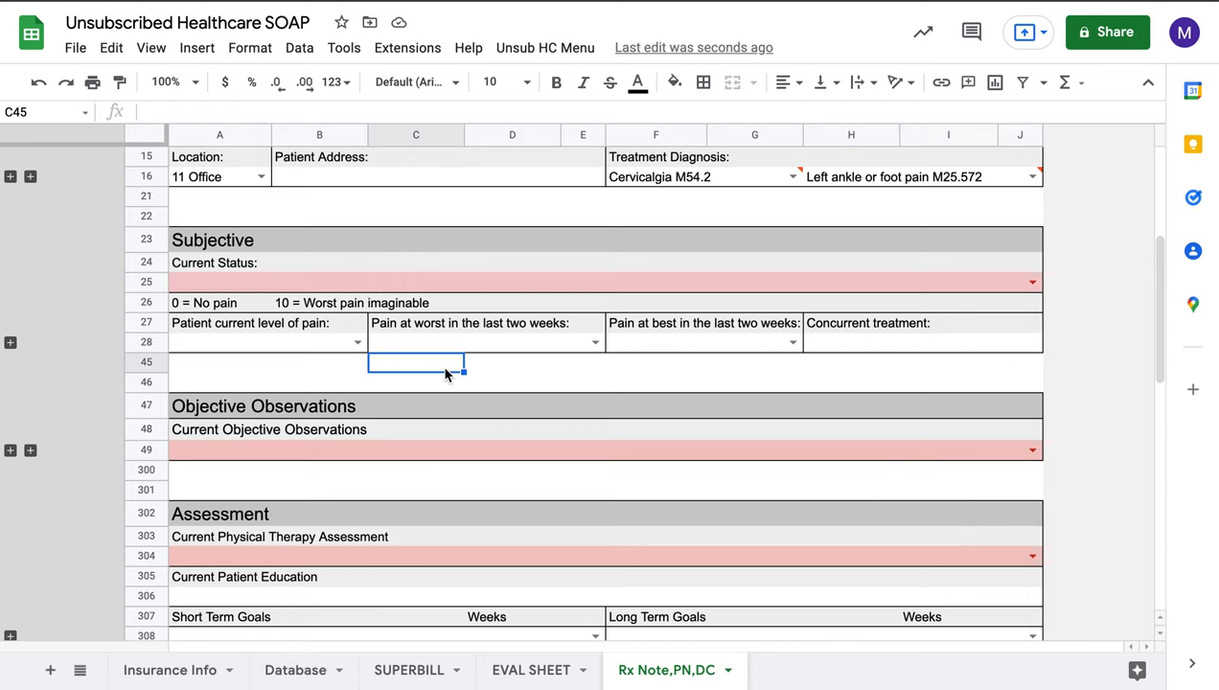
{"action": "mouse_move", "coordinate": [426, 296]}
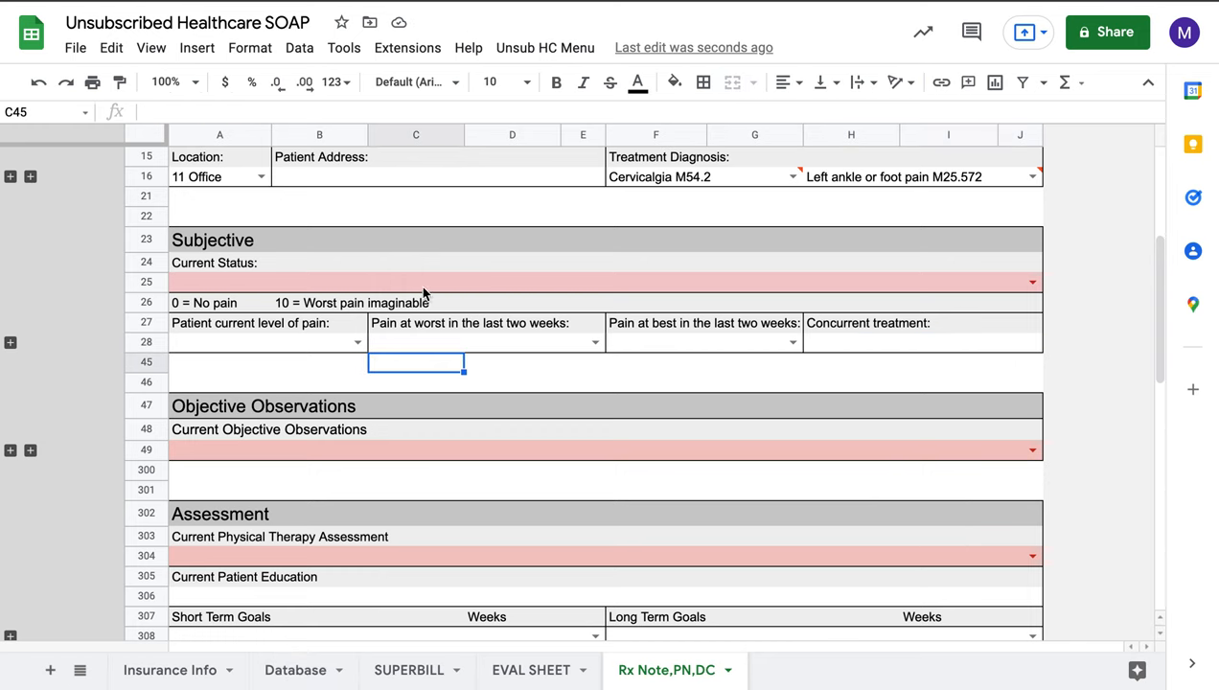
{"action": "mouse_move", "coordinate": [456, 298]}
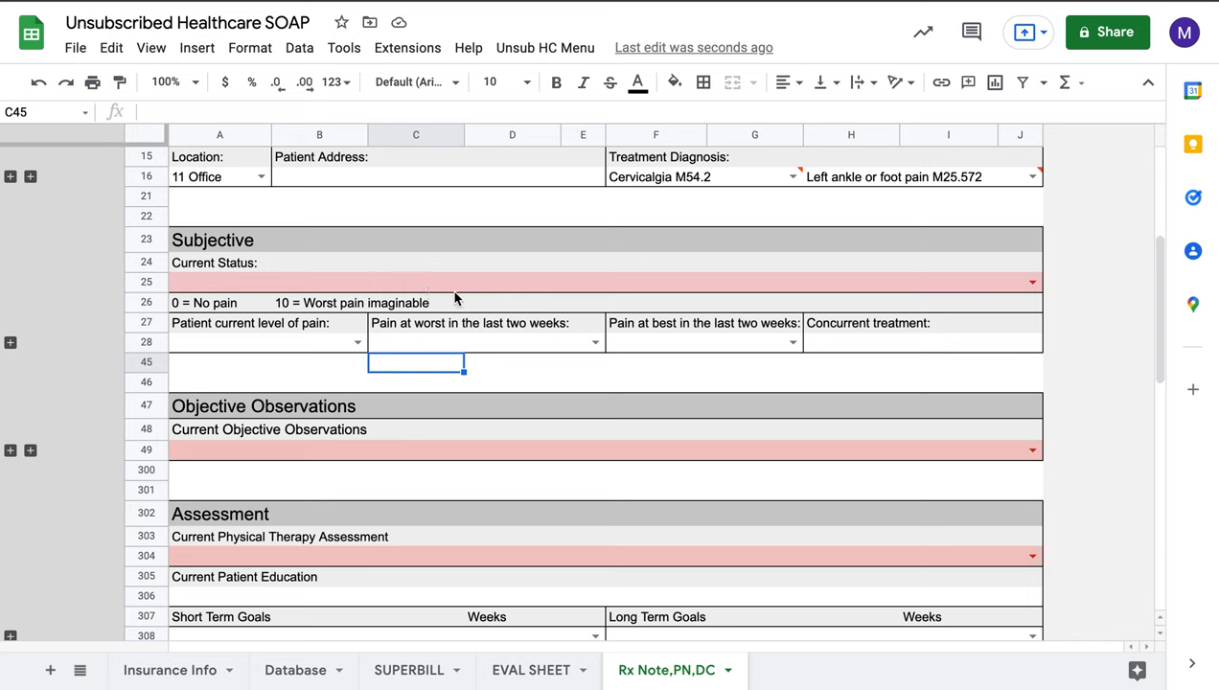
{"action": "mouse_move", "coordinate": [562, 372]}
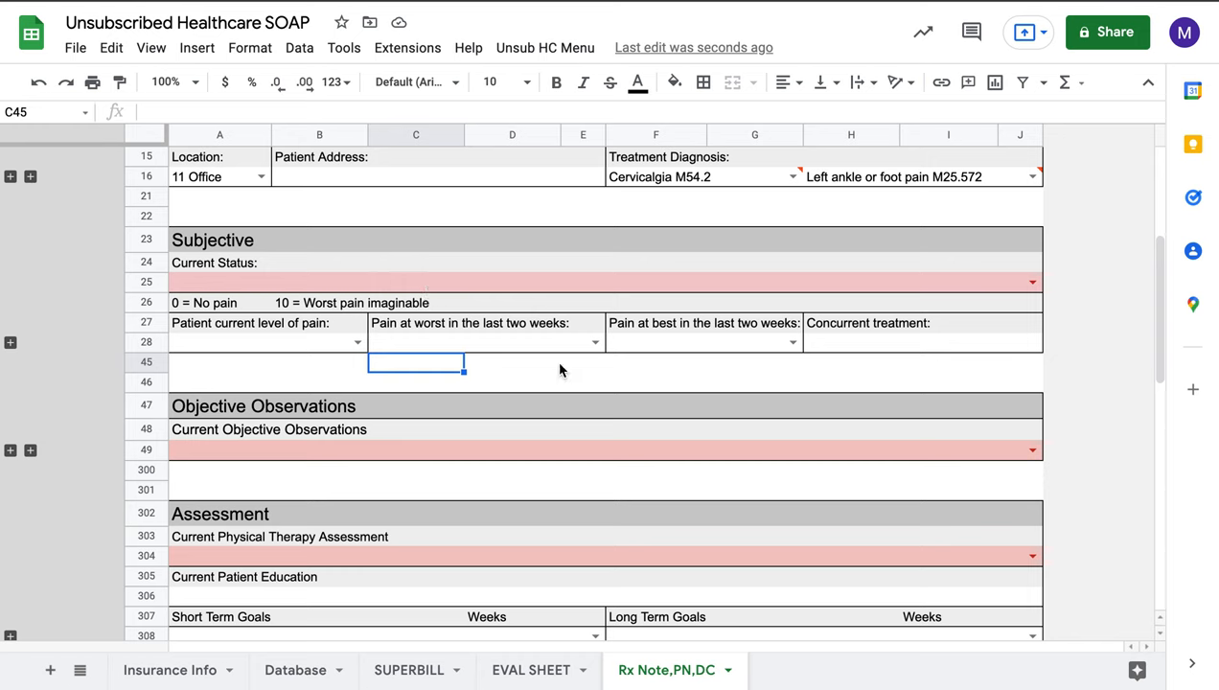
{"action": "mouse_move", "coordinate": [1033, 282]}
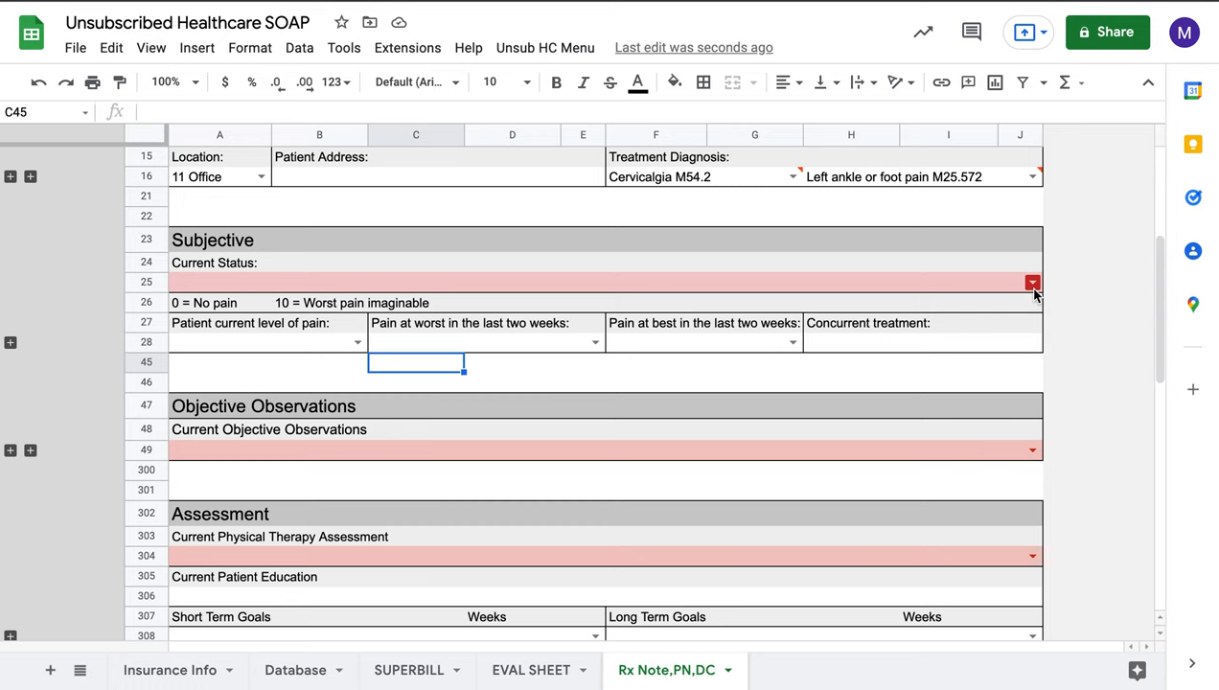
{"action": "mouse_move", "coordinate": [1001, 339]}
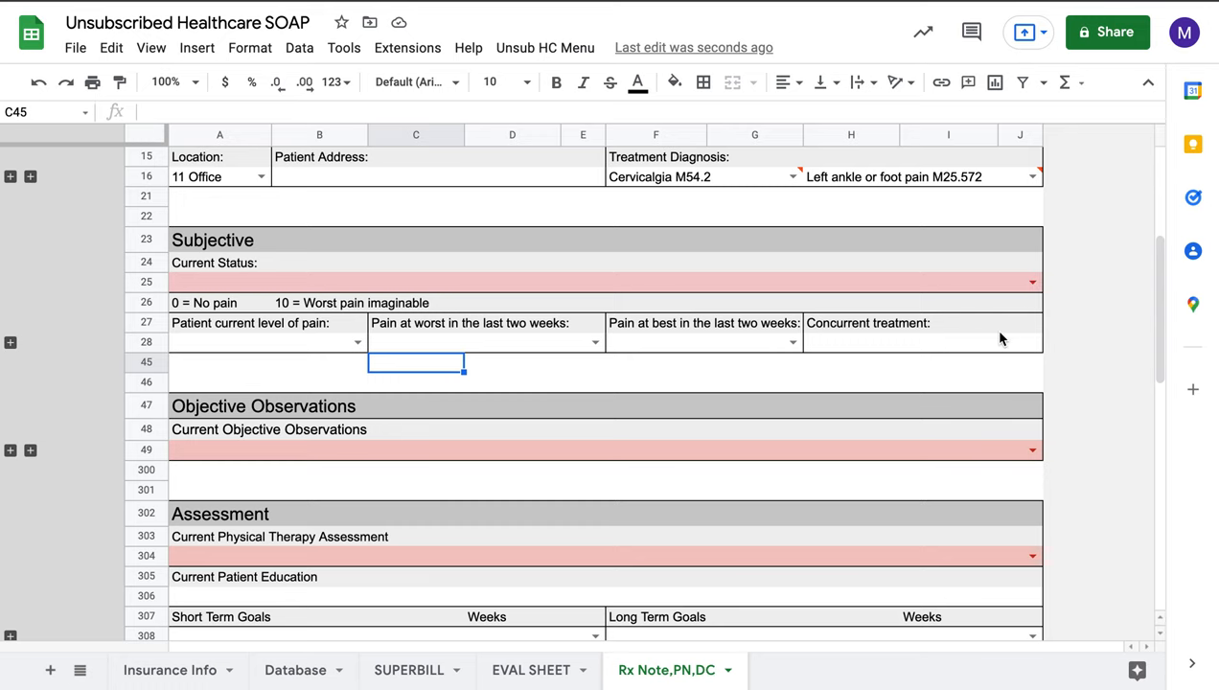
Wrap the Recommended Interventions text in row 329 so the full code list shows
{"action": "scroll", "scroll_direction": "down", "scroll_amount": 3}
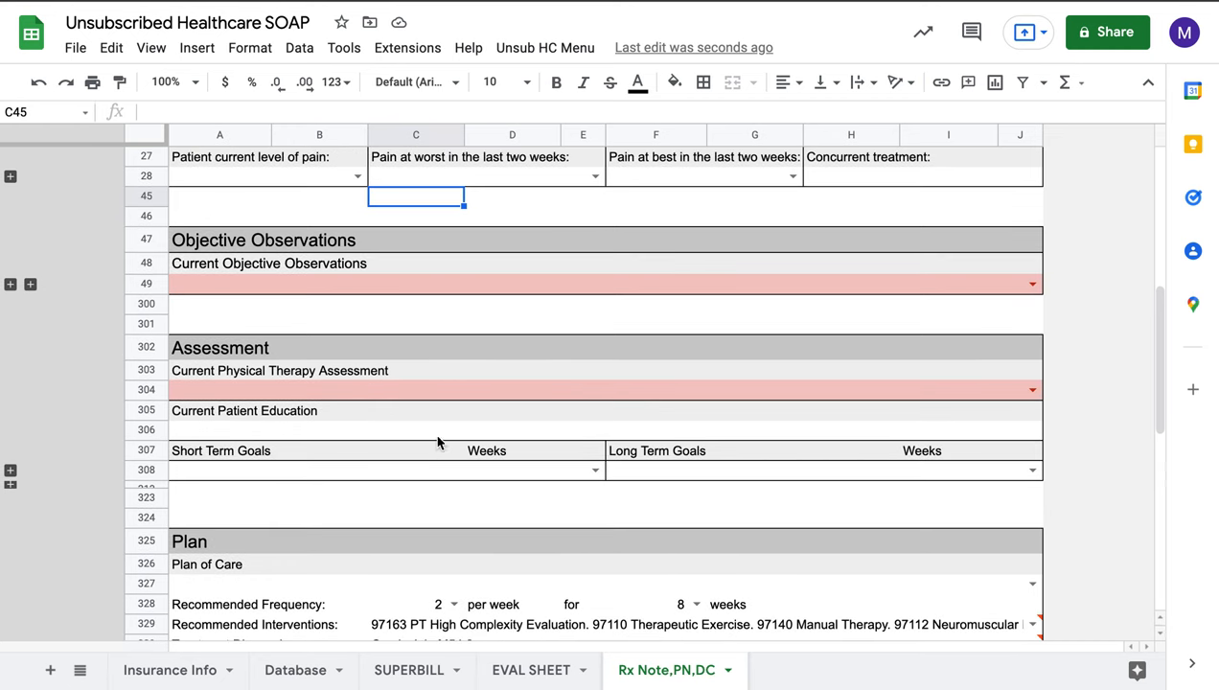
{"action": "scroll", "scroll_direction": "down", "scroll_amount": 3}
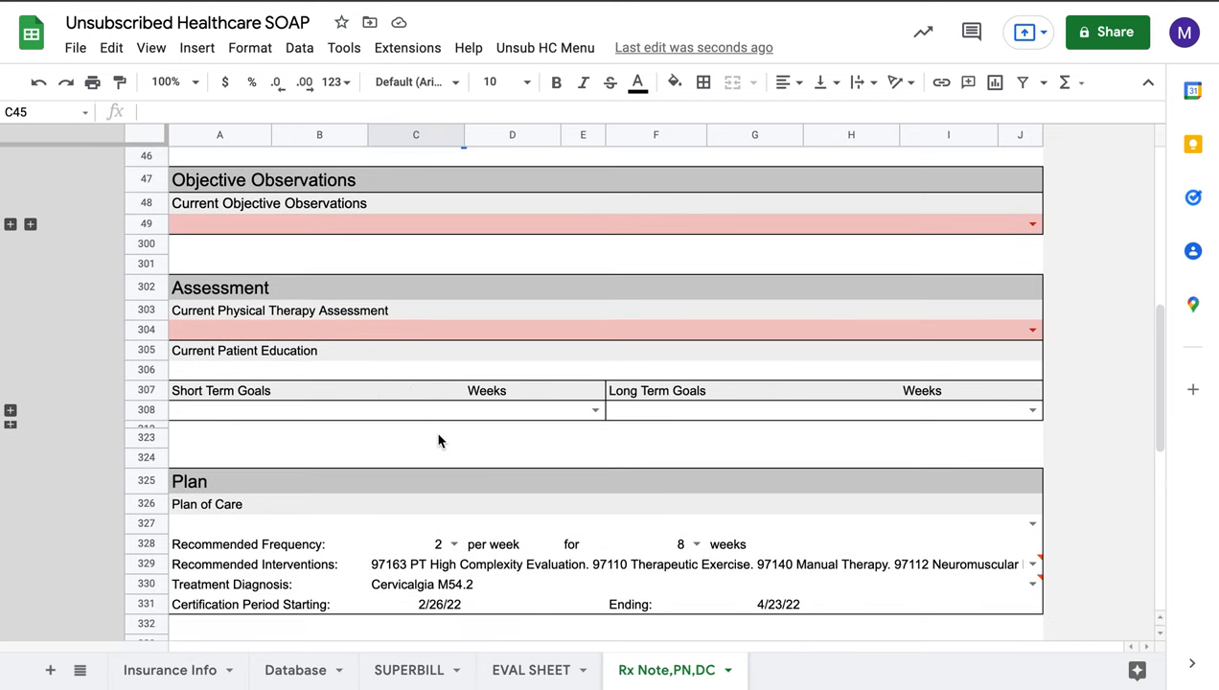
{"action": "scroll", "scroll_direction": "down", "scroll_amount": 3}
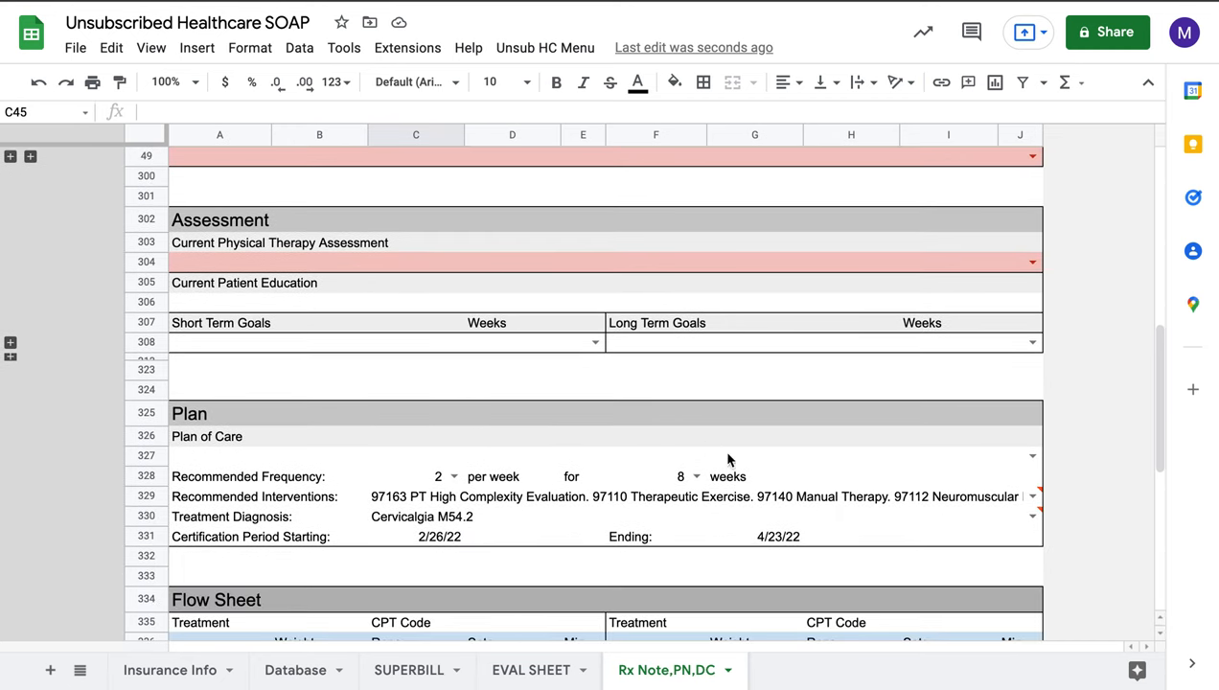
{"action": "left_click", "coordinate": [705, 497]}
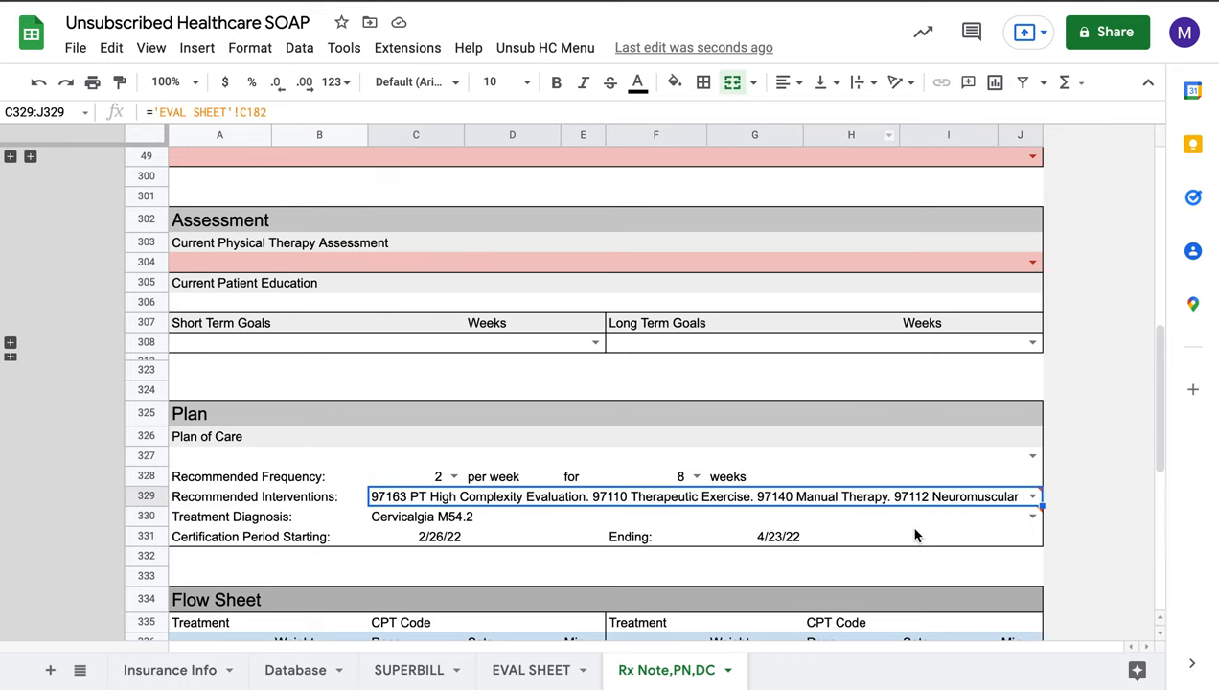
{"action": "mouse_move", "coordinate": [786, 80]}
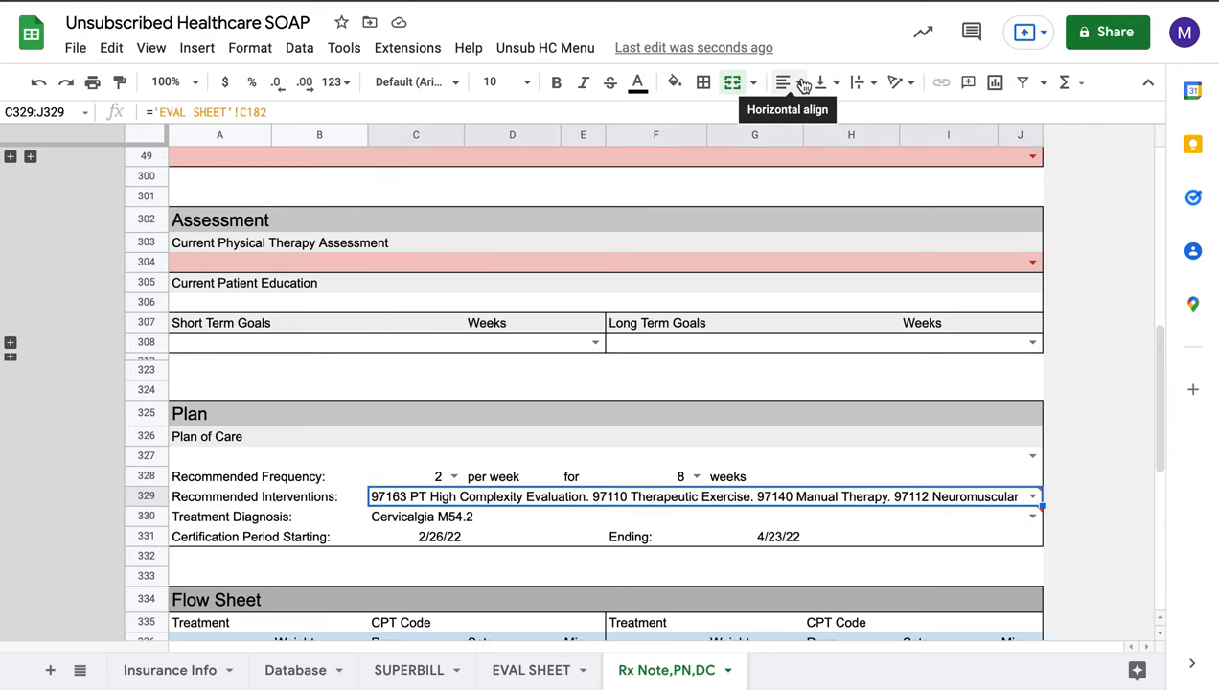
{"action": "left_click", "coordinate": [857, 81]}
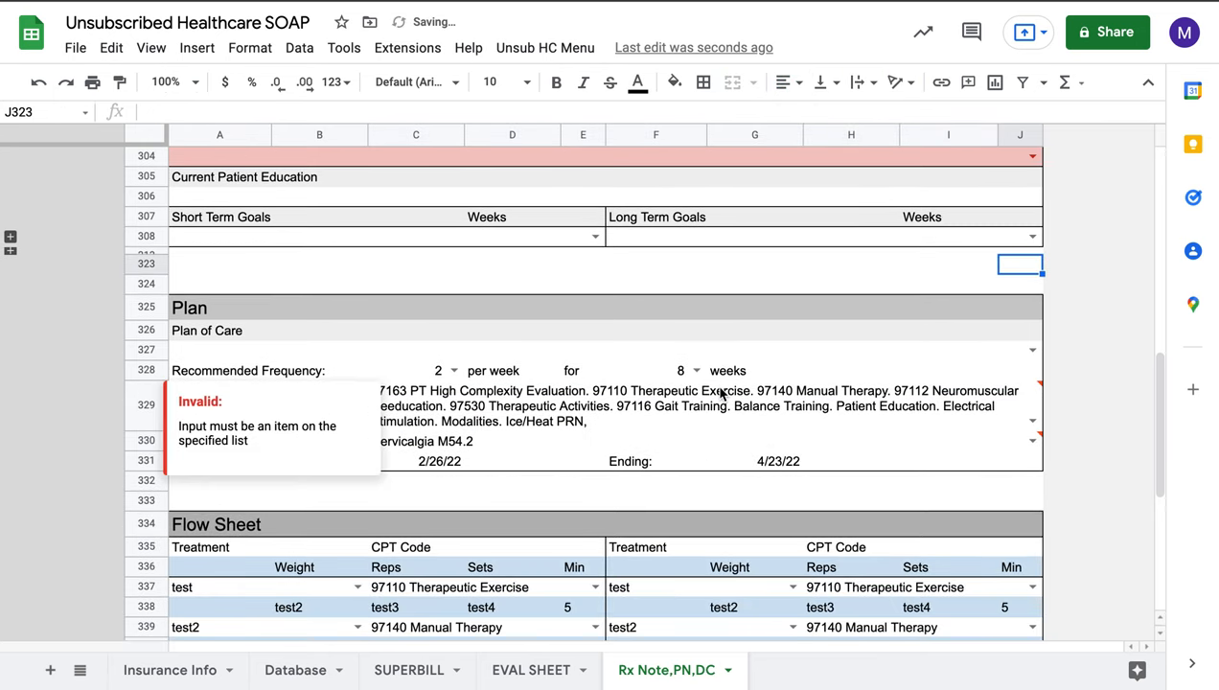
Expand the hidden cosigner rows 367–372 showing Owner Pt, PT with license MA 123456
{"action": "scroll", "scroll_direction": "down", "scroll_amount": 3}
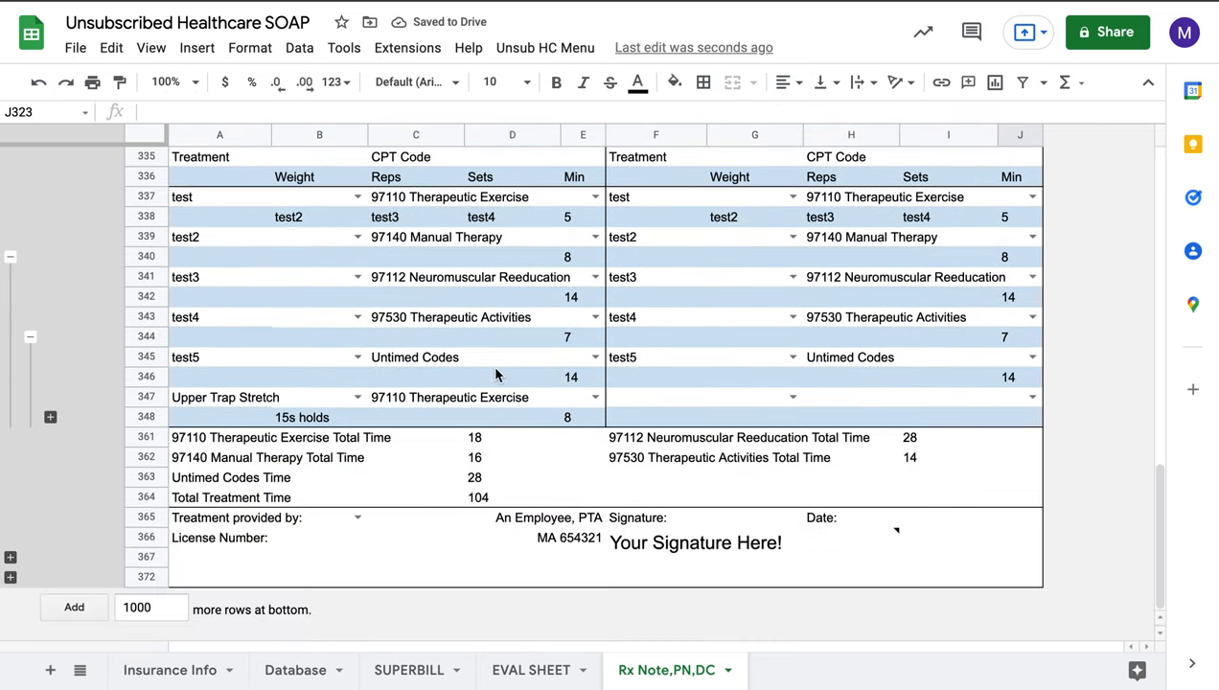
{"action": "mouse_move", "coordinate": [480, 502]}
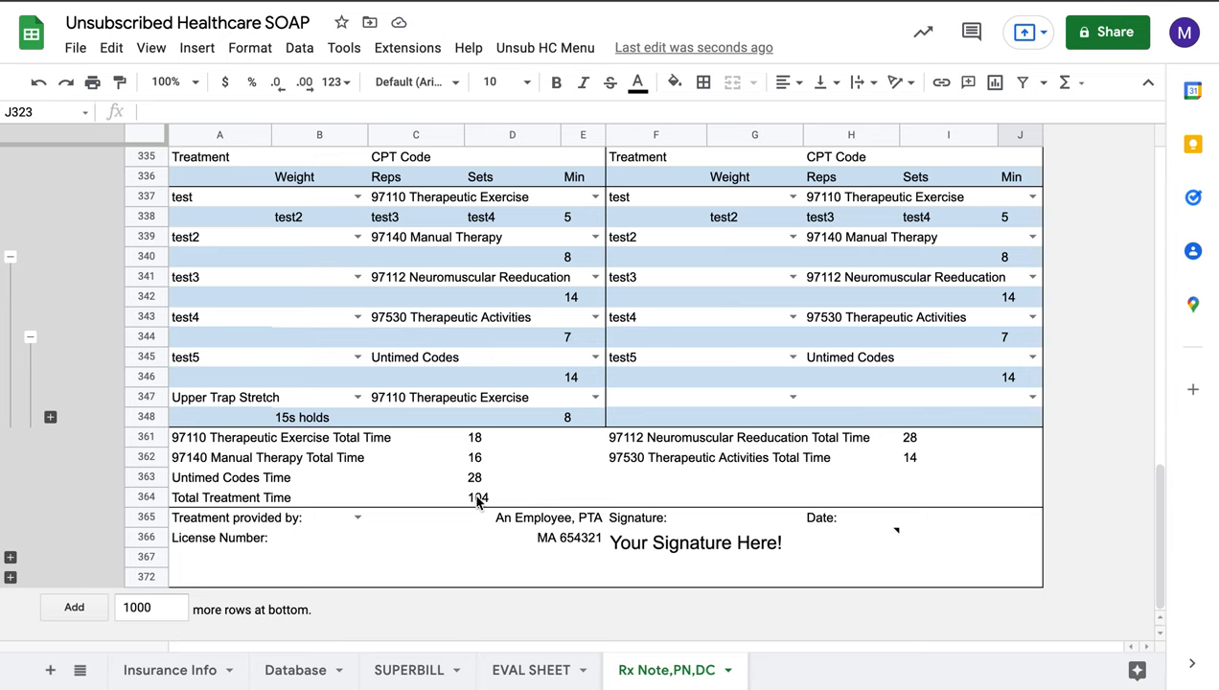
{"action": "mouse_move", "coordinate": [413, 550]}
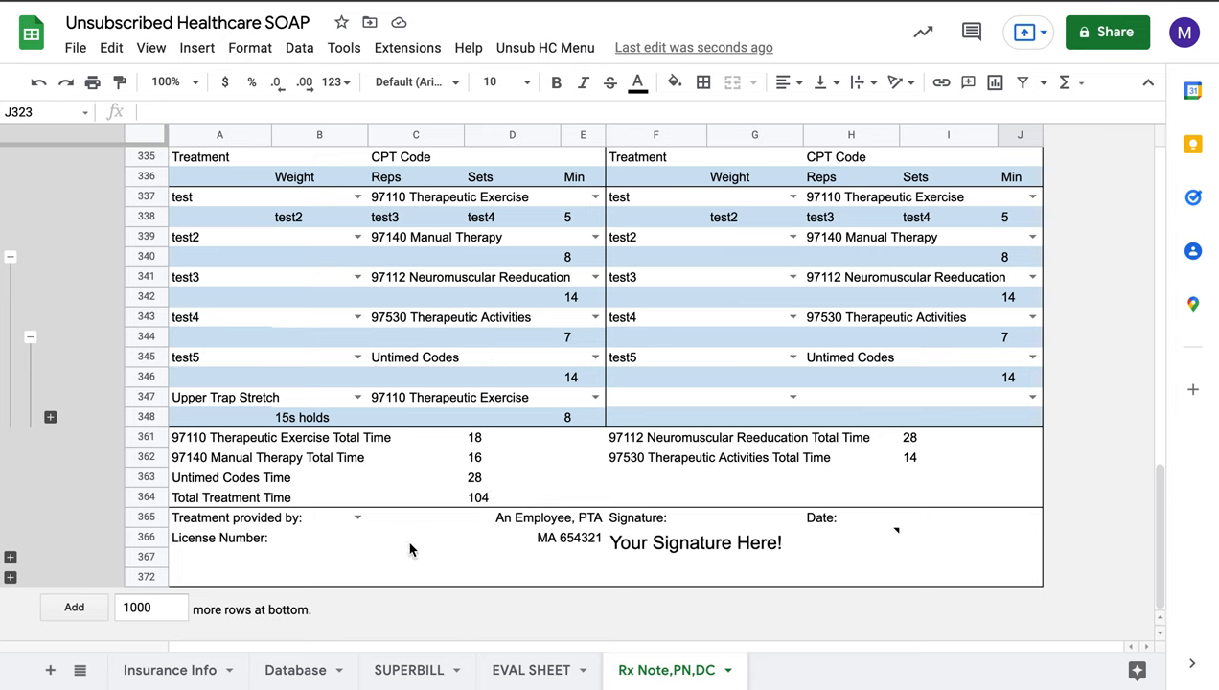
{"action": "mouse_move", "coordinate": [383, 535]}
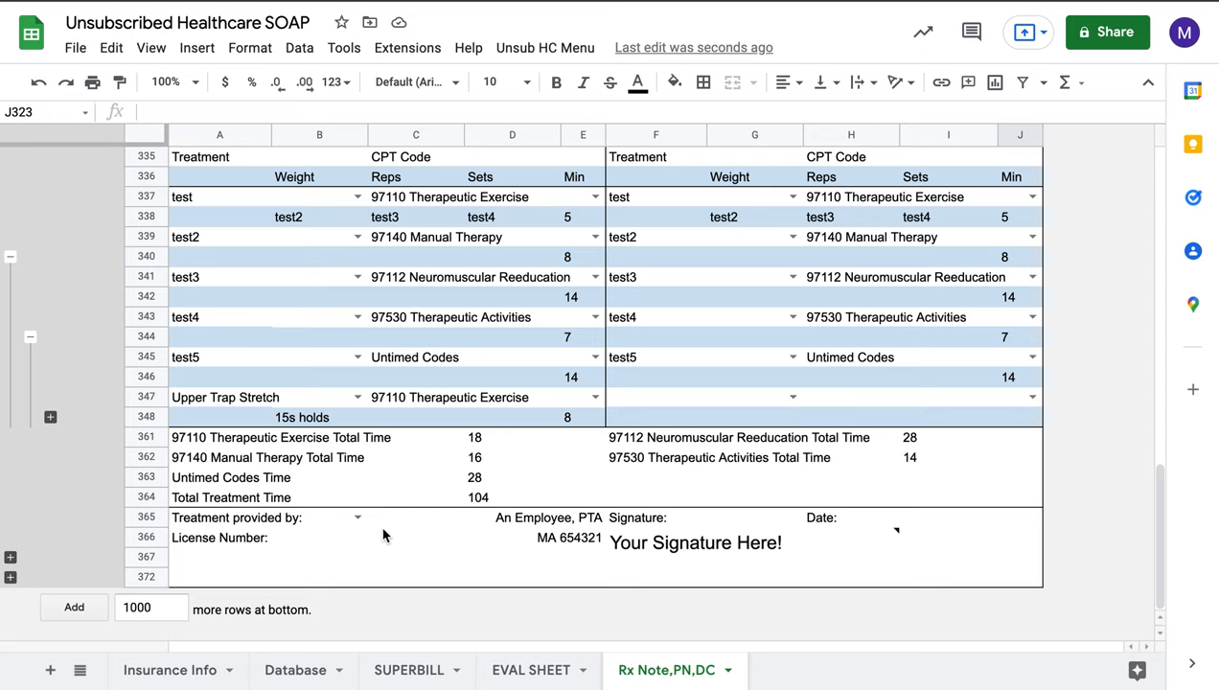
{"action": "mouse_move", "coordinate": [46, 558]}
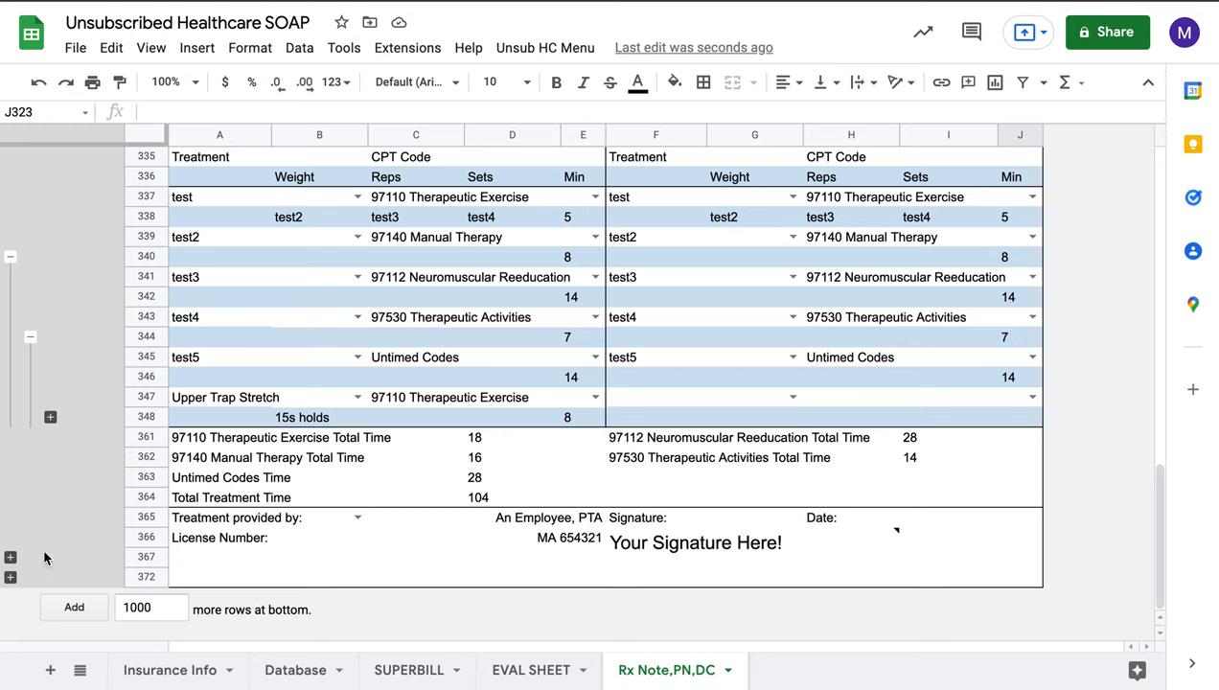
{"action": "left_click", "coordinate": [11, 556]}
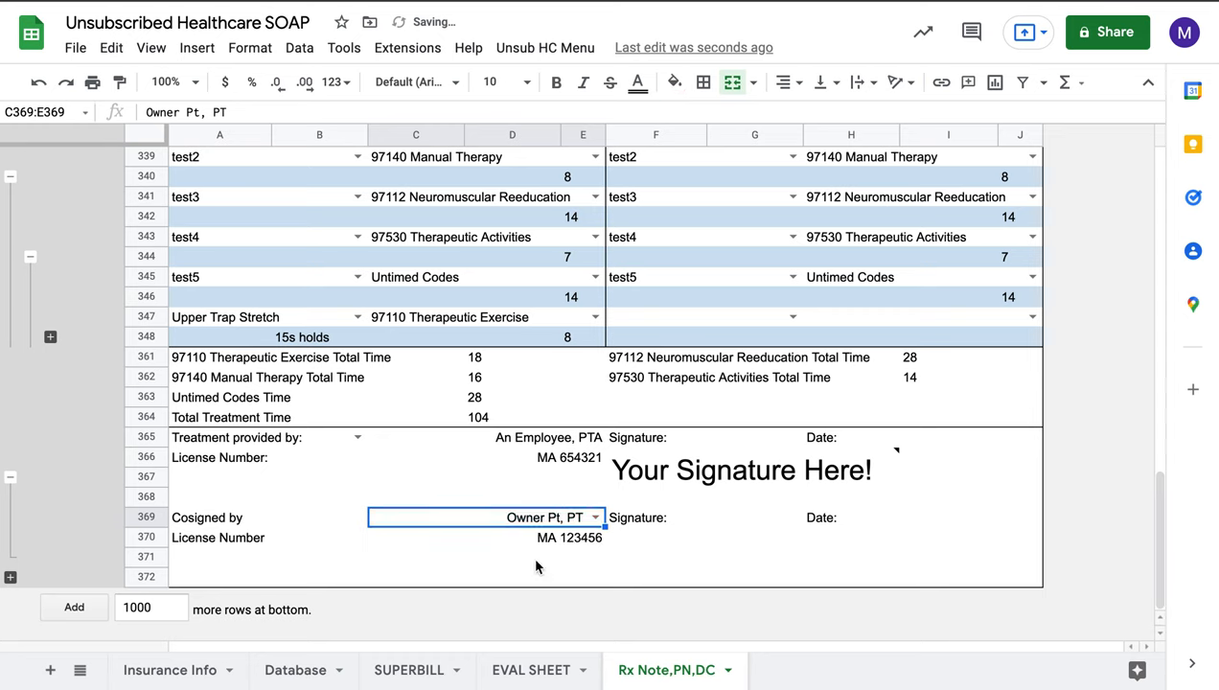
{"action": "left_click", "coordinate": [514, 556]}
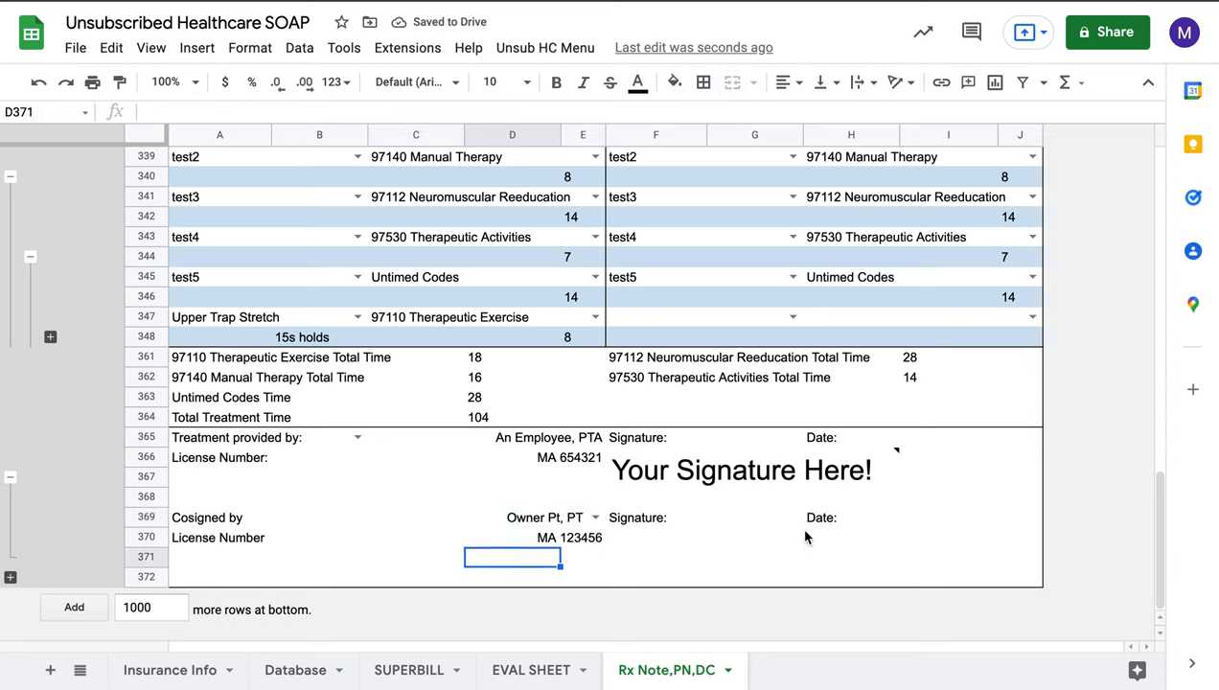
Insert a freehand scribbled signature drawing and fit it into the cosigner signature box
{"action": "left_click", "coordinate": [752, 556]}
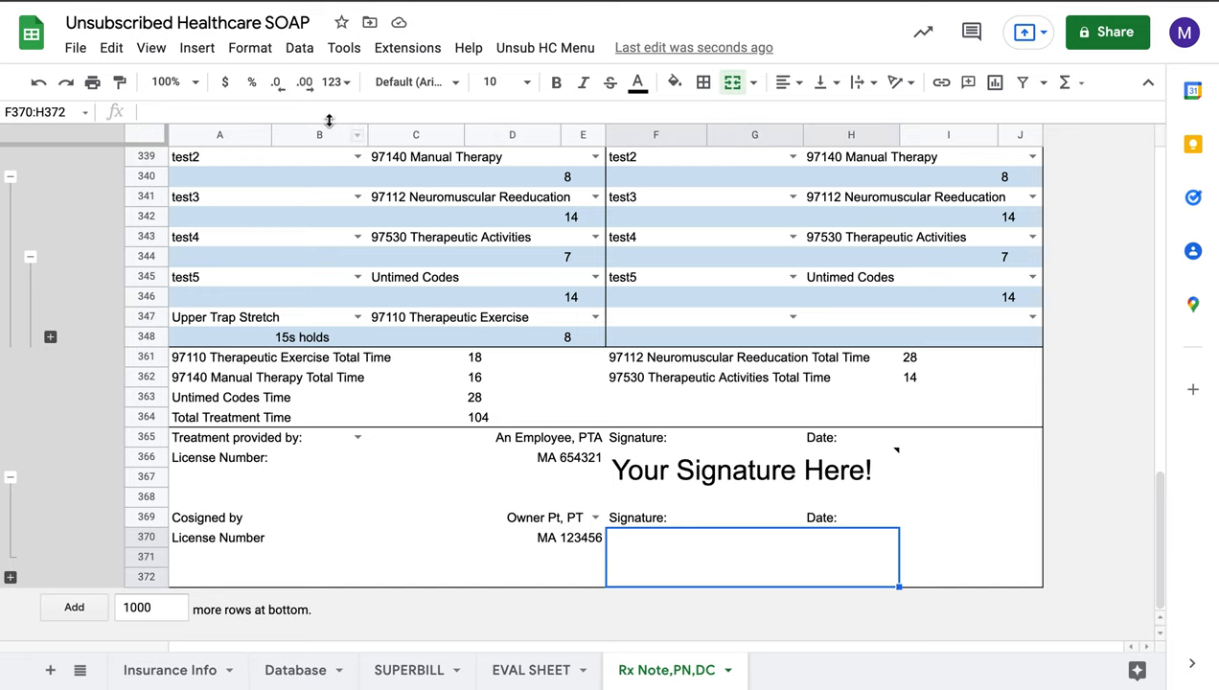
{"action": "left_click", "coordinate": [196, 48]}
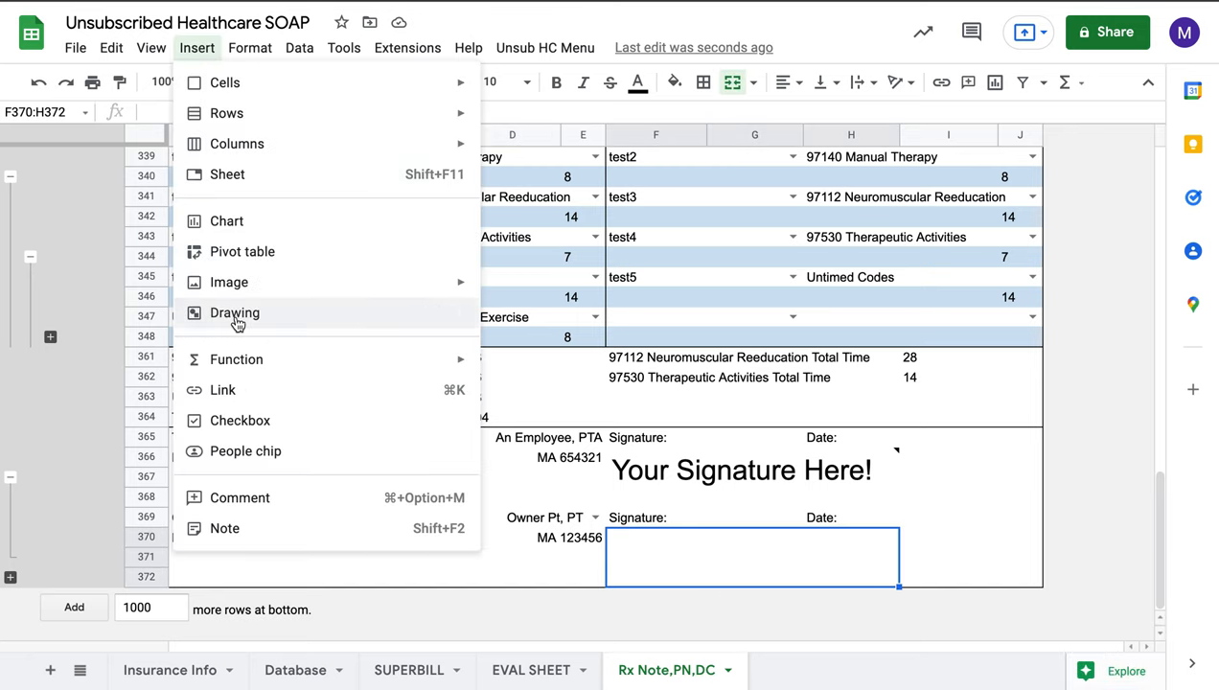
{"action": "left_click", "coordinate": [233, 313]}
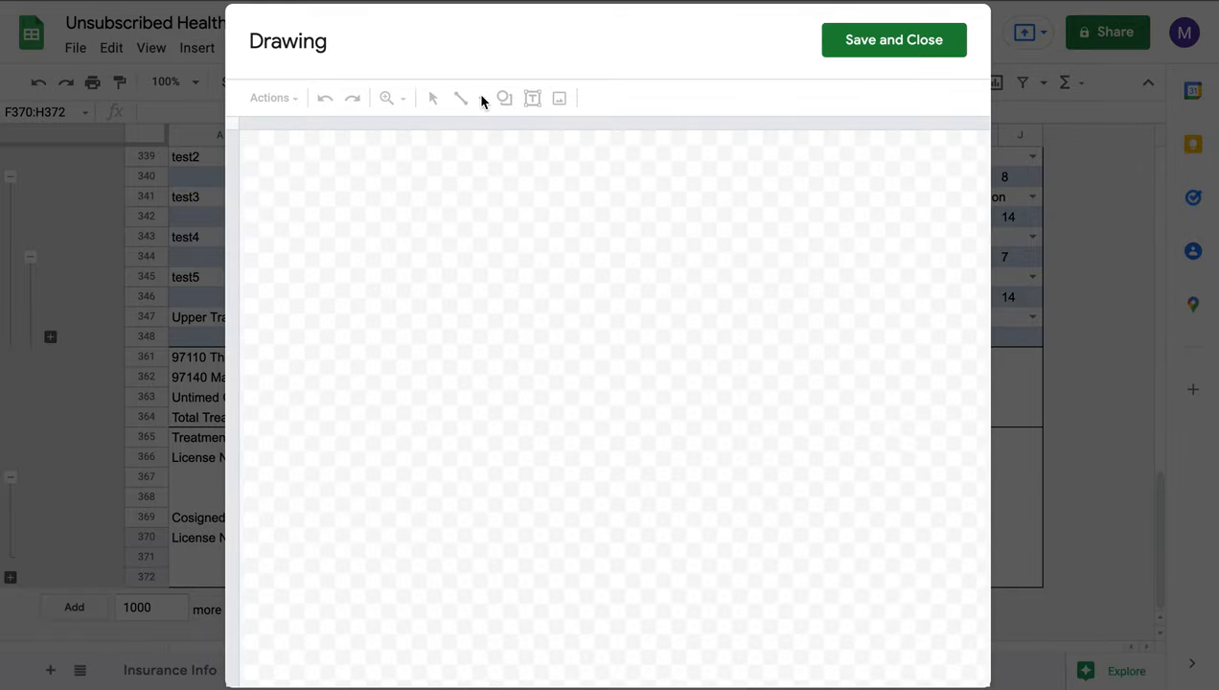
{"action": "left_click", "coordinate": [483, 98]}
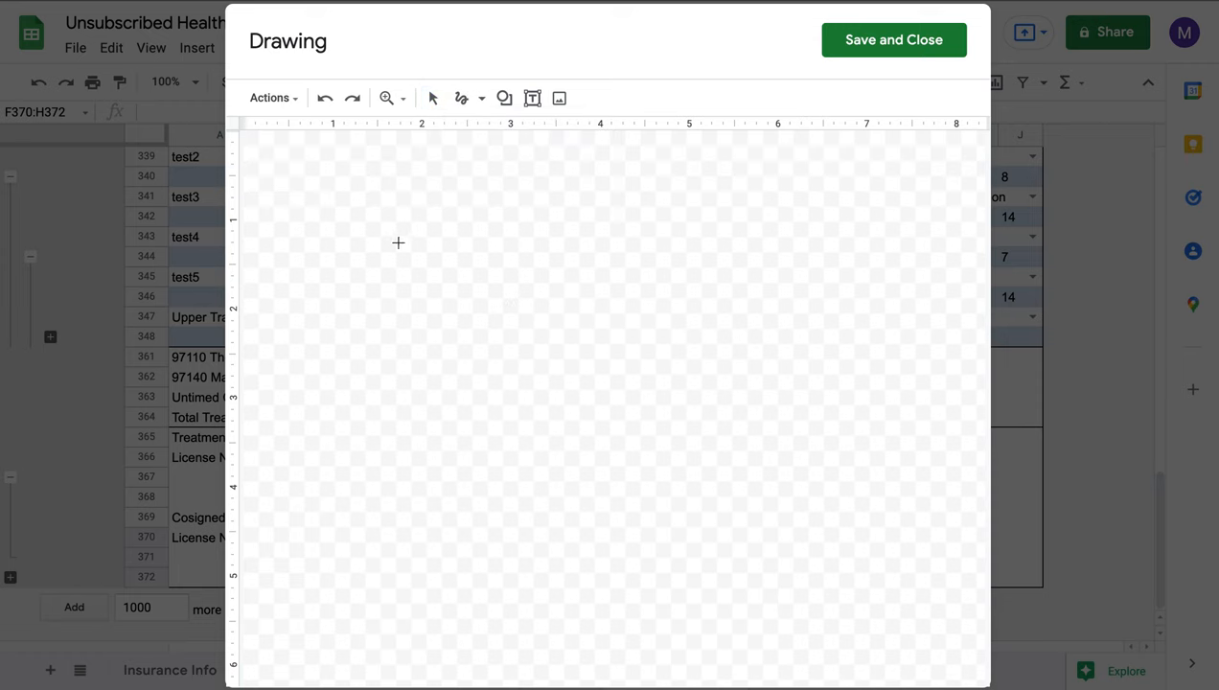
{"action": "left_click_drag", "start_coordinate": [398, 241], "coordinate": [575, 269]}
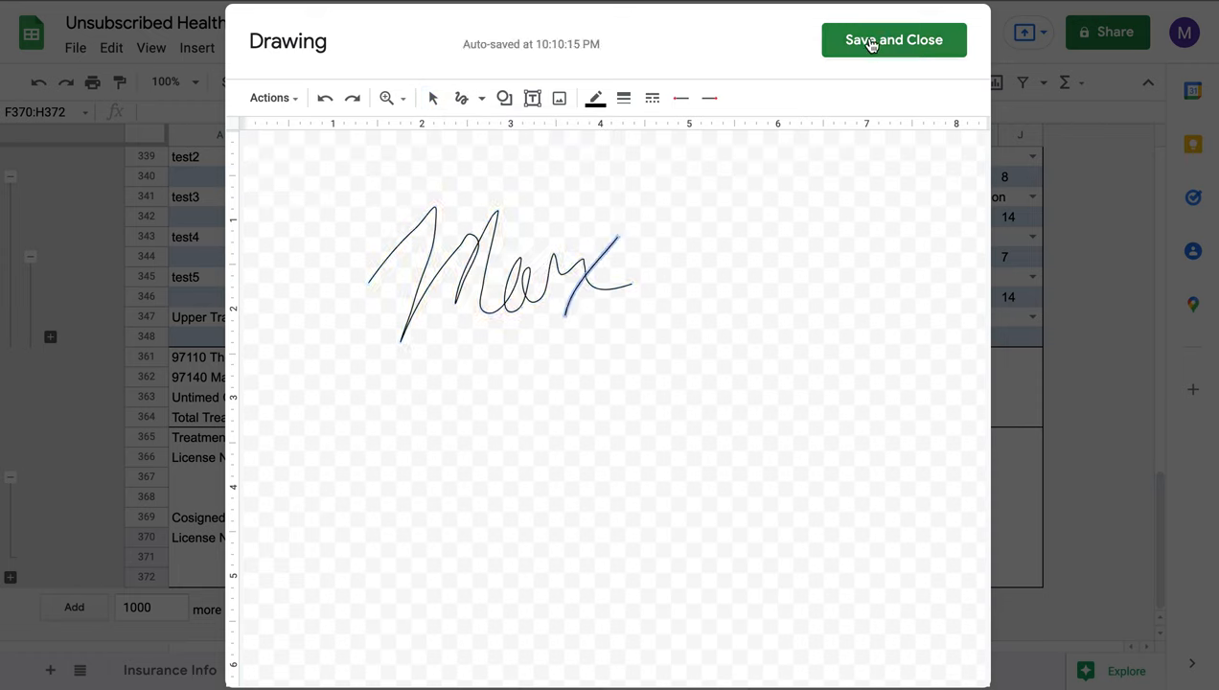
{"action": "left_click", "coordinate": [893, 38]}
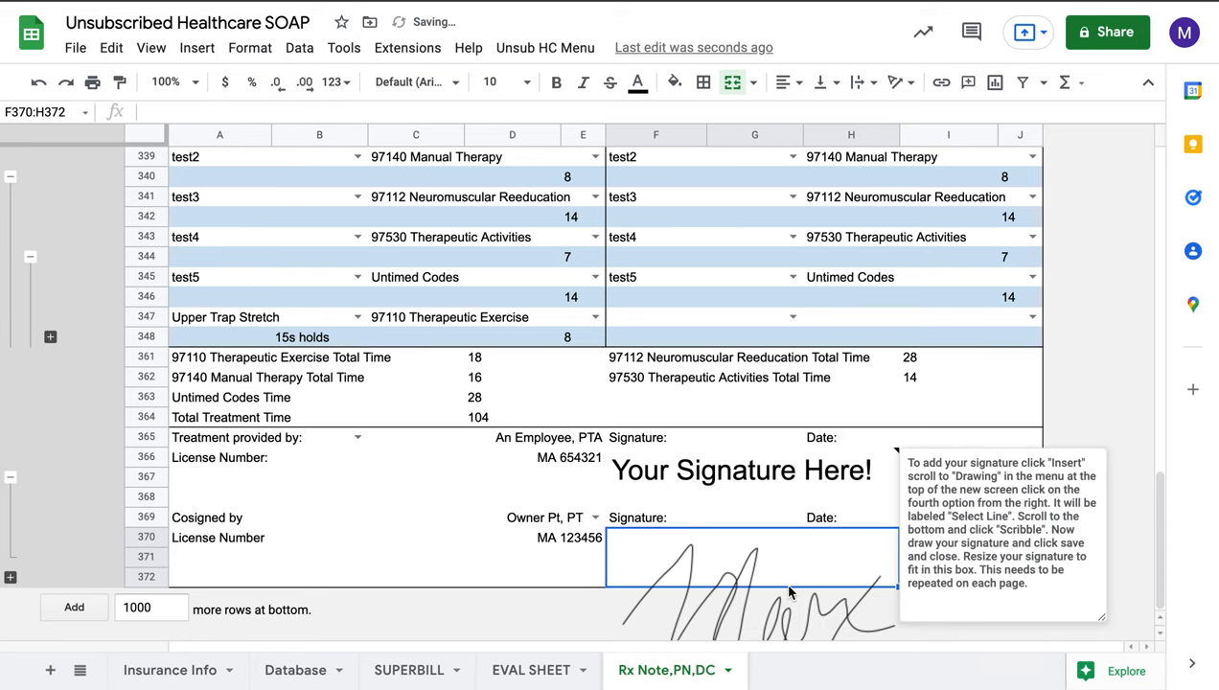
{"action": "left_click_drag", "start_coordinate": [751, 584], "coordinate": [740, 502]}
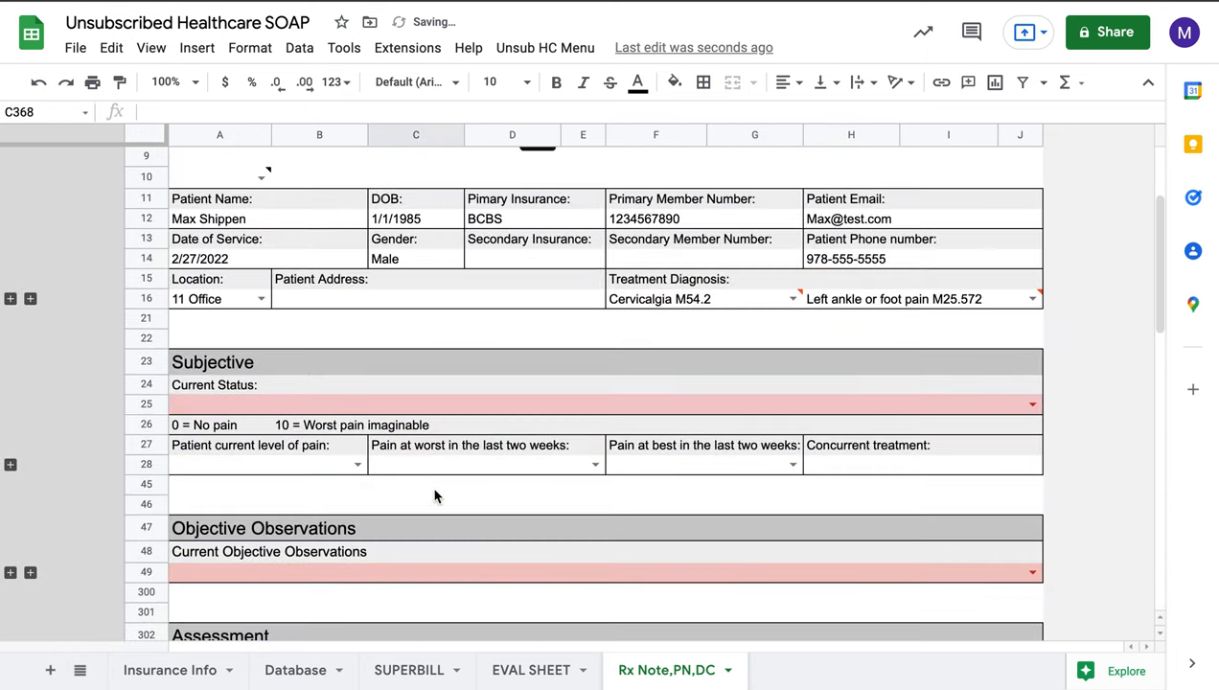
Use Unsub HC Menu > Copy and Name current Sheet to create 'Rx An Employee'
{"action": "scroll", "scroll_direction": "up", "scroll_amount": 3}
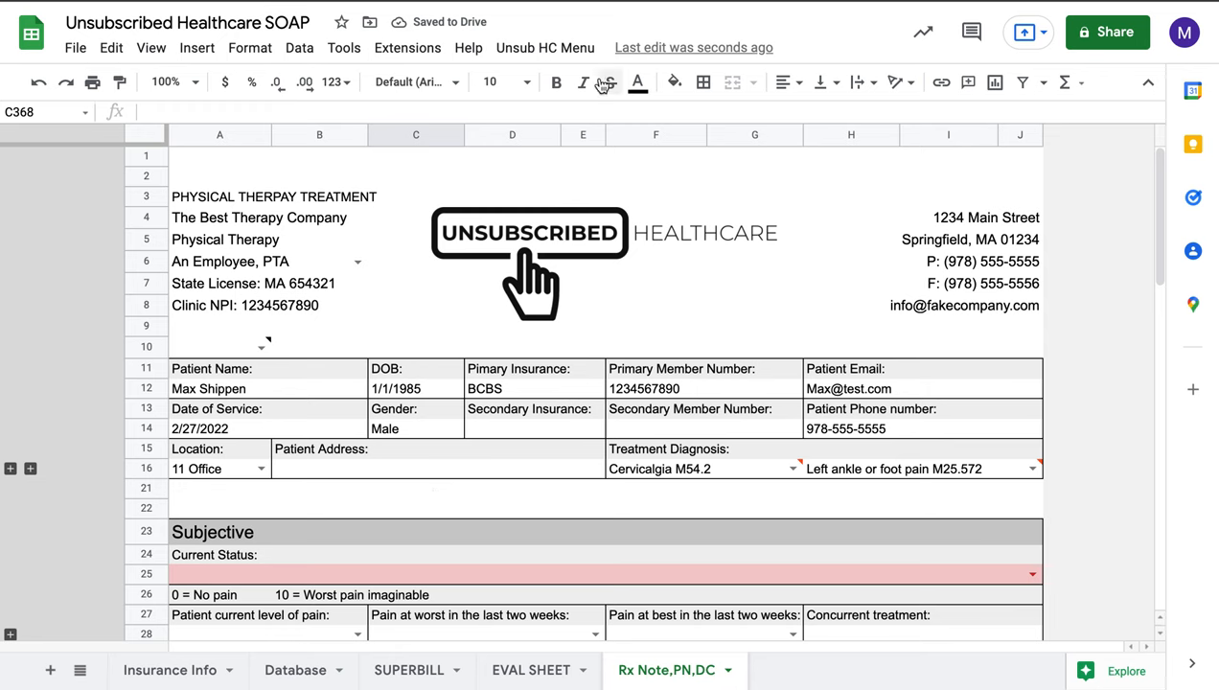
{"action": "left_click", "coordinate": [544, 46]}
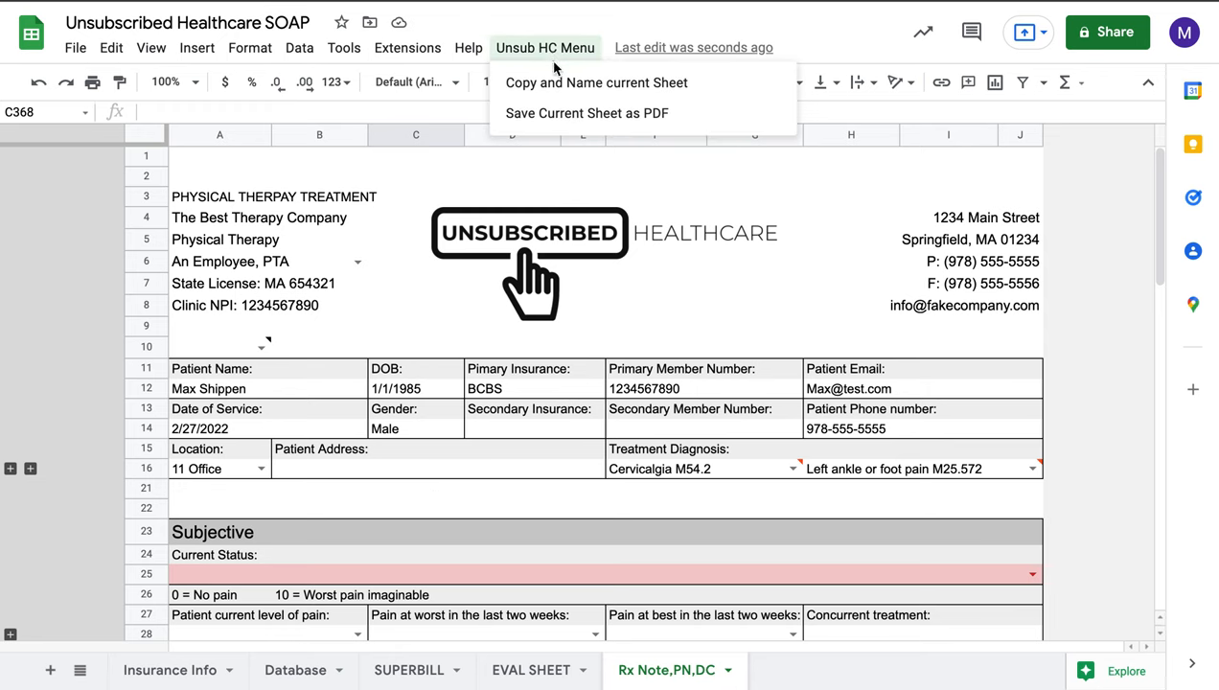
{"action": "mouse_move", "coordinate": [553, 83]}
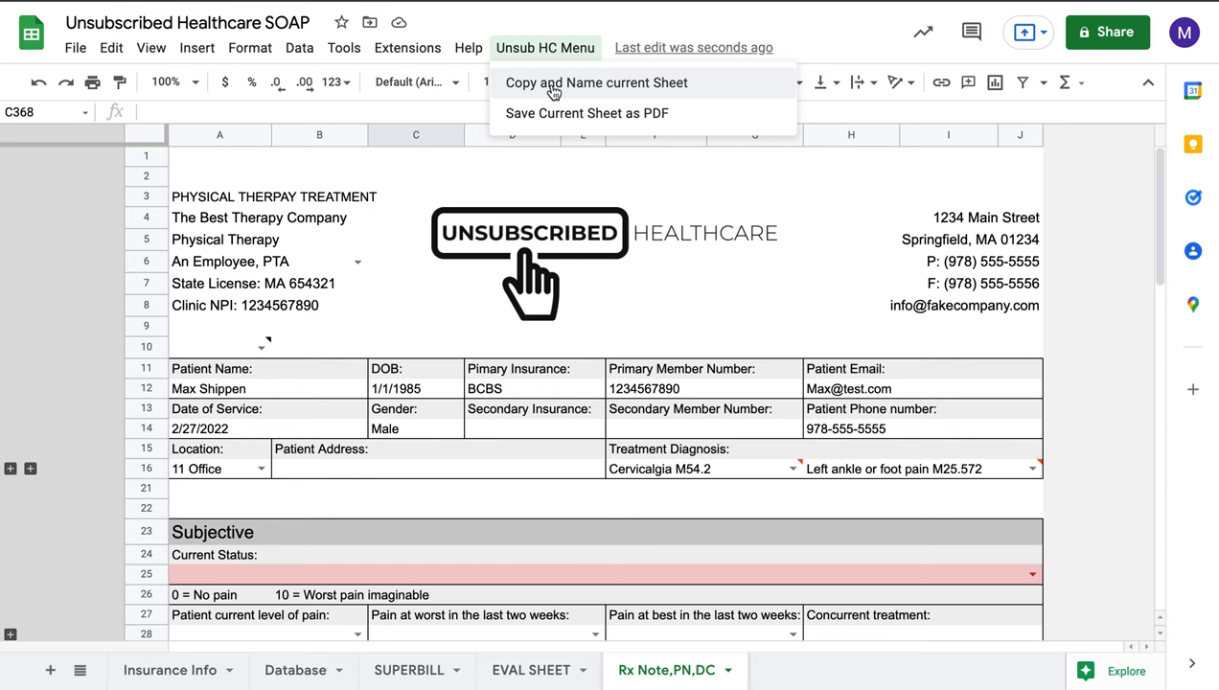
{"action": "left_click", "coordinate": [594, 83]}
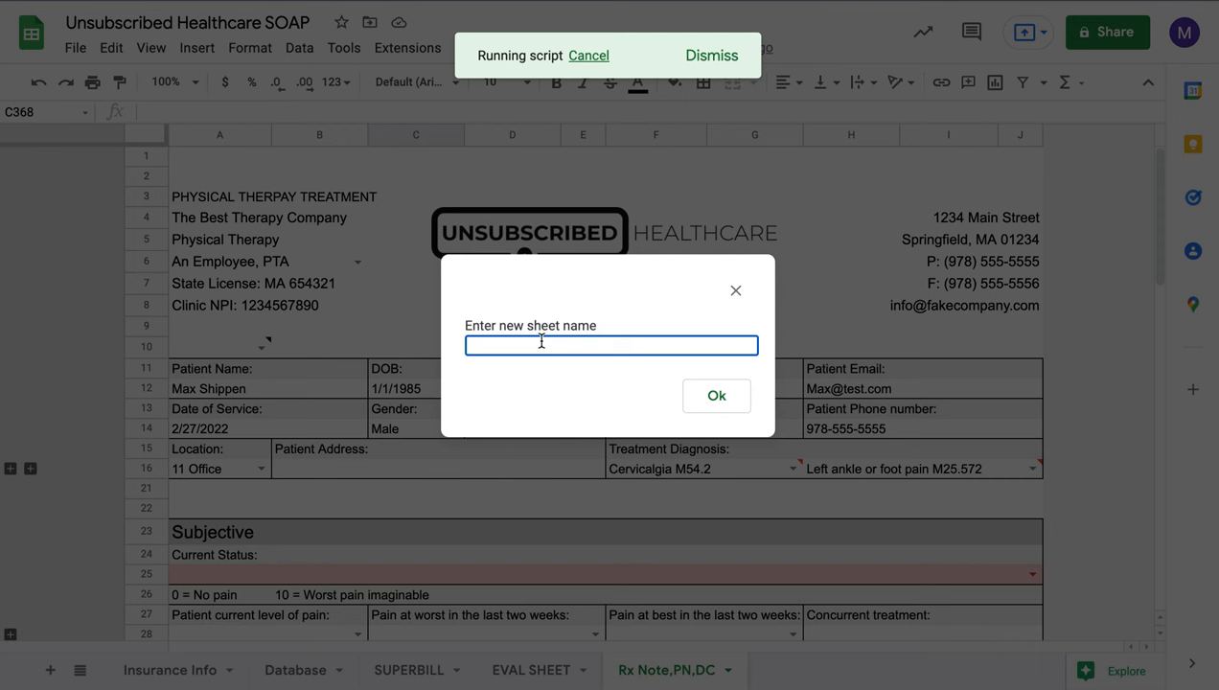
{"action": "type", "text": "A"}
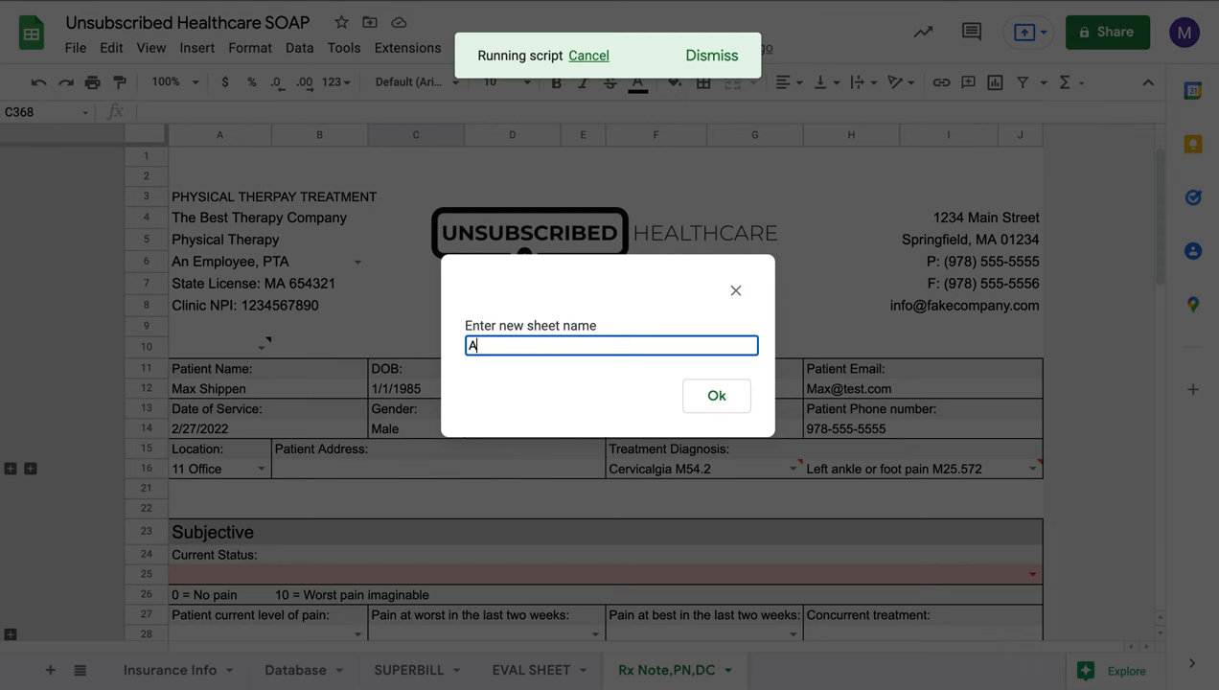
{"action": "type", "text": "R"}
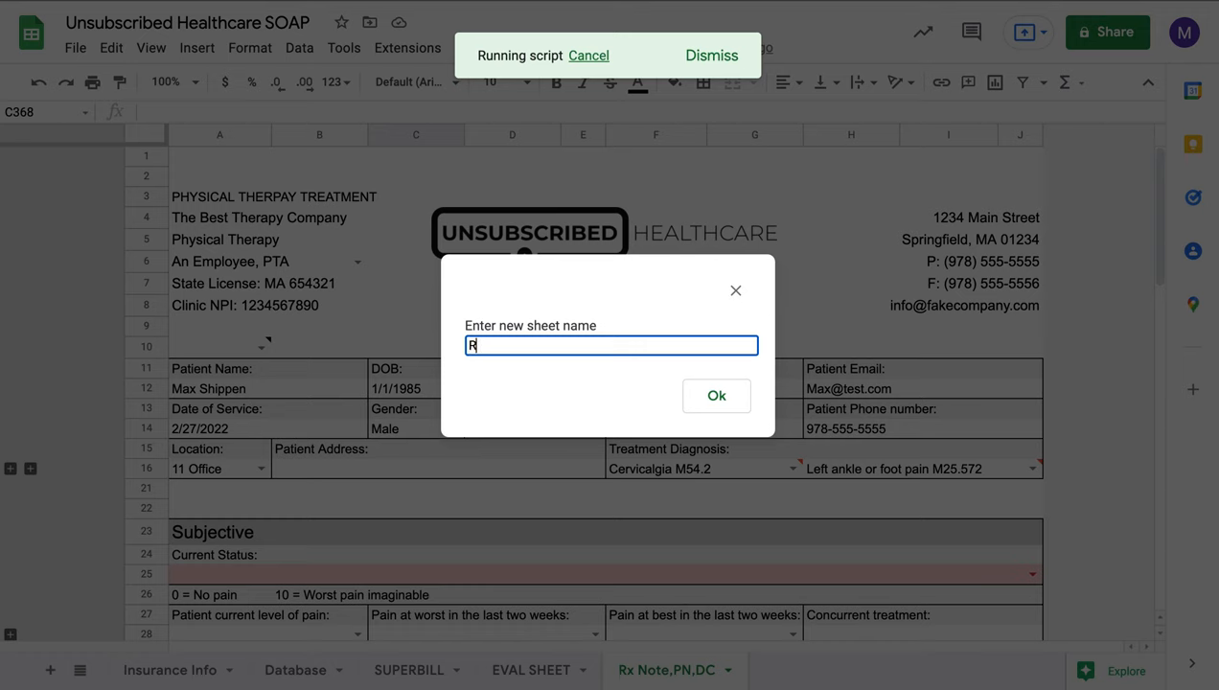
{"action": "type", "text": "x A"}
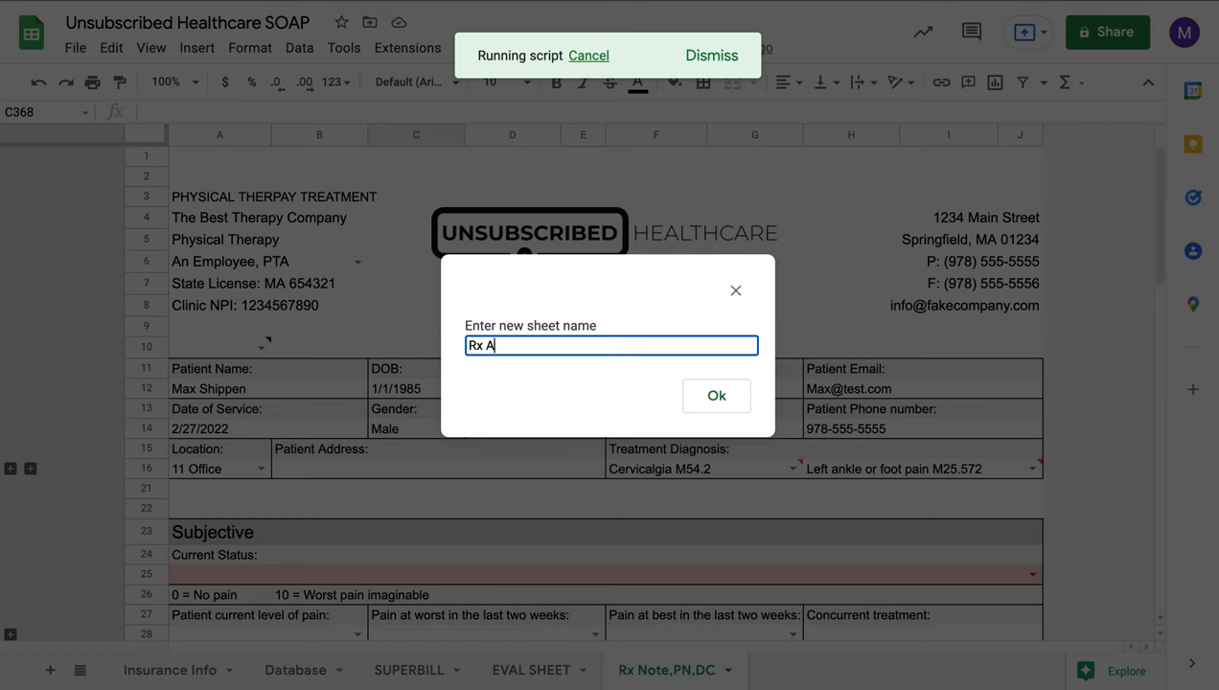
{"action": "type", "text": "n Employee"}
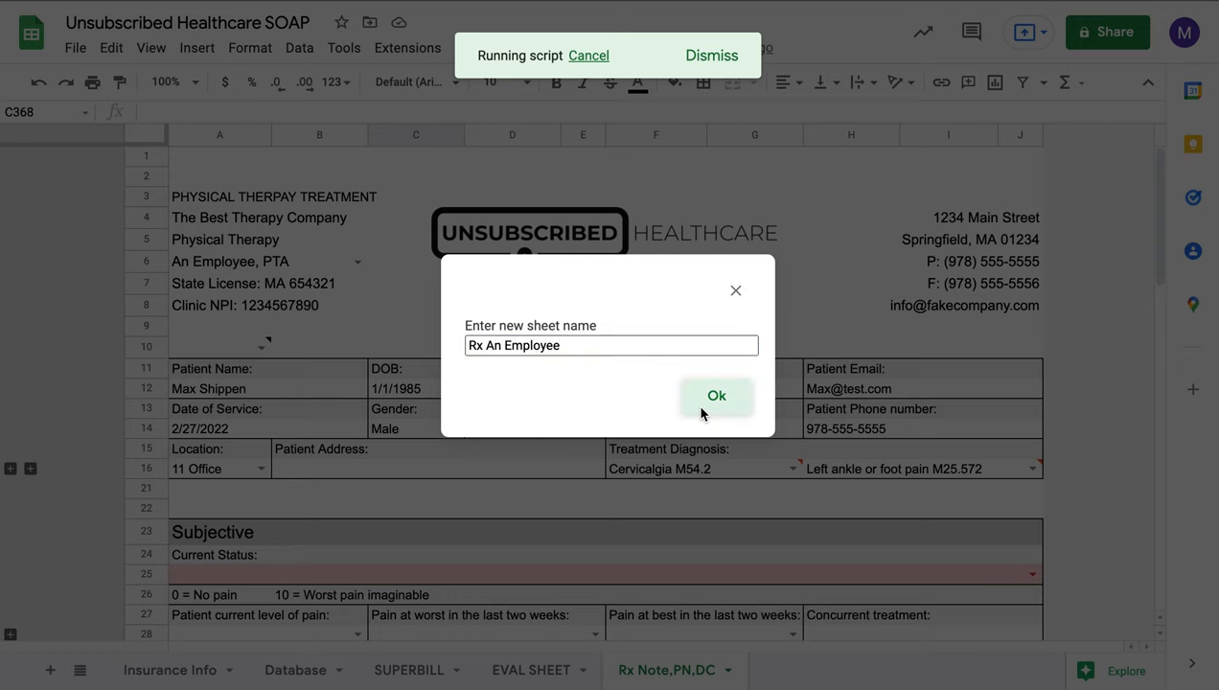
{"action": "left_click", "coordinate": [717, 395]}
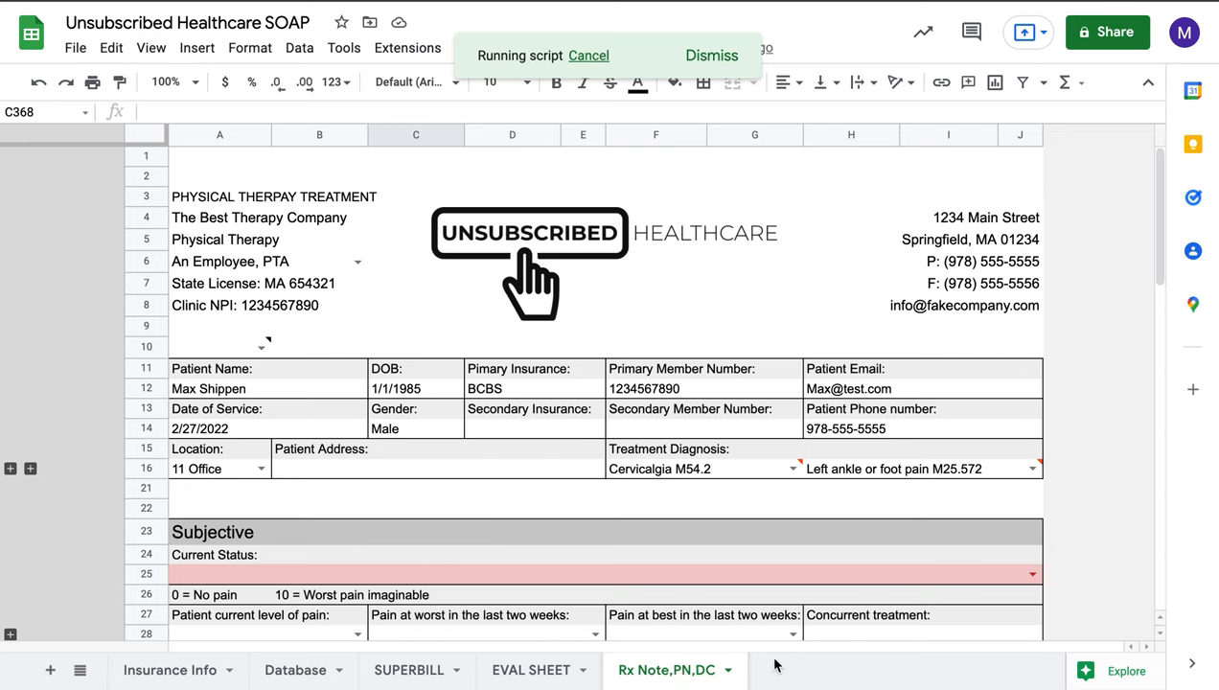
{"action": "mouse_move", "coordinate": [790, 676]}
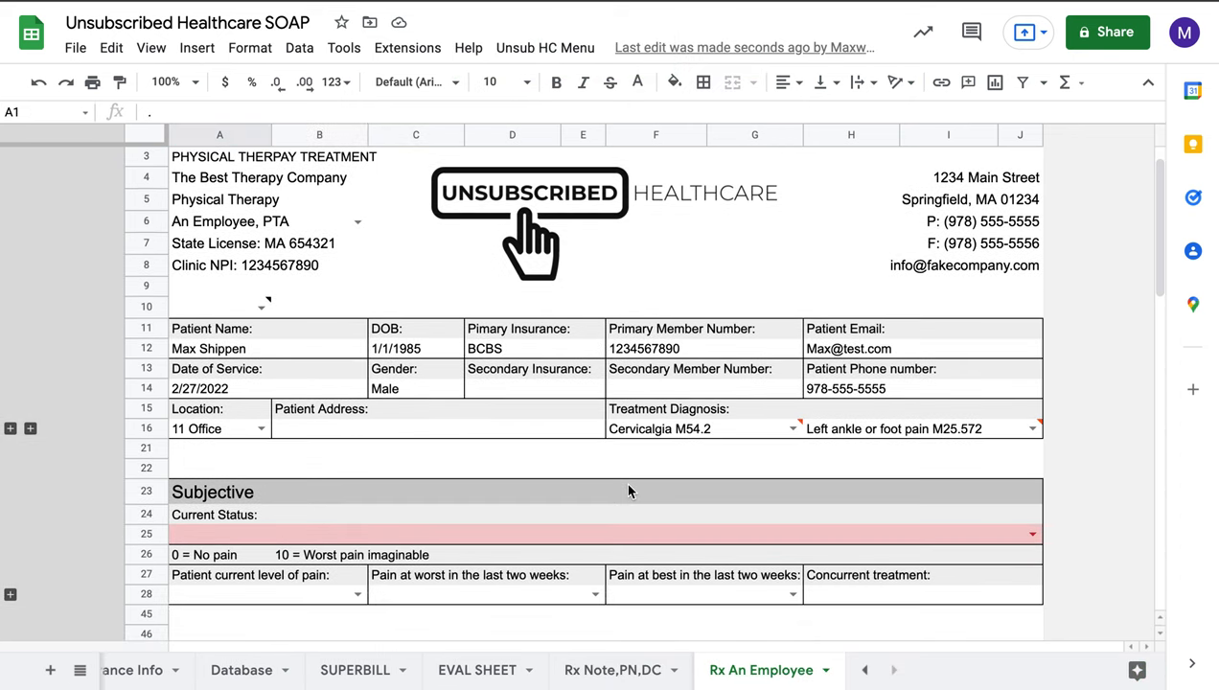
{"action": "scroll", "scroll_direction": "down", "scroll_amount": 3}
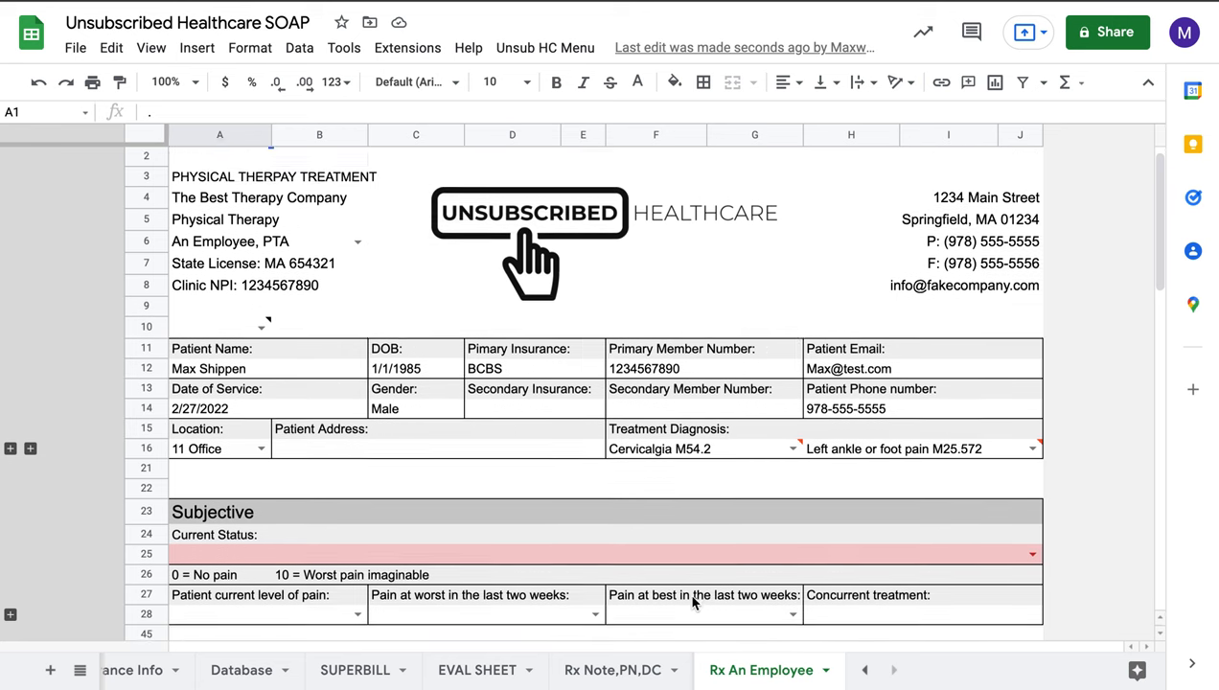
{"action": "left_click", "coordinate": [545, 46]}
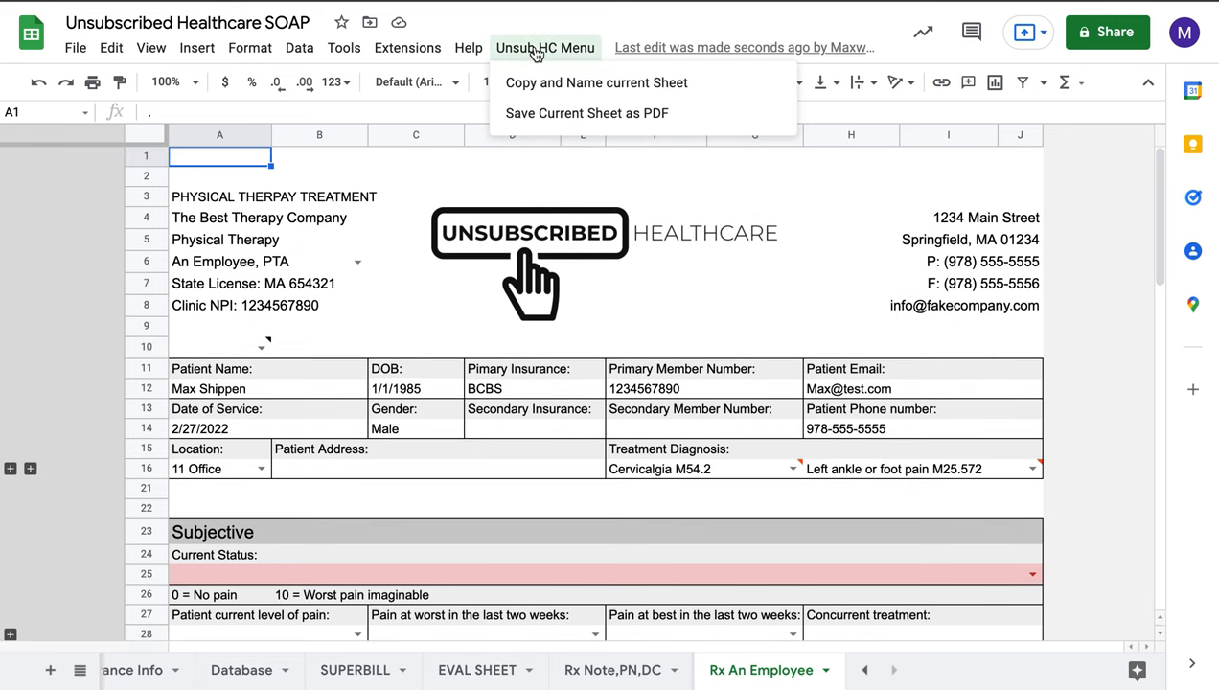
{"action": "mouse_move", "coordinate": [552, 113]}
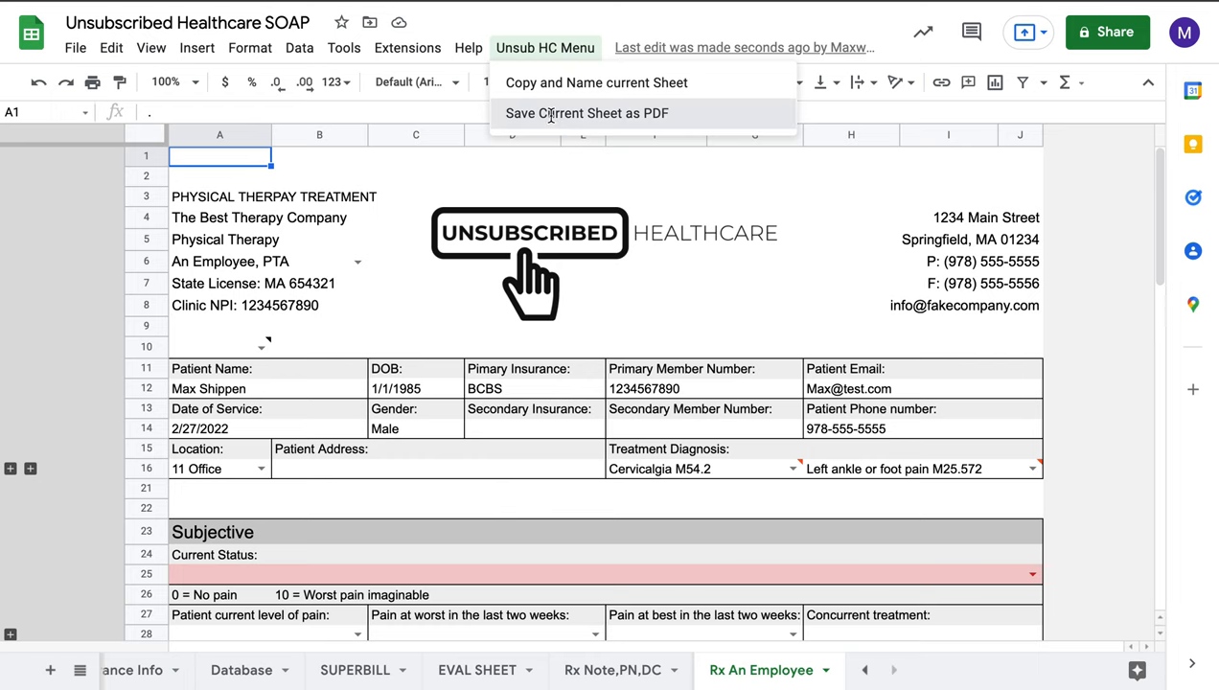
{"action": "left_click", "coordinate": [586, 113]}
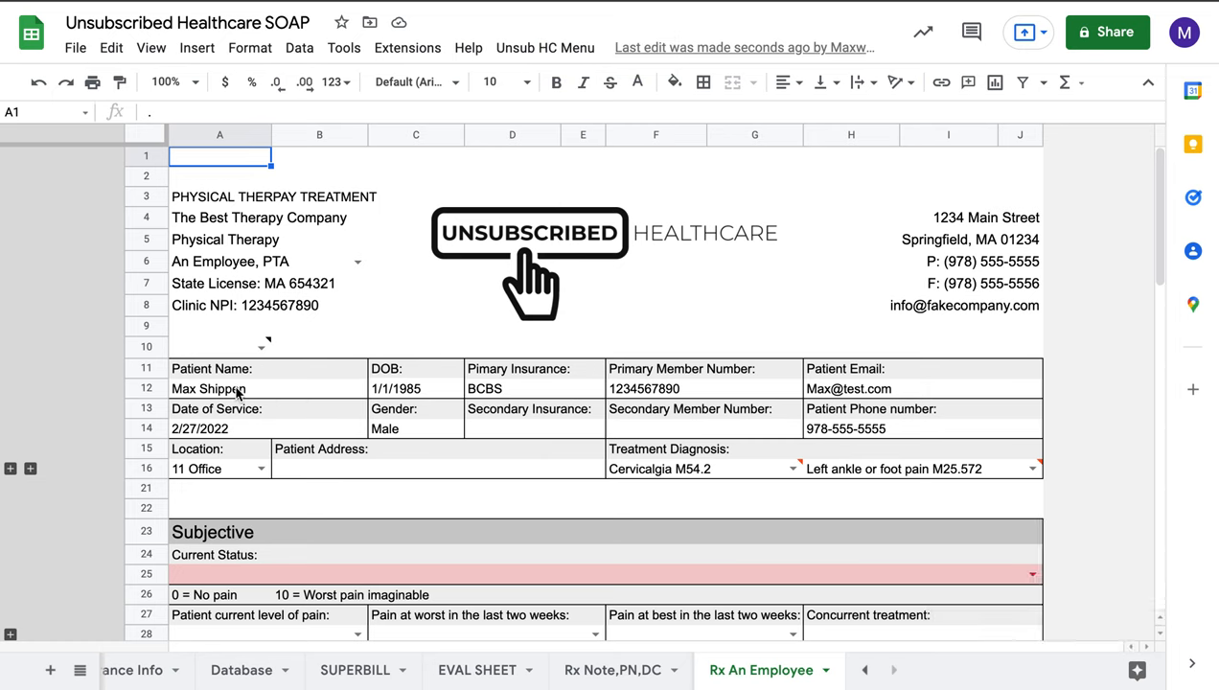
{"action": "left_click", "coordinate": [207, 387]}
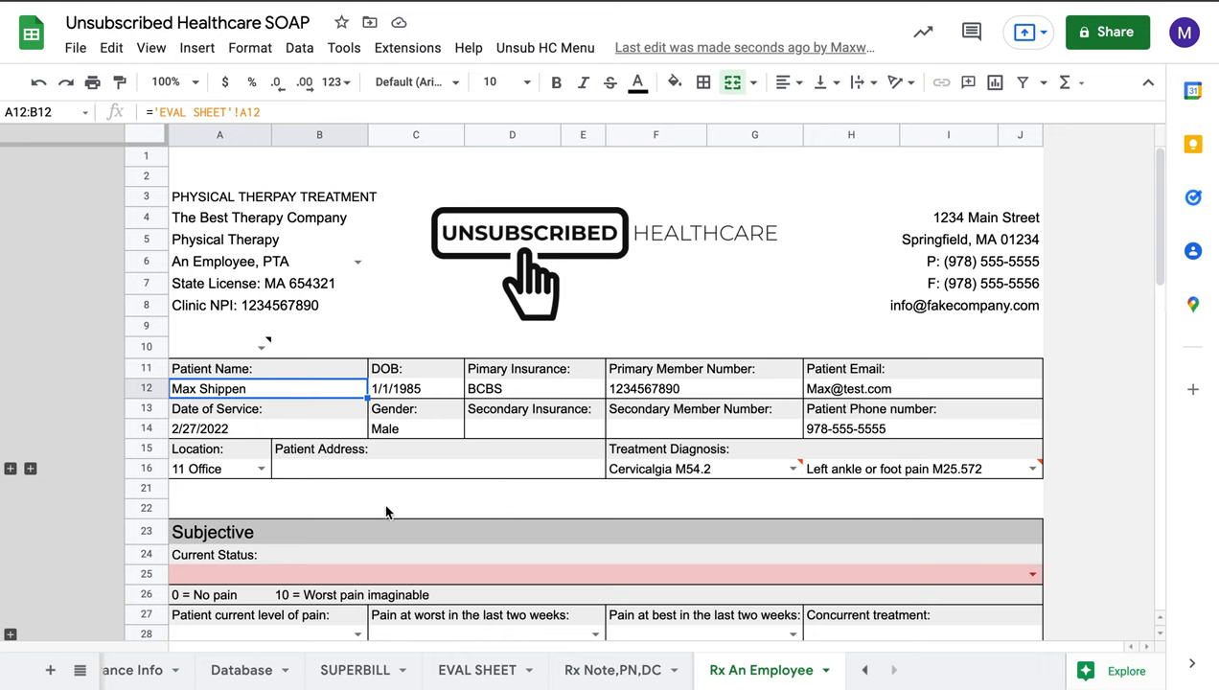
{"action": "mouse_move", "coordinate": [573, 201]}
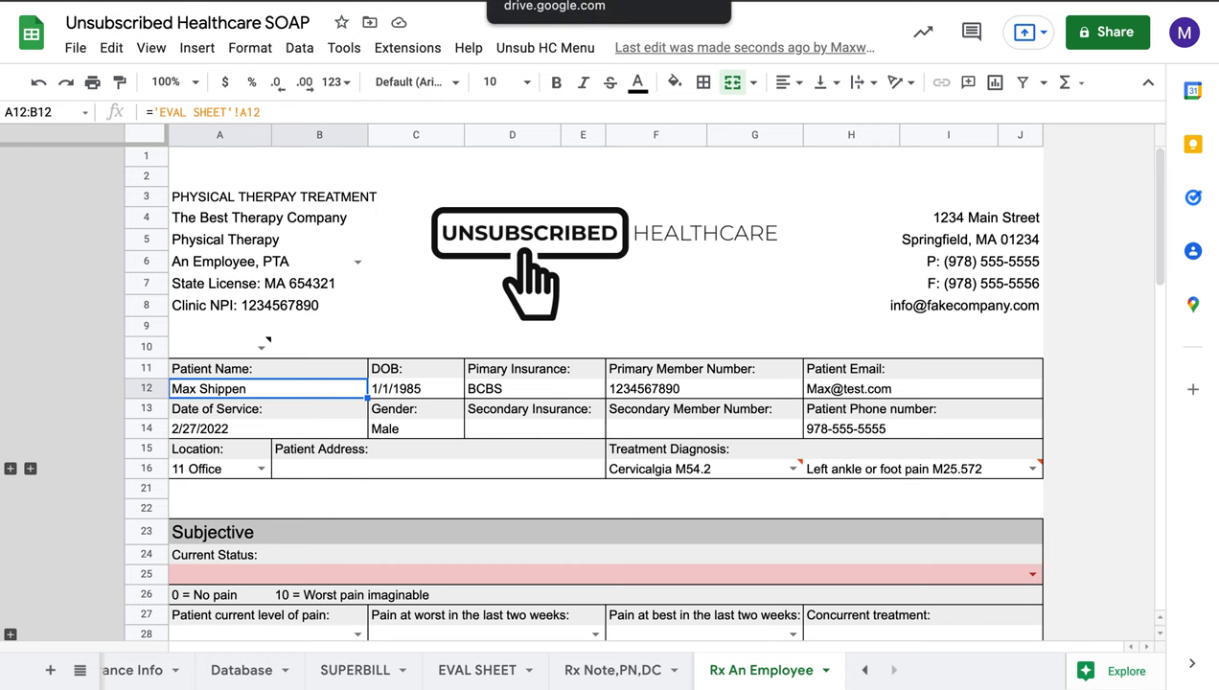
{"action": "mouse_move", "coordinate": [552, 426]}
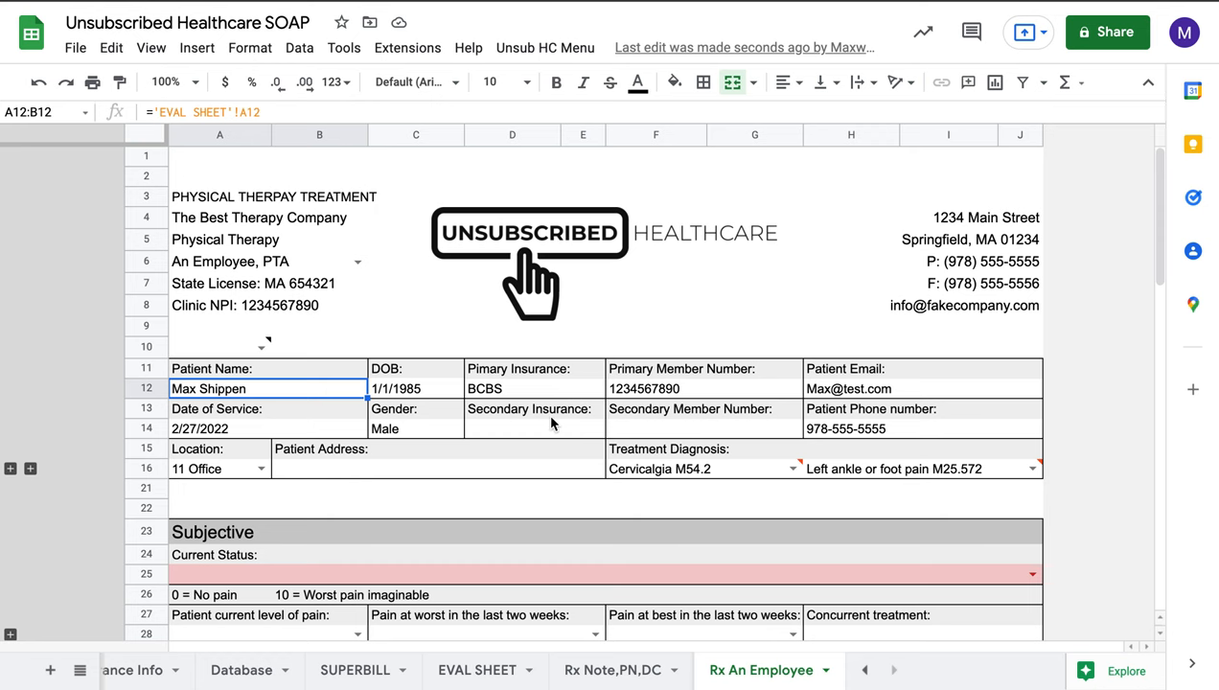
{"action": "scroll", "scroll_direction": "down", "scroll_amount": 3}
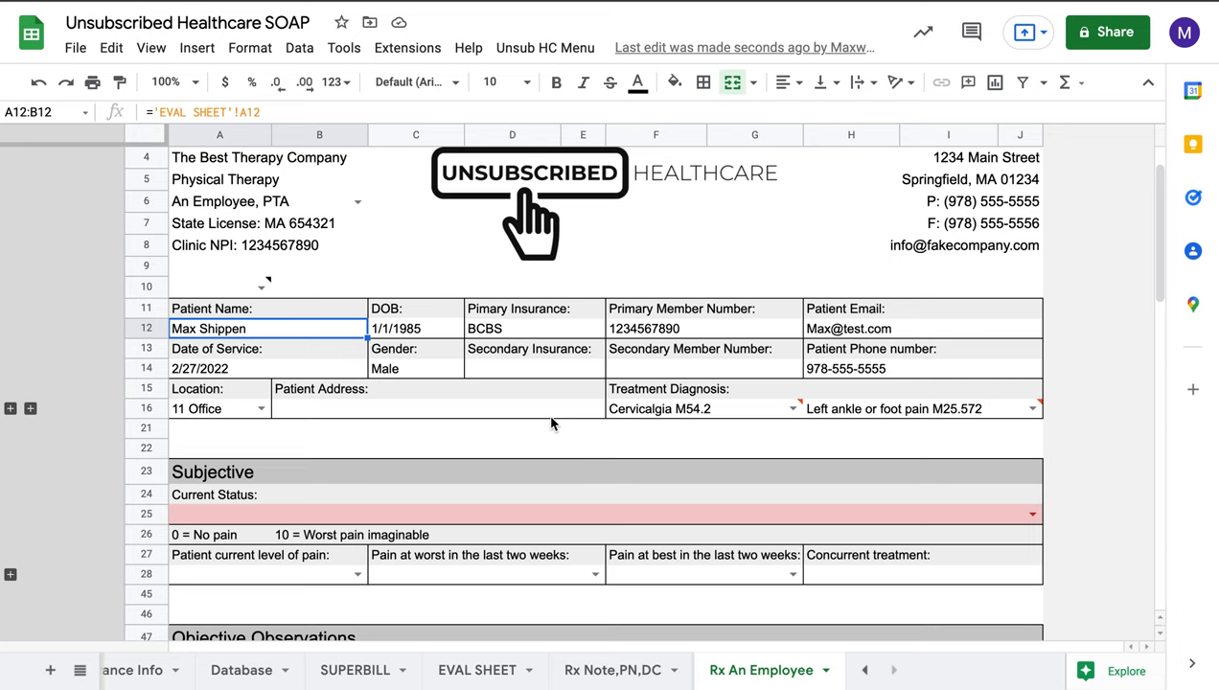
{"action": "mouse_move", "coordinate": [552, 117]}
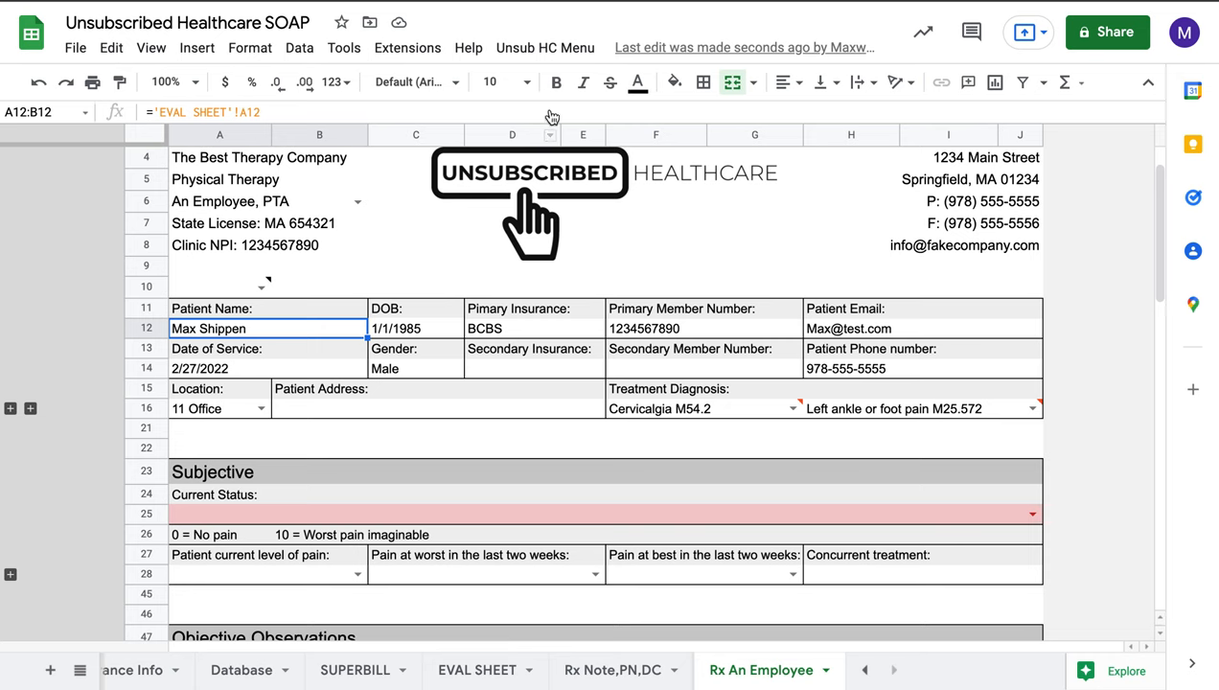
{"action": "left_click", "coordinate": [545, 46]}
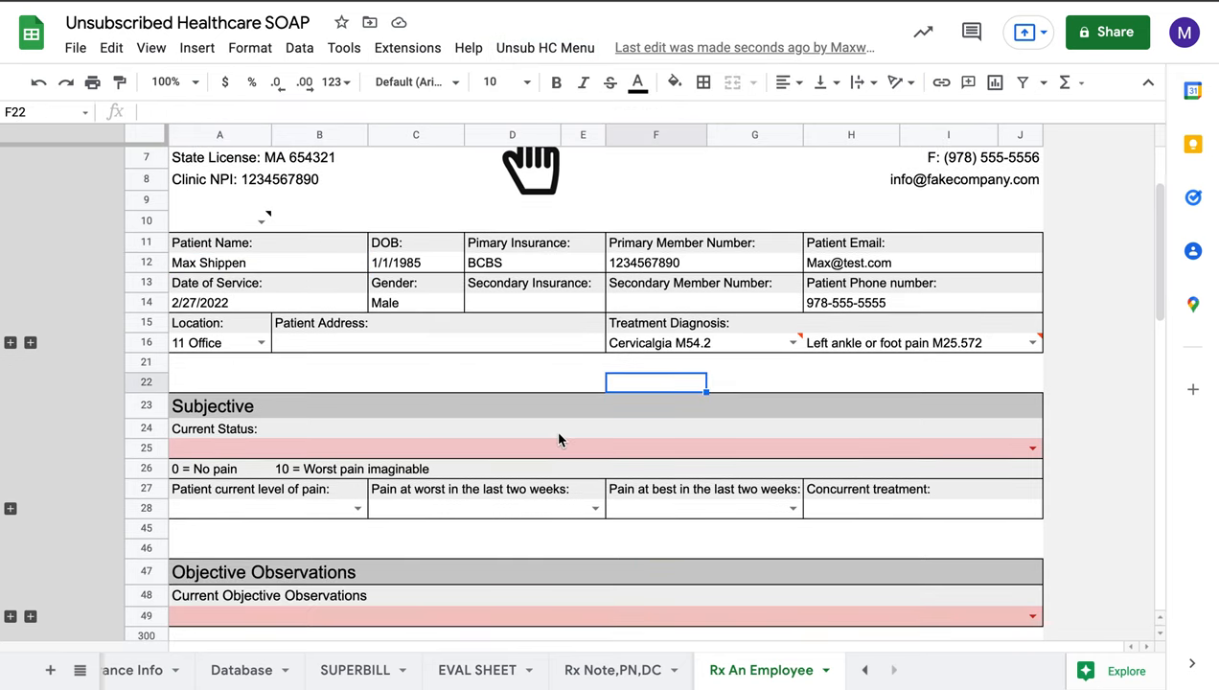
Expand all row groups to reveal Referring MD/NPP, NPI and Referring Diagnosis fields
{"action": "scroll", "scroll_direction": "down", "scroll_amount": 3}
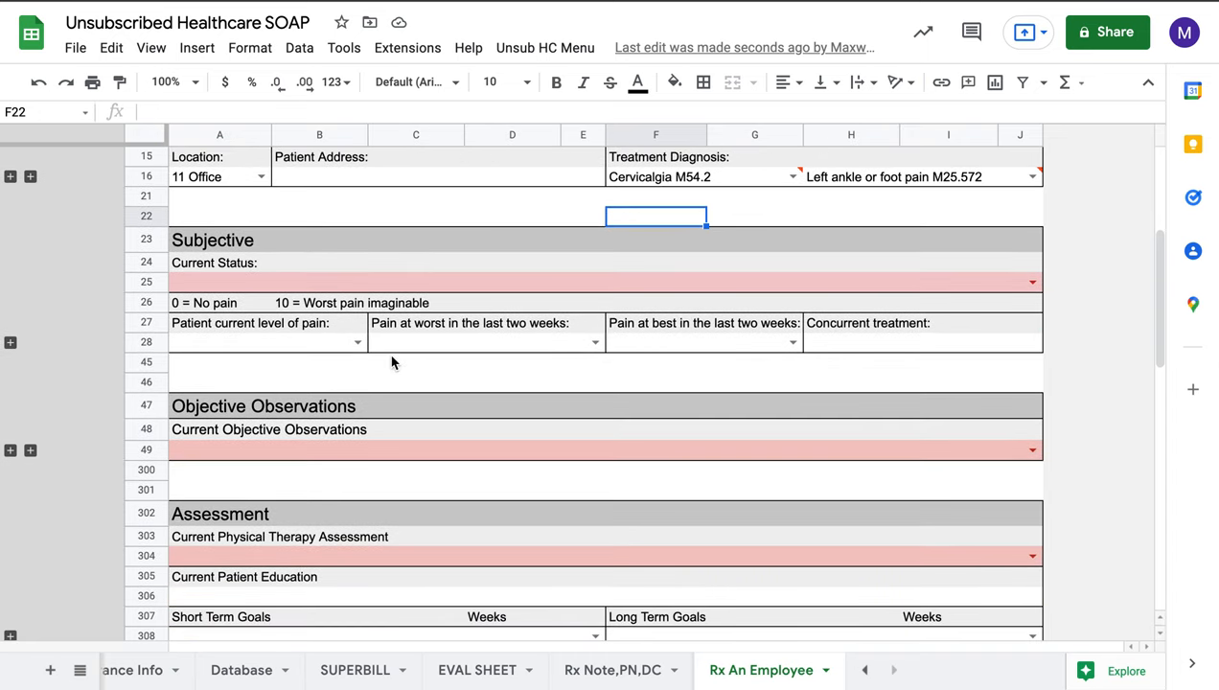
{"action": "scroll", "scroll_direction": "up", "scroll_amount": 3}
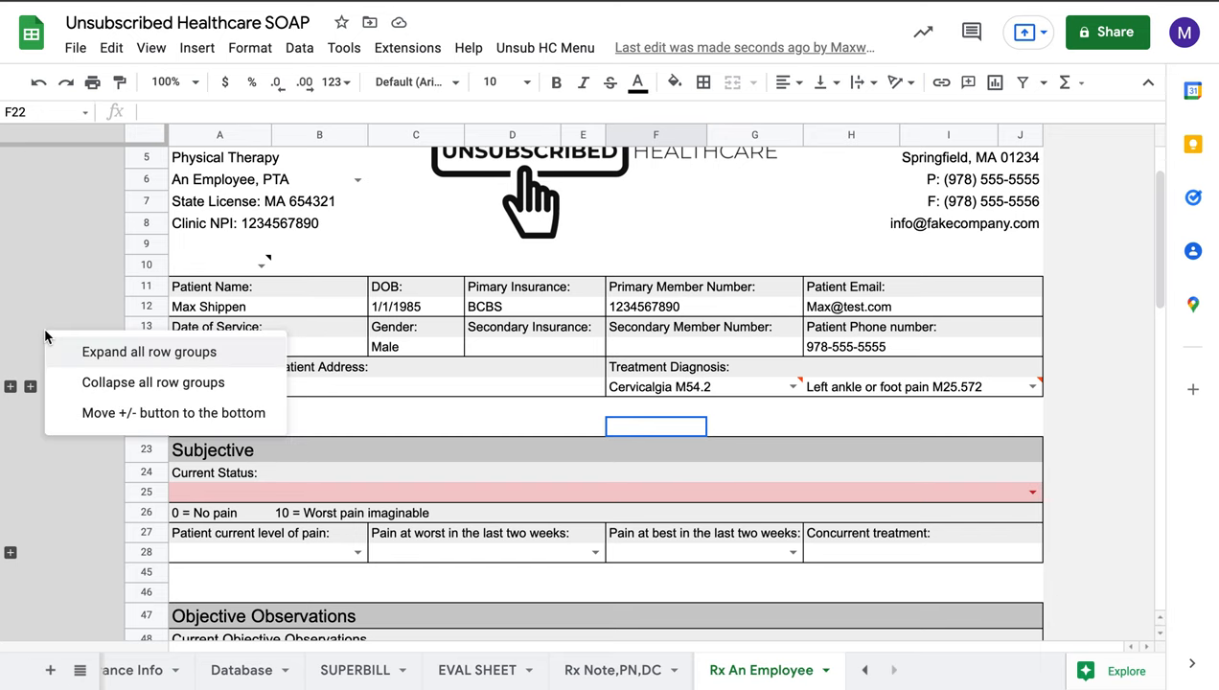
{"action": "mouse_move", "coordinate": [100, 353]}
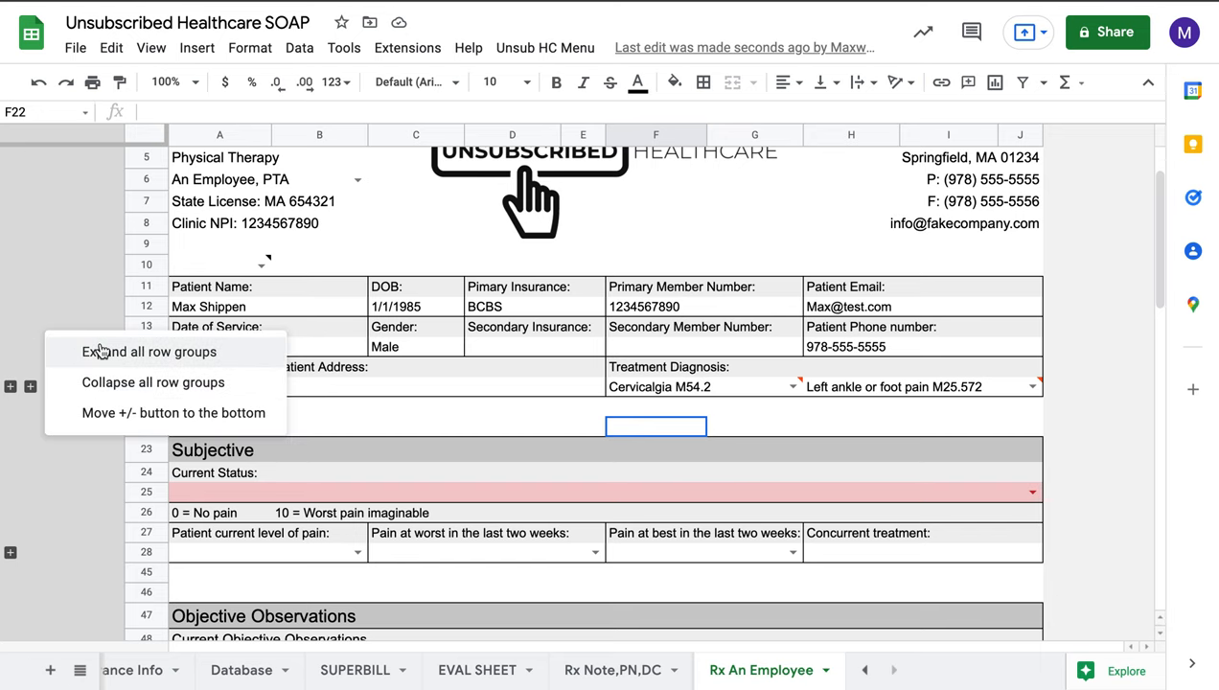
{"action": "left_click", "coordinate": [149, 352]}
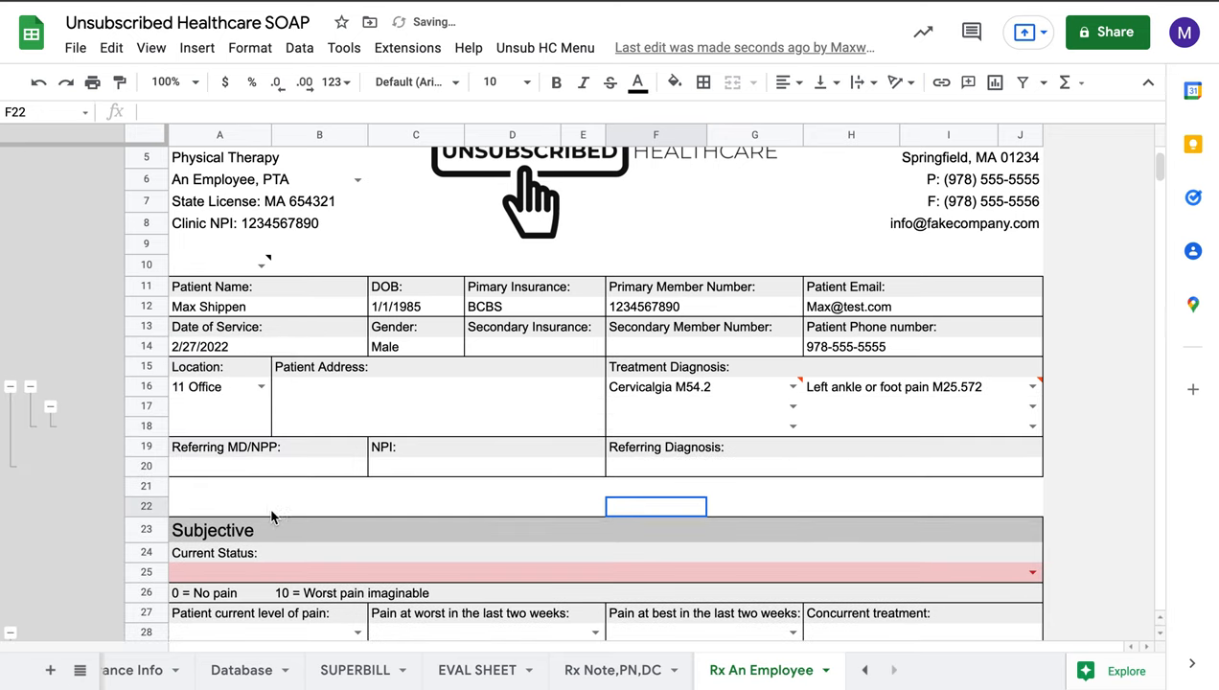
{"action": "mouse_move", "coordinate": [487, 461]}
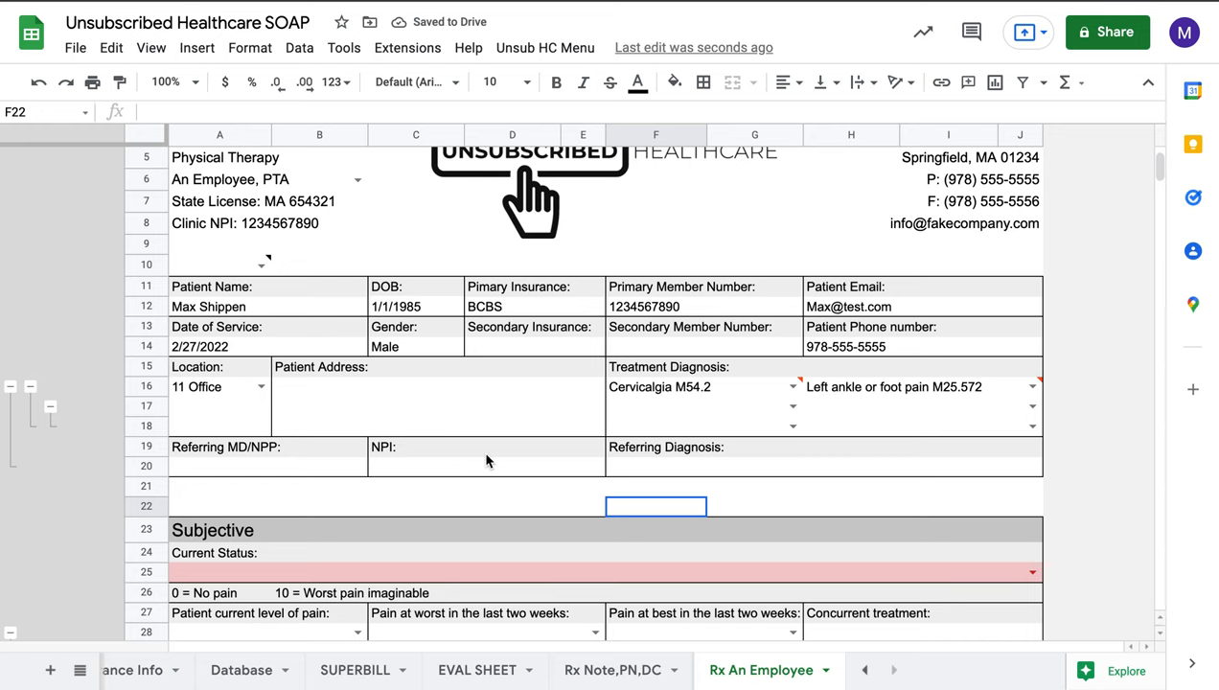
{"action": "mouse_move", "coordinate": [353, 445]}
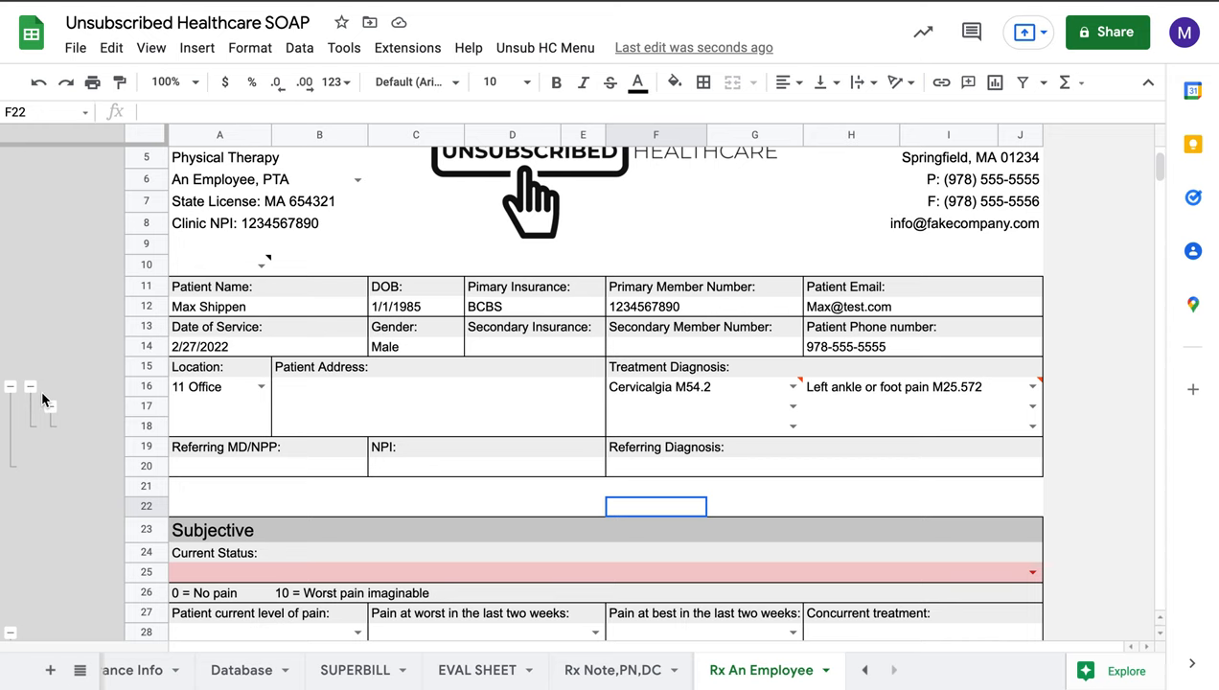
{"action": "mouse_move", "coordinate": [430, 439]}
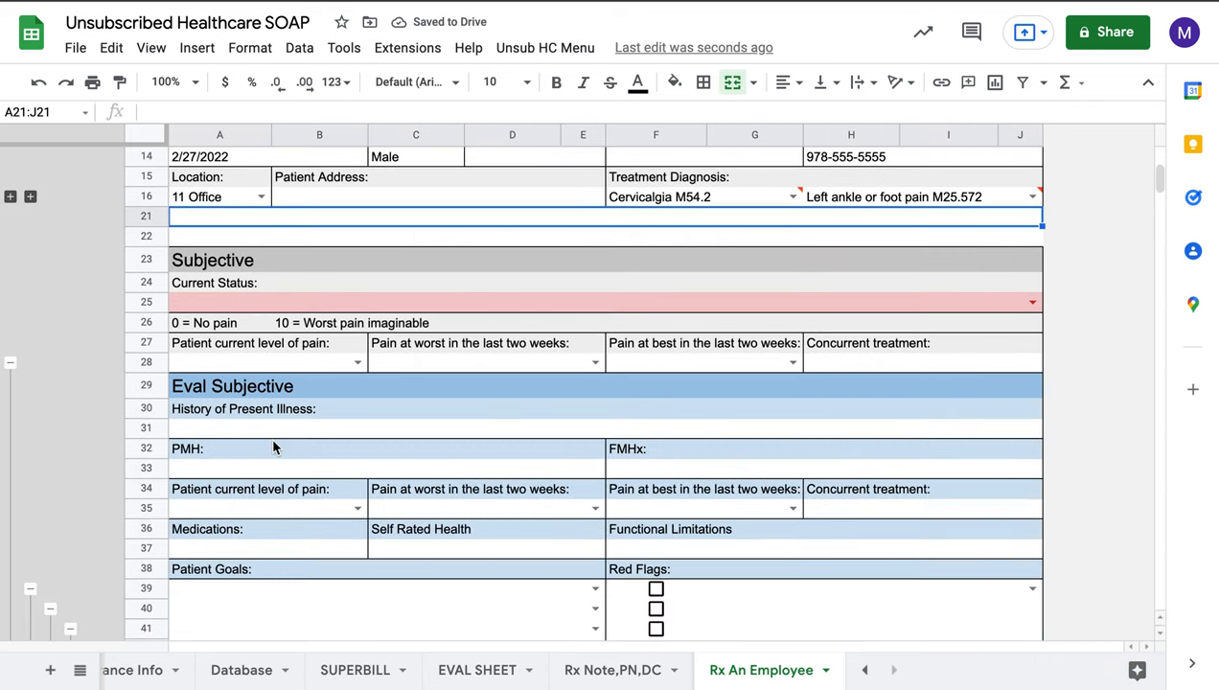
{"action": "scroll", "scroll_direction": "down", "scroll_amount": 3}
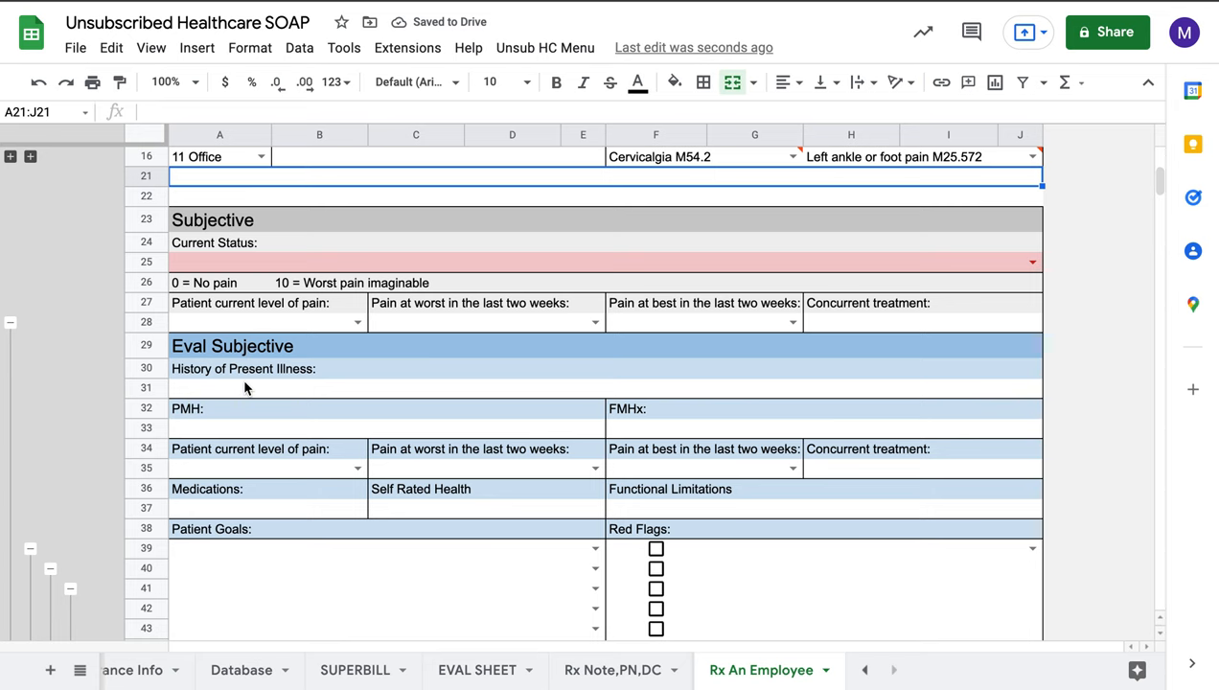
{"action": "scroll", "scroll_direction": "down", "scroll_amount": 3}
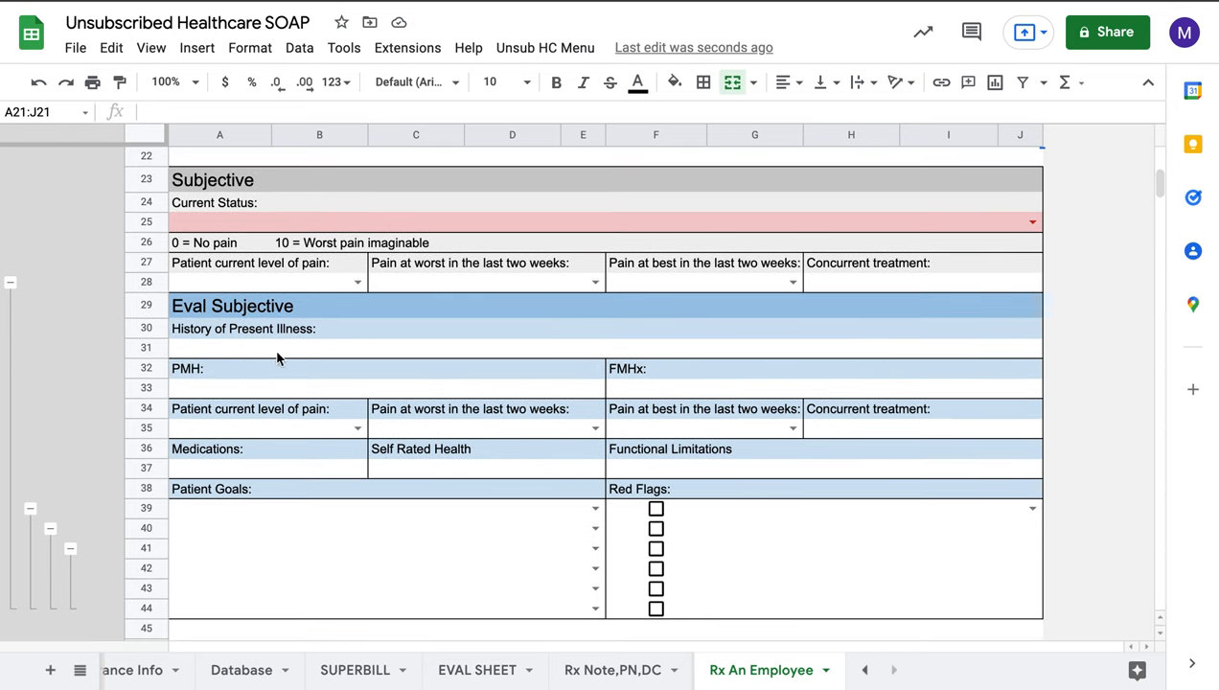
{"action": "mouse_move", "coordinate": [372, 400]}
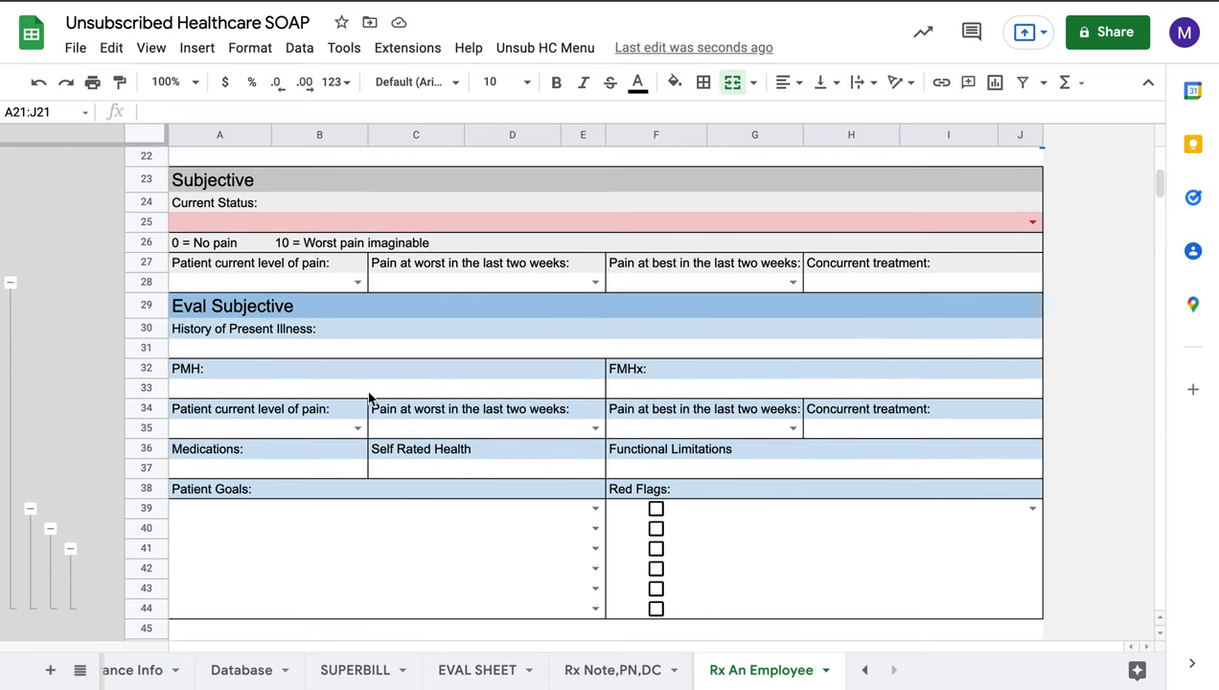
{"action": "scroll", "scroll_direction": "down", "scroll_amount": 3}
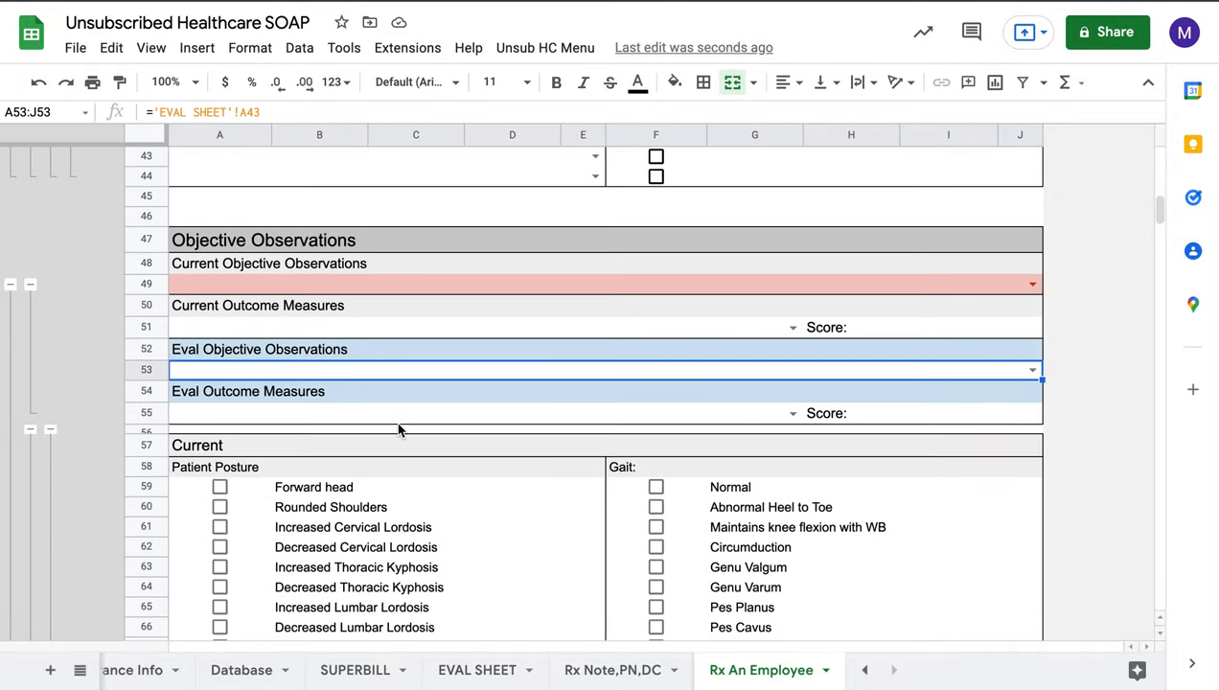
{"action": "mouse_move", "coordinate": [278, 380]}
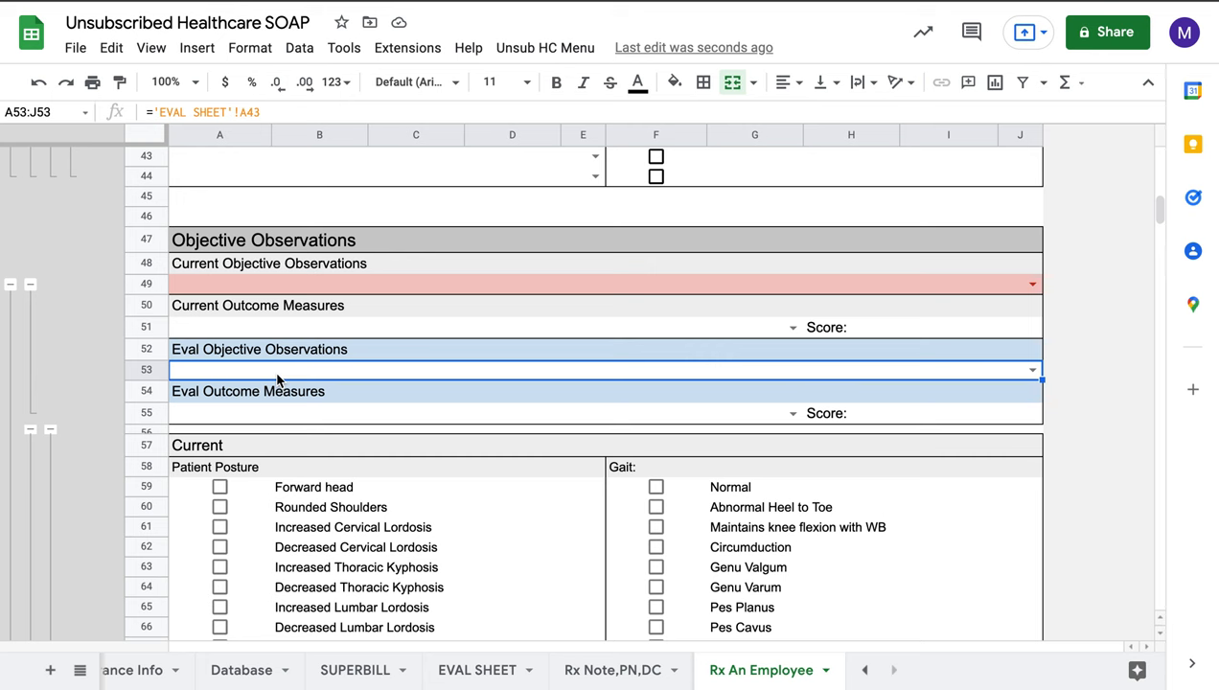
{"action": "scroll", "scroll_direction": "down", "scroll_amount": 3}
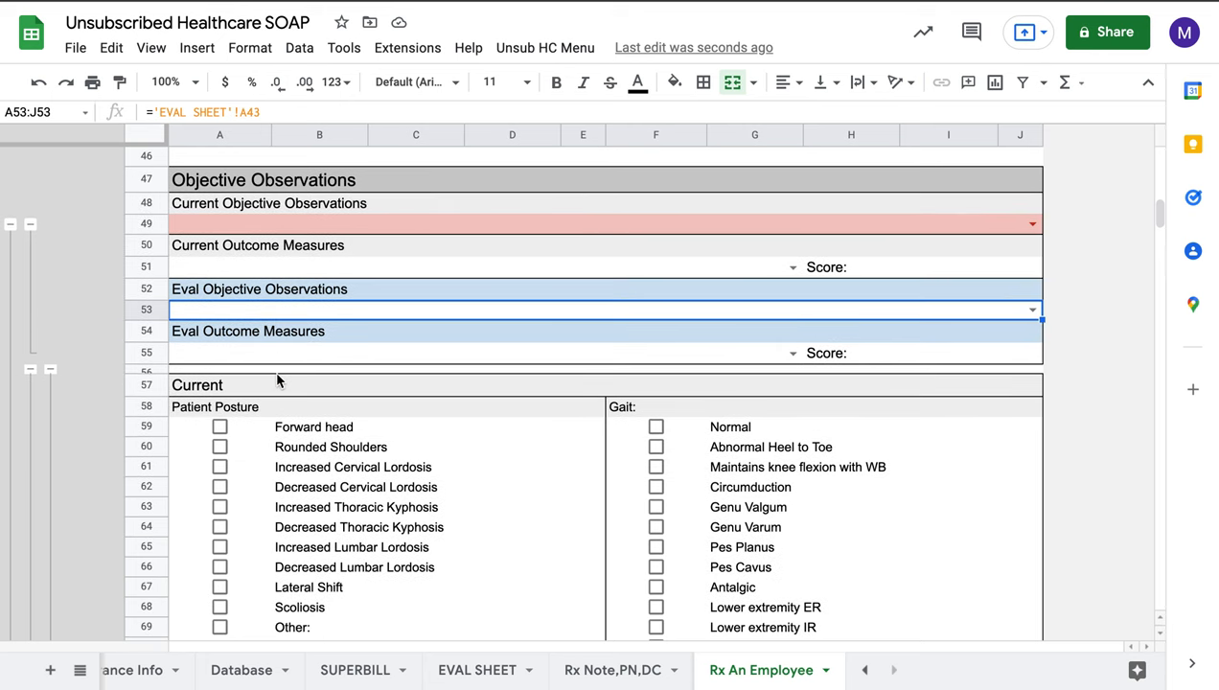
{"action": "scroll", "scroll_direction": "down", "scroll_amount": 3}
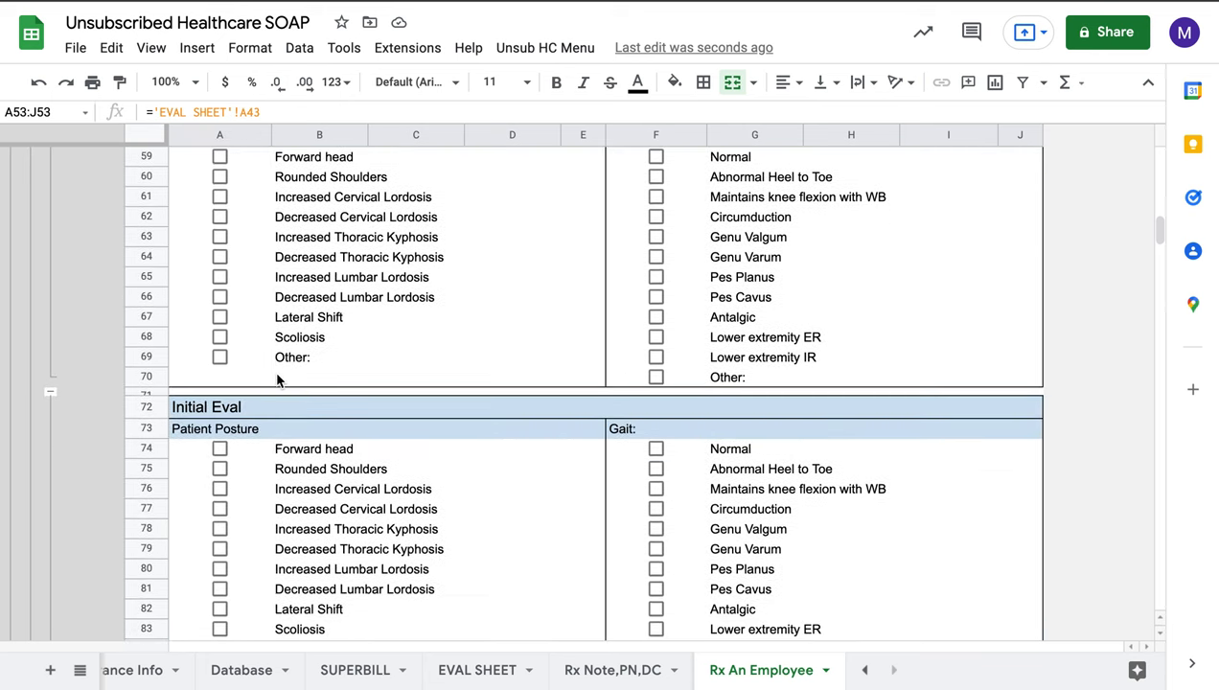
{"action": "scroll", "scroll_direction": "up", "scroll_amount": 3}
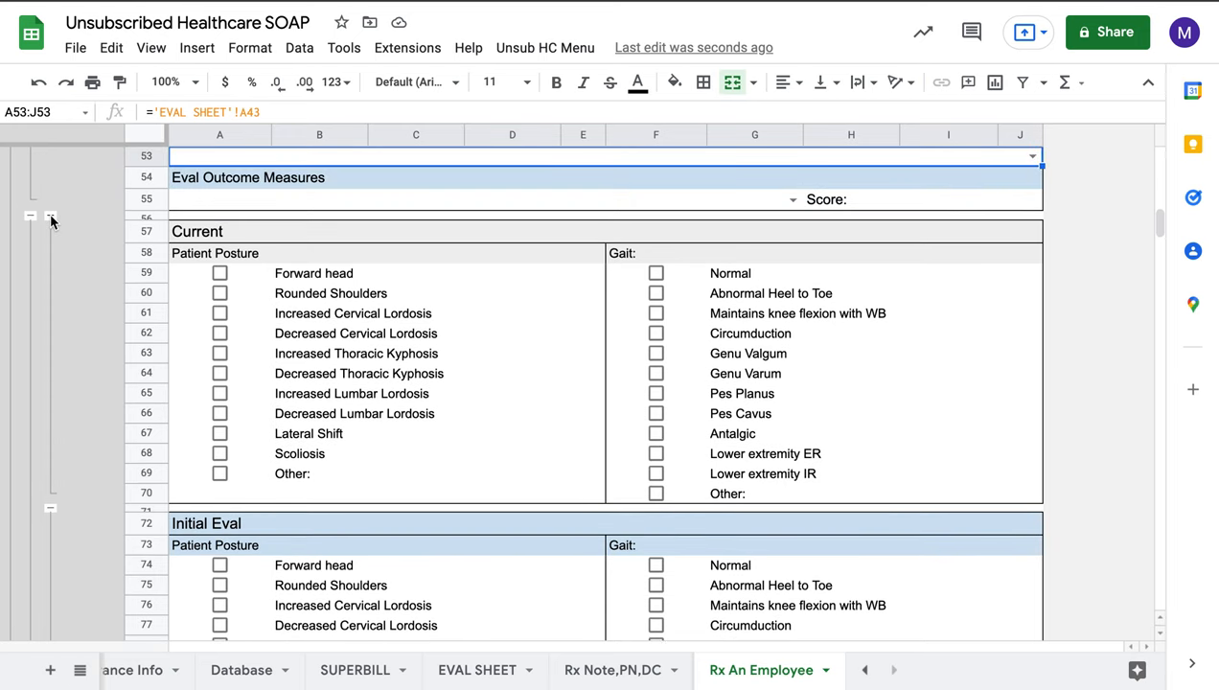
{"action": "left_click", "coordinate": [49, 219]}
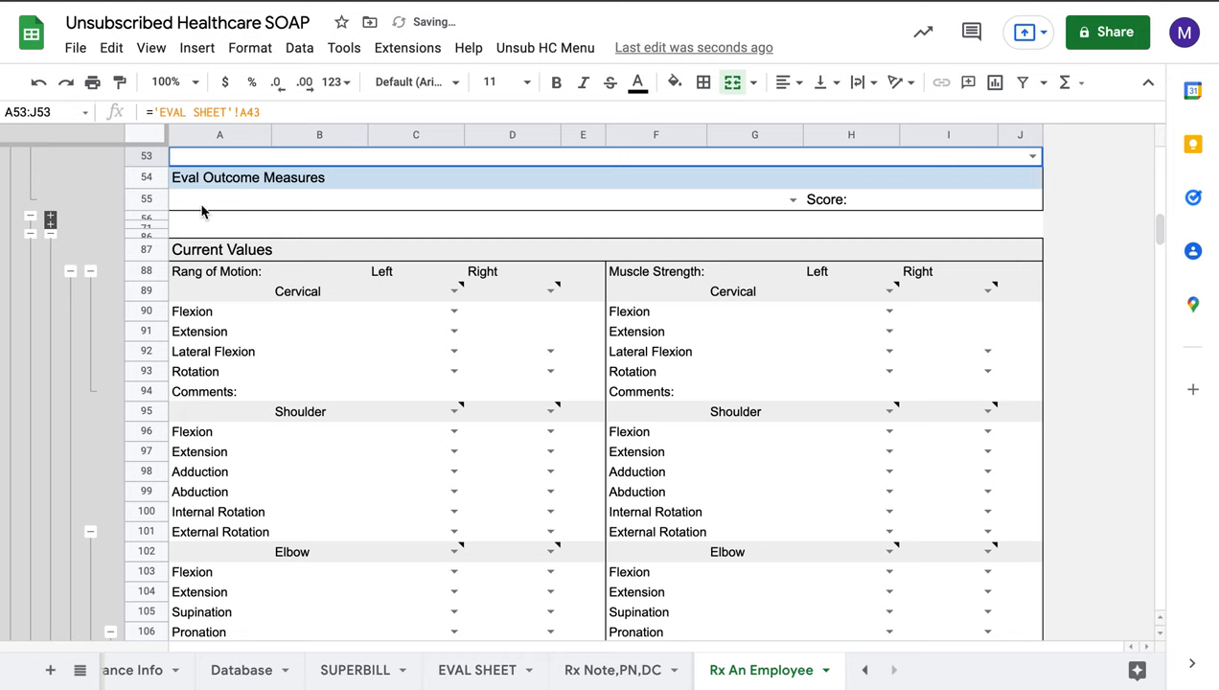
{"action": "mouse_move", "coordinate": [334, 334]}
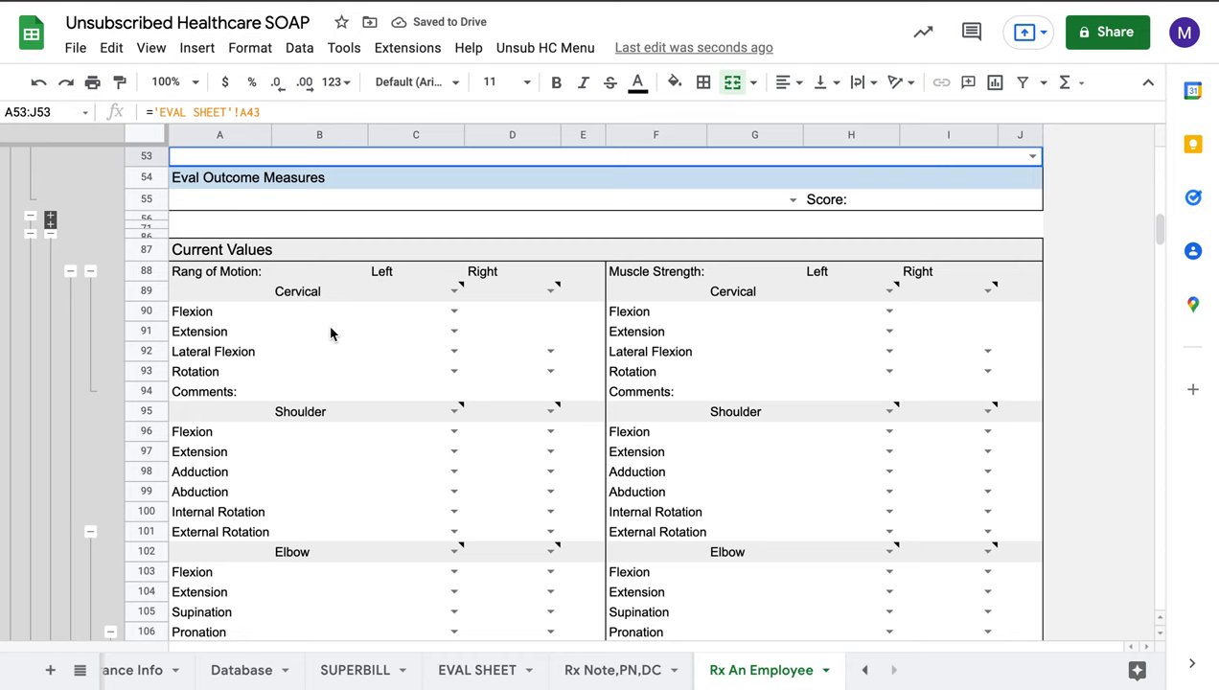
{"action": "scroll", "scroll_direction": "down", "scroll_amount": 3}
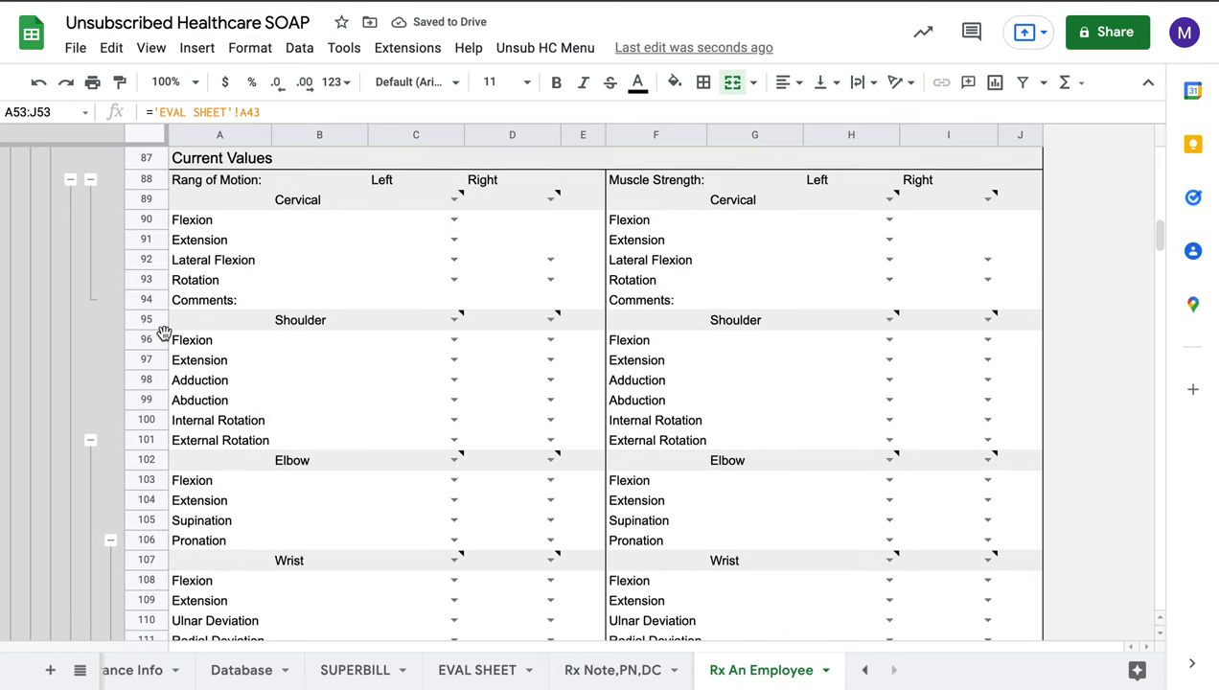
{"action": "left_click", "coordinate": [90, 180]}
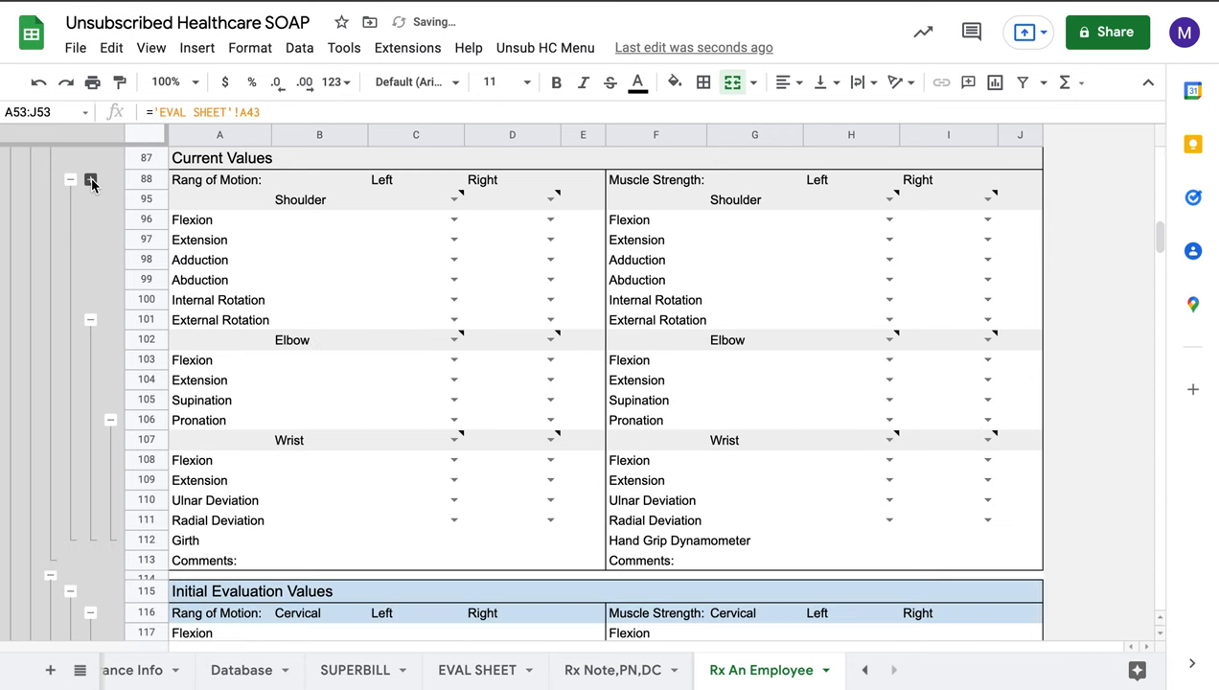
{"action": "left_click", "coordinate": [90, 180]}
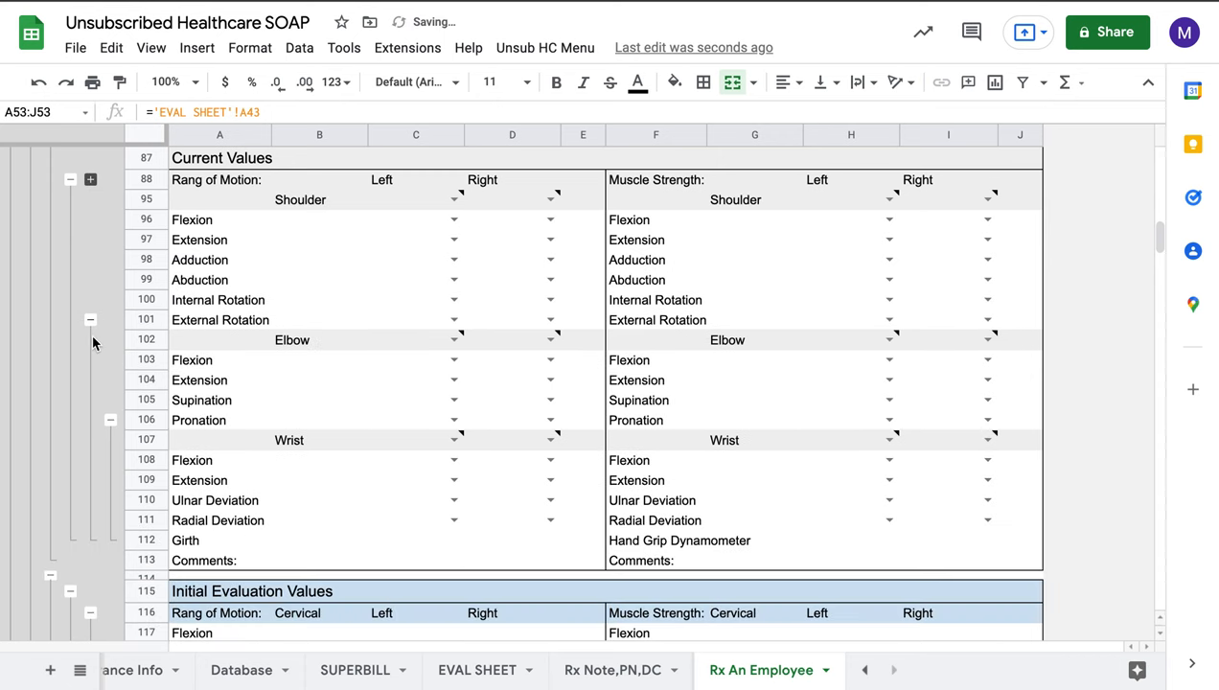
{"action": "left_click", "coordinate": [90, 319]}
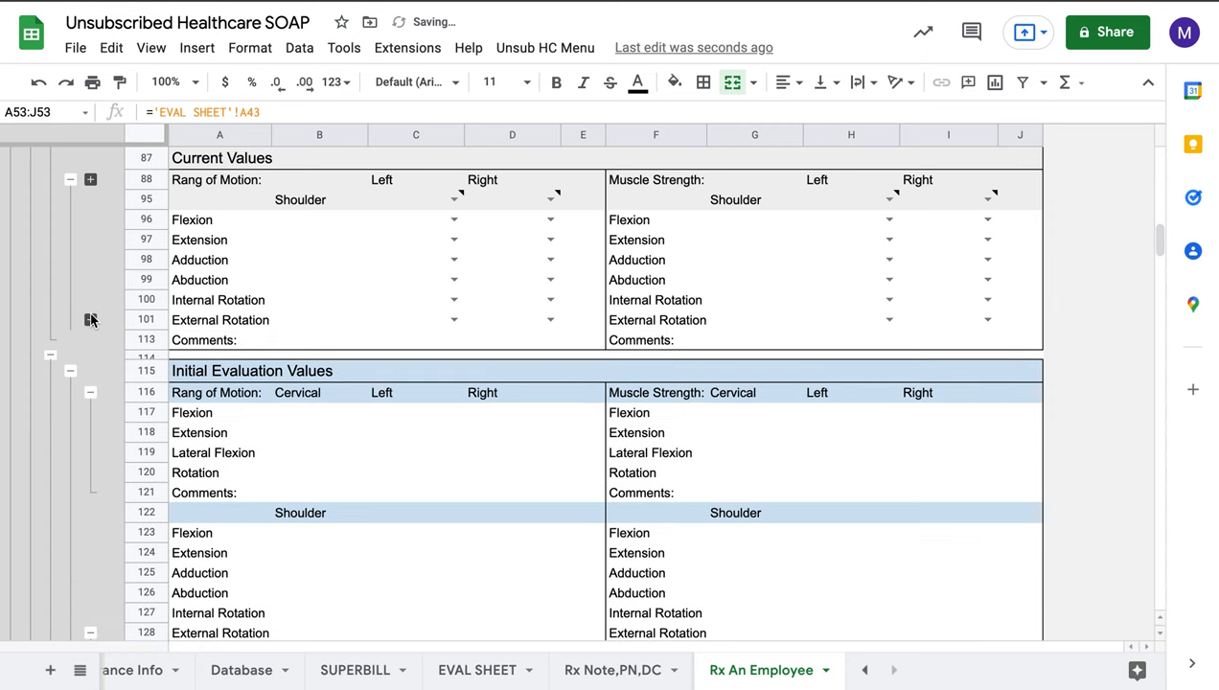
{"action": "mouse_move", "coordinate": [291, 318]}
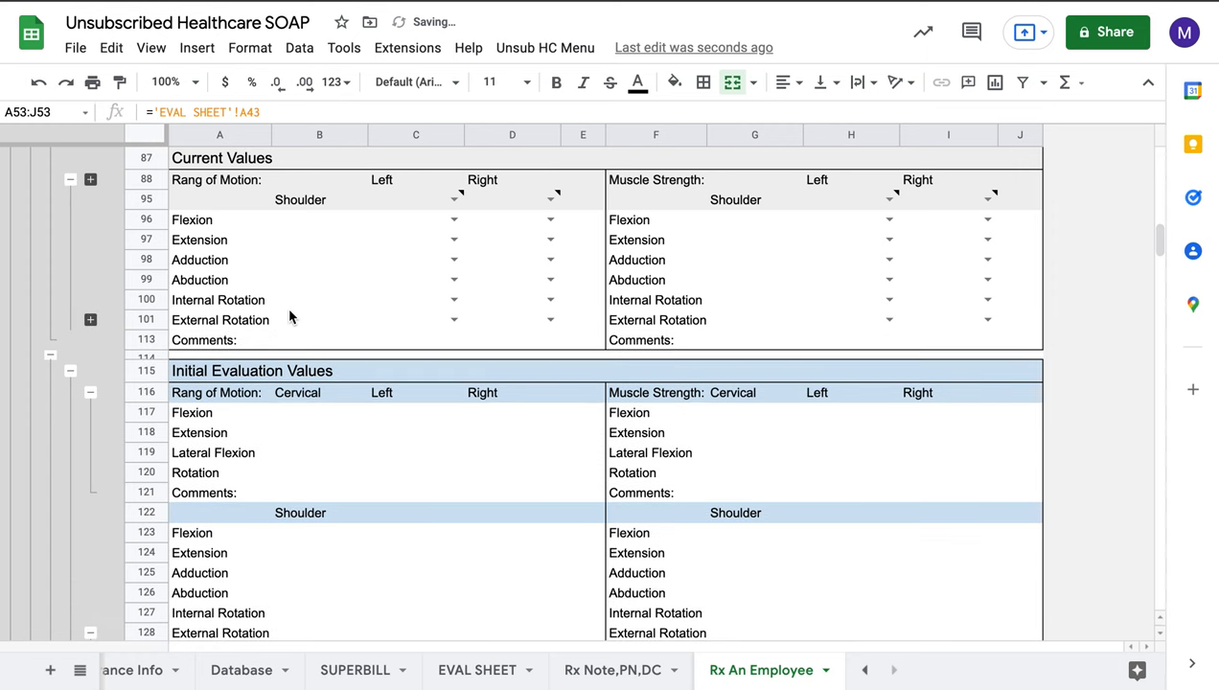
{"action": "scroll", "scroll_direction": "down", "scroll_amount": 3}
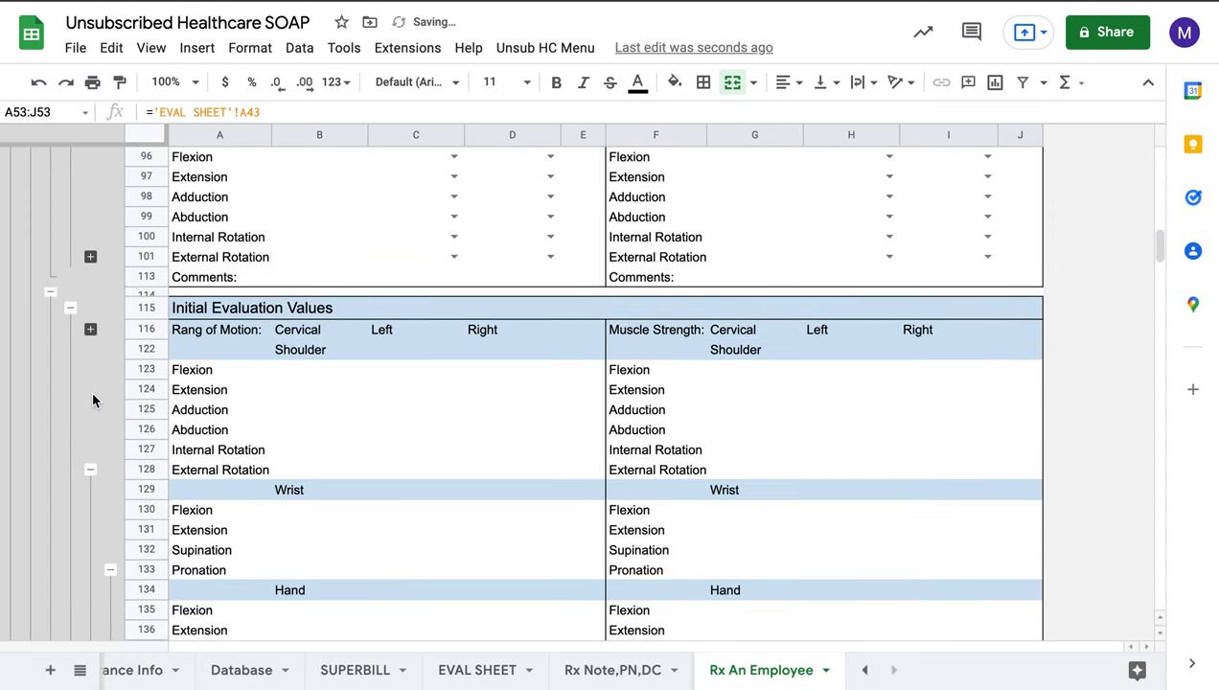
{"action": "scroll", "scroll_direction": "down", "scroll_amount": 3}
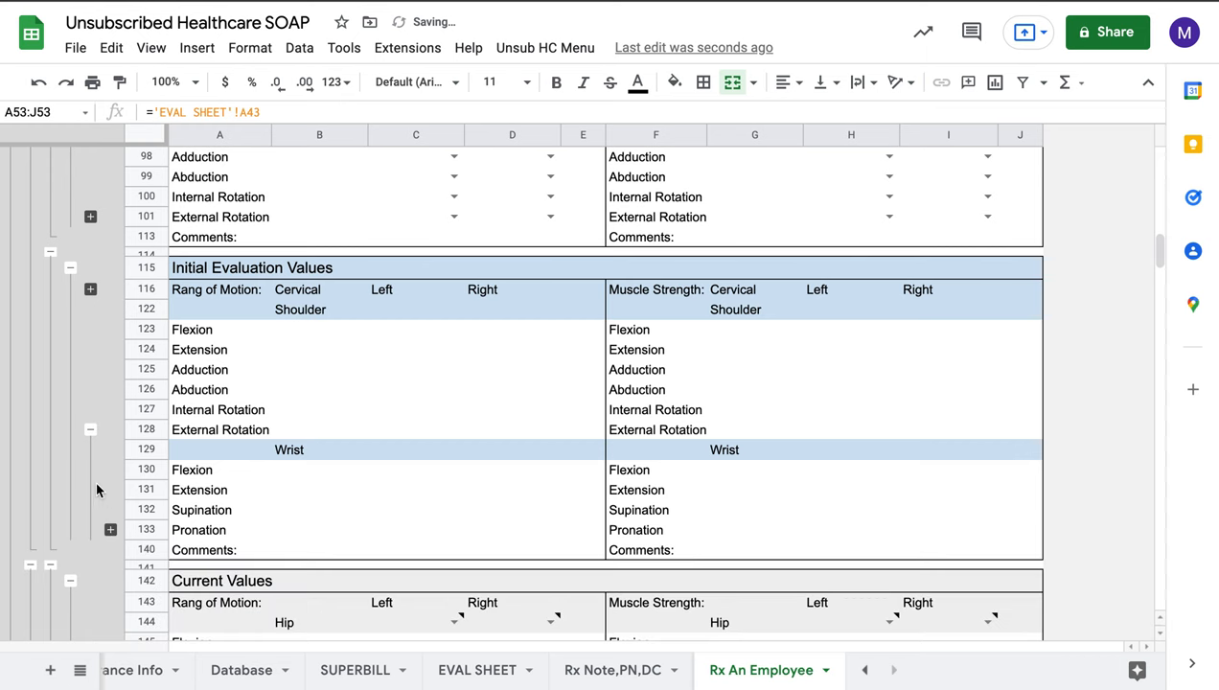
{"action": "scroll", "scroll_direction": "down", "scroll_amount": 3}
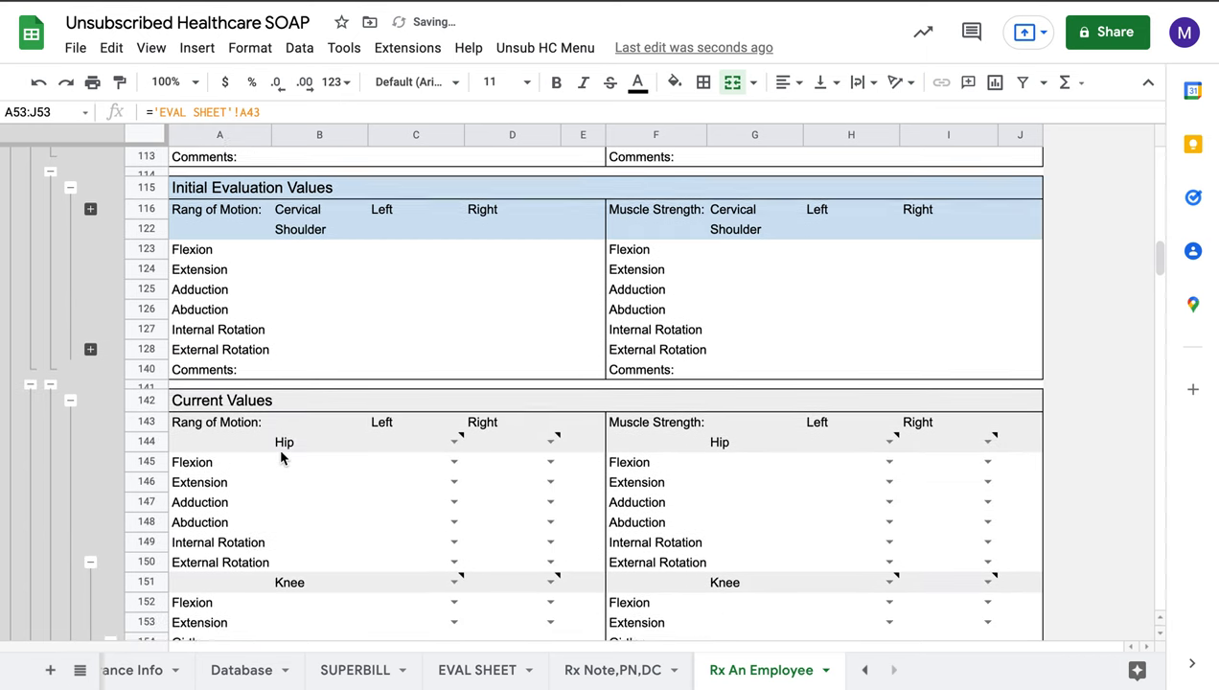
{"action": "scroll", "scroll_direction": "down", "scroll_amount": 3}
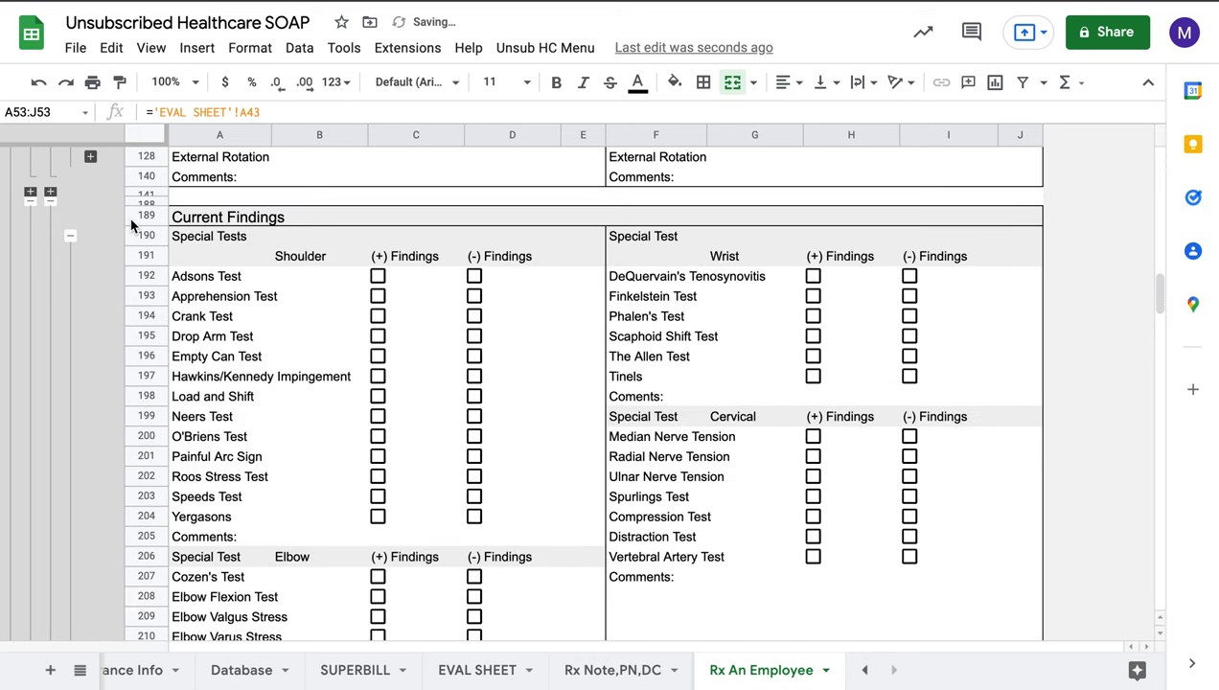
{"action": "scroll", "scroll_direction": "down", "scroll_amount": 3}
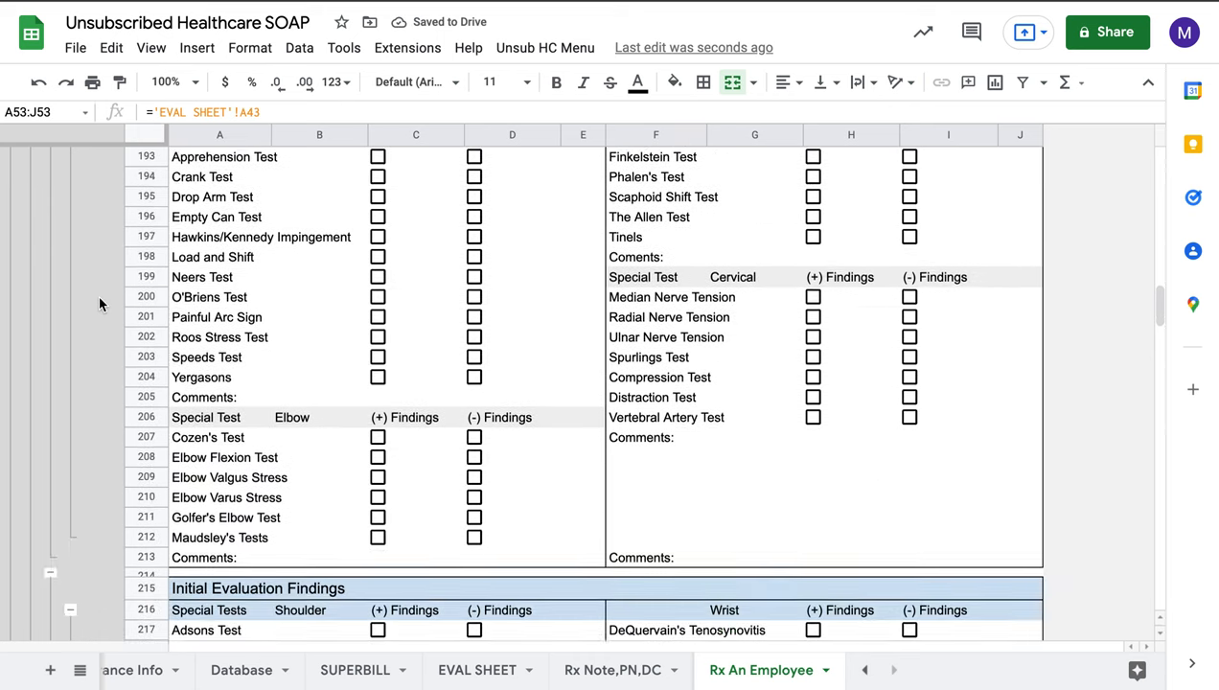
{"action": "scroll", "scroll_direction": "down", "scroll_amount": 3}
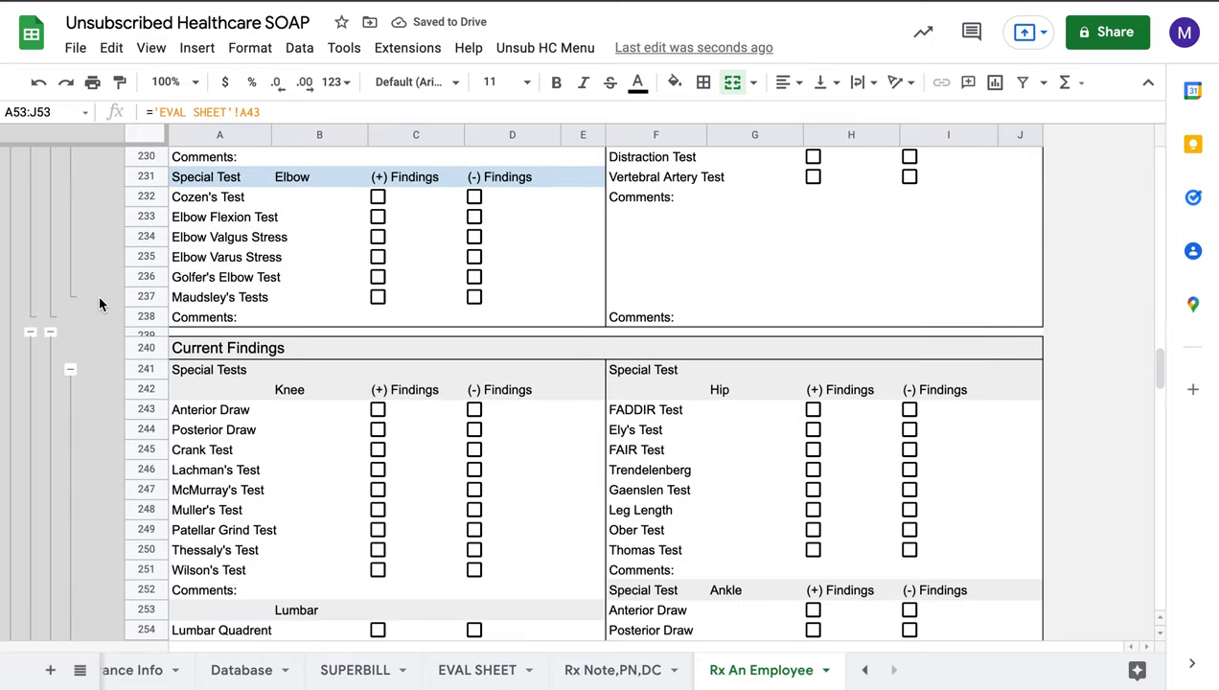
{"action": "scroll", "scroll_direction": "down", "scroll_amount": 3}
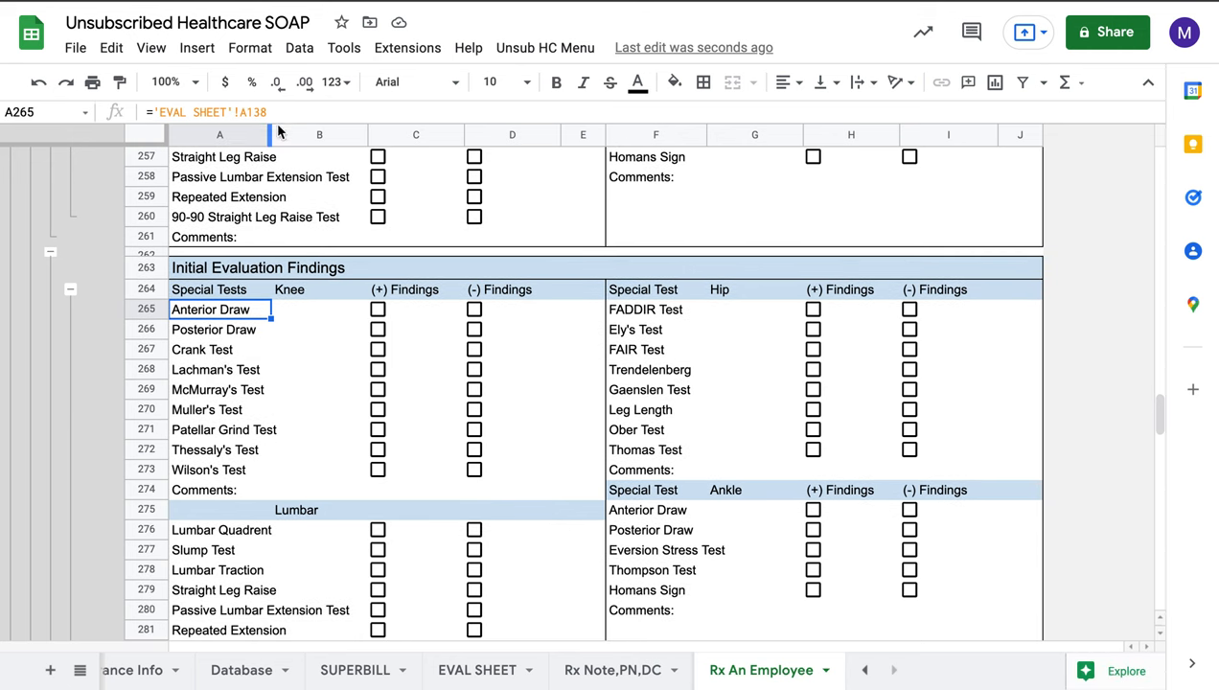
{"action": "double_click", "coordinate": [207, 308]}
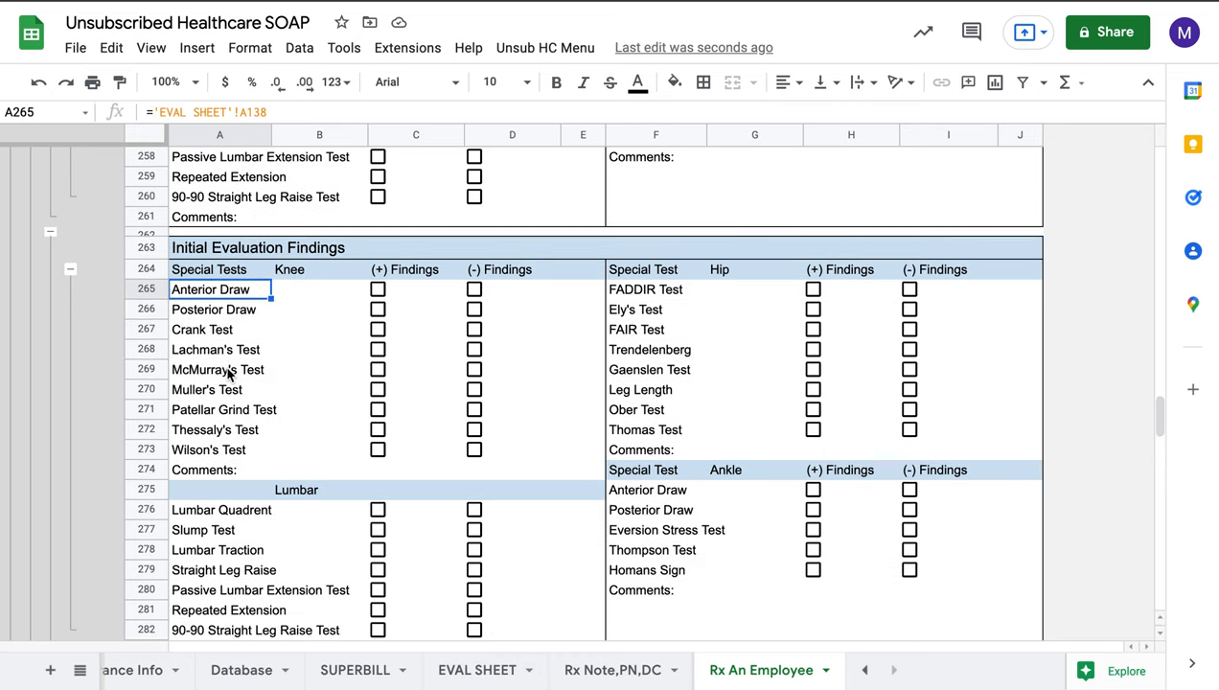
{"action": "scroll", "scroll_direction": "up", "scroll_amount": 3}
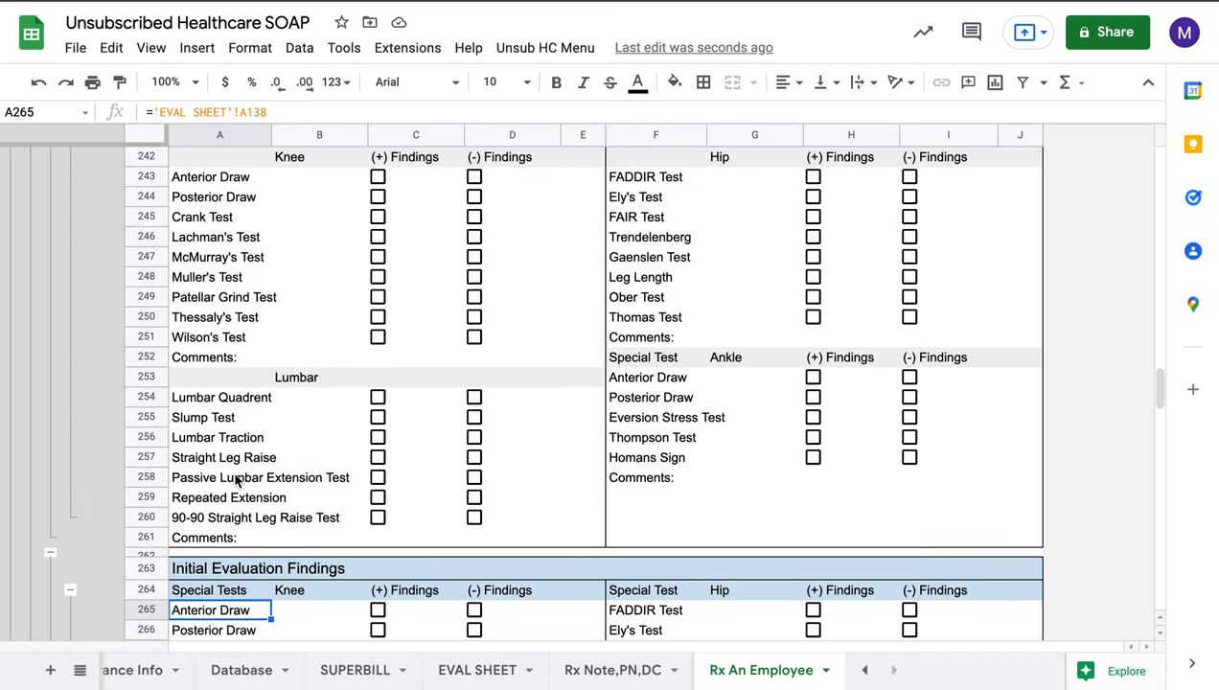
{"action": "scroll", "scroll_direction": "up", "scroll_amount": 3}
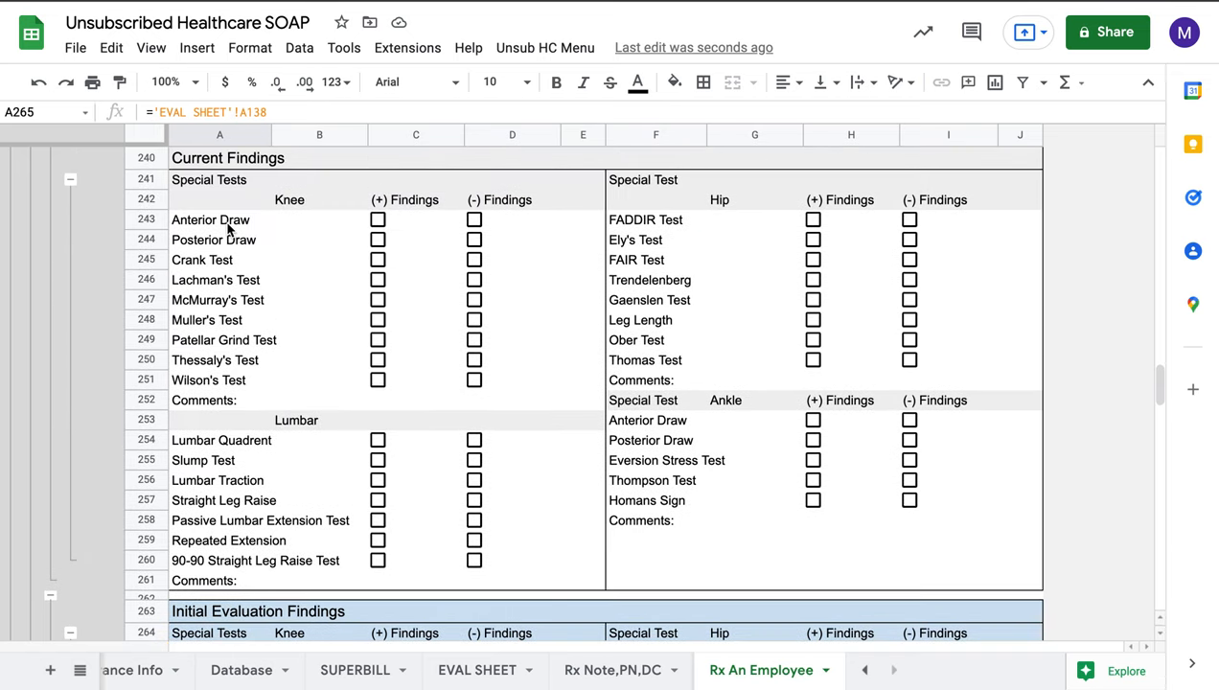
{"action": "scroll", "scroll_direction": "down", "scroll_amount": 3}
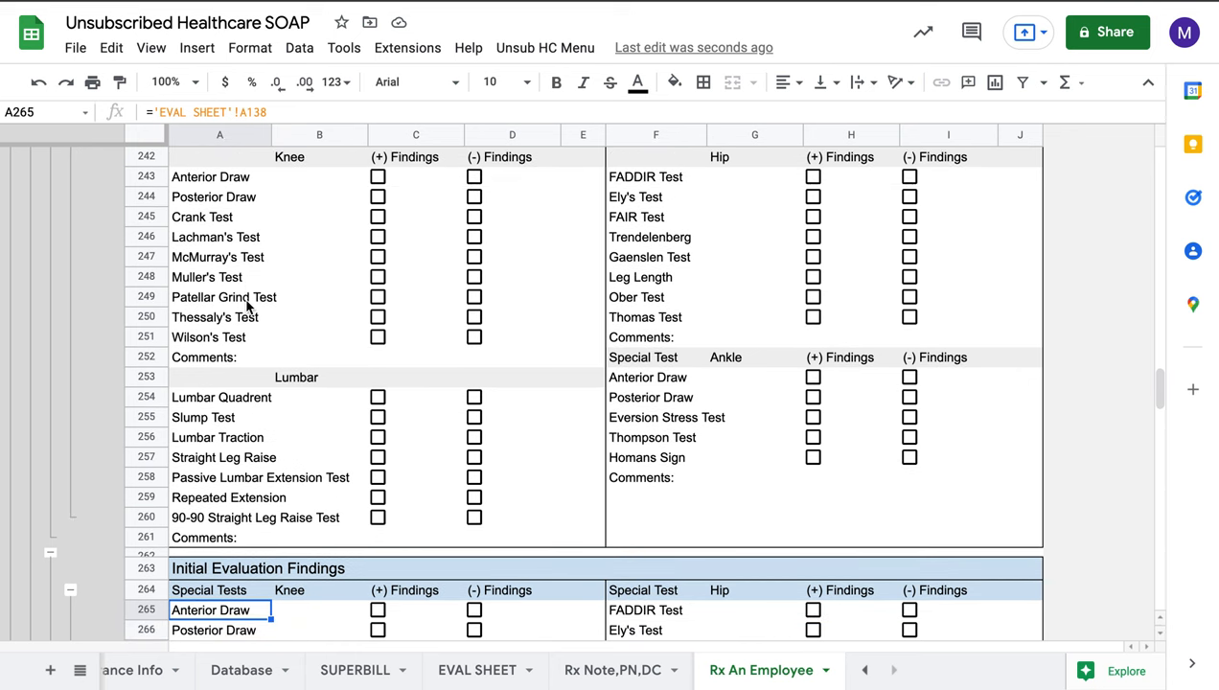
{"action": "scroll", "scroll_direction": "down", "scroll_amount": 3}
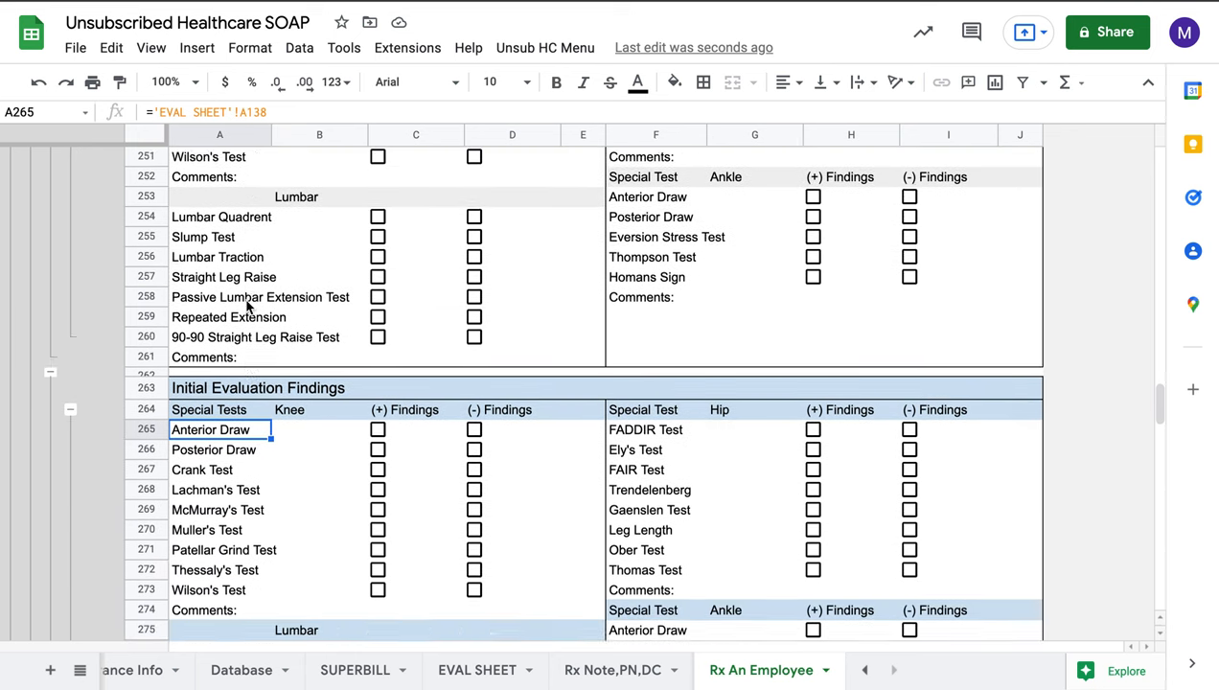
{"action": "scroll", "scroll_direction": "down", "scroll_amount": 3}
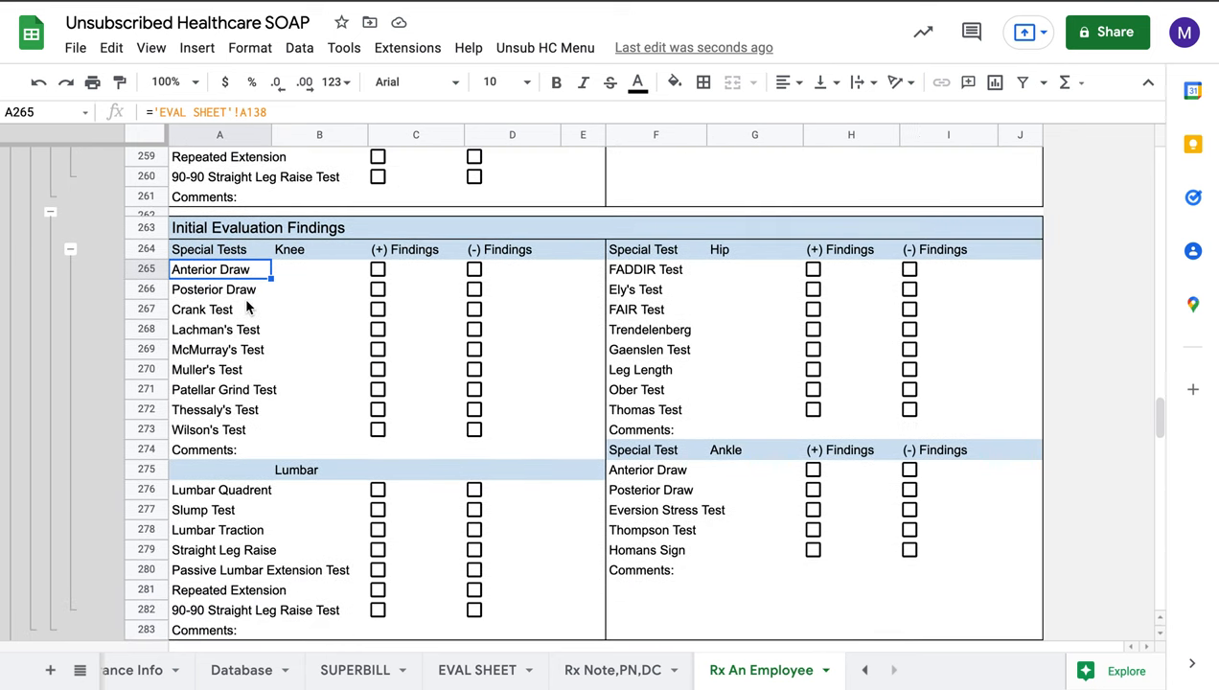
{"action": "scroll", "scroll_direction": "down", "scroll_amount": 3}
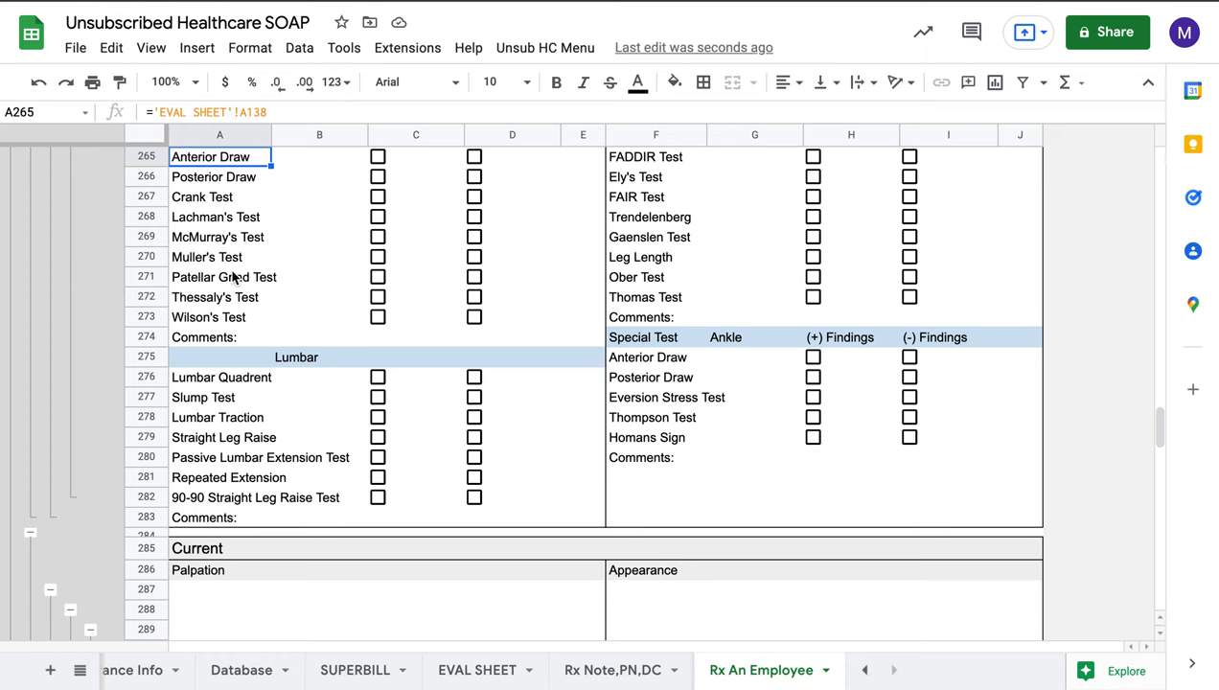
{"action": "scroll", "scroll_direction": "down", "scroll_amount": 3}
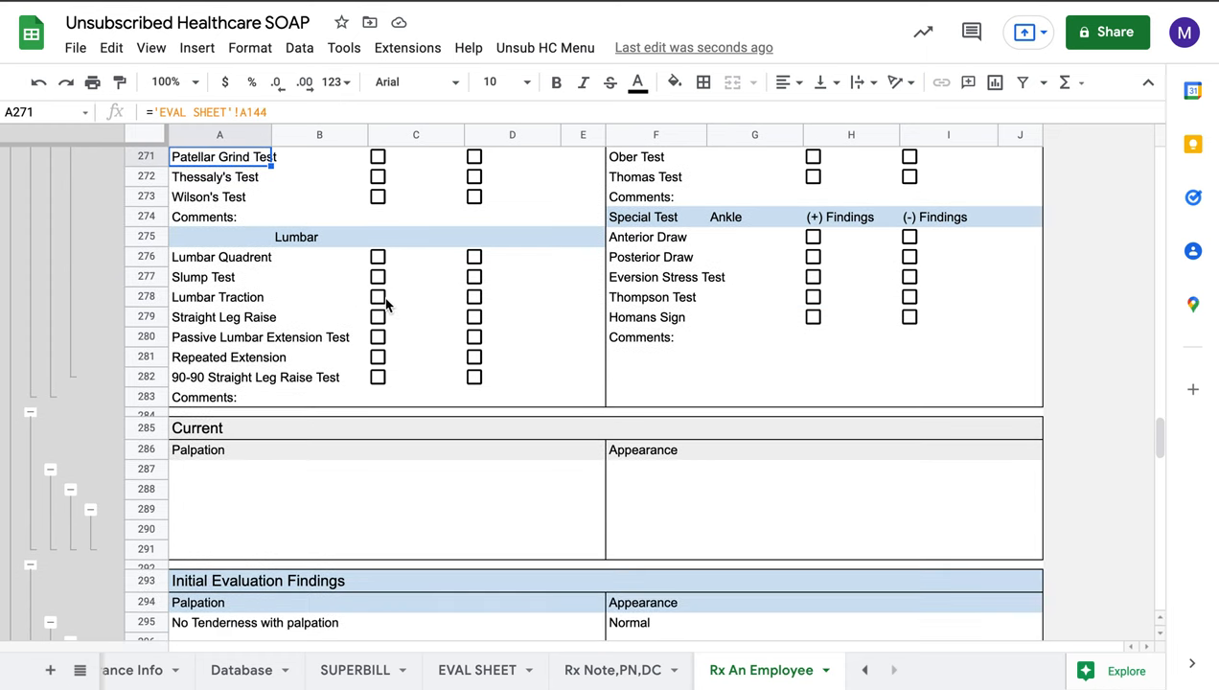
{"action": "scroll", "scroll_direction": "down", "scroll_amount": 3}
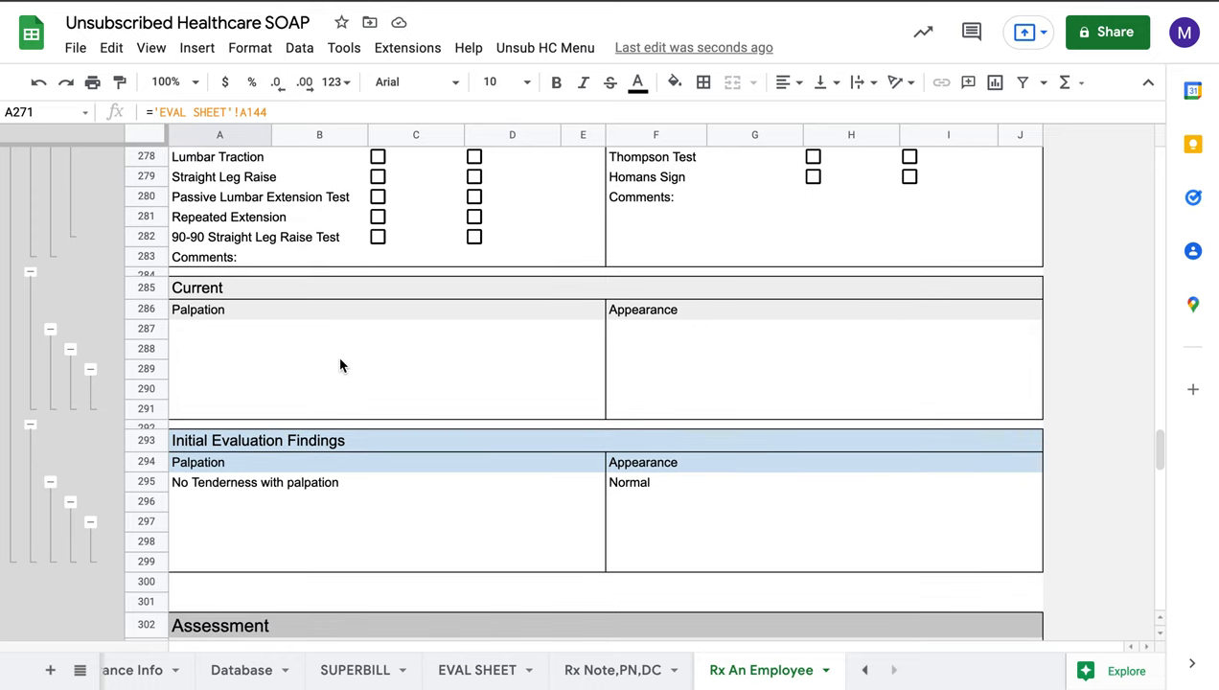
{"action": "scroll", "scroll_direction": "down", "scroll_amount": 3}
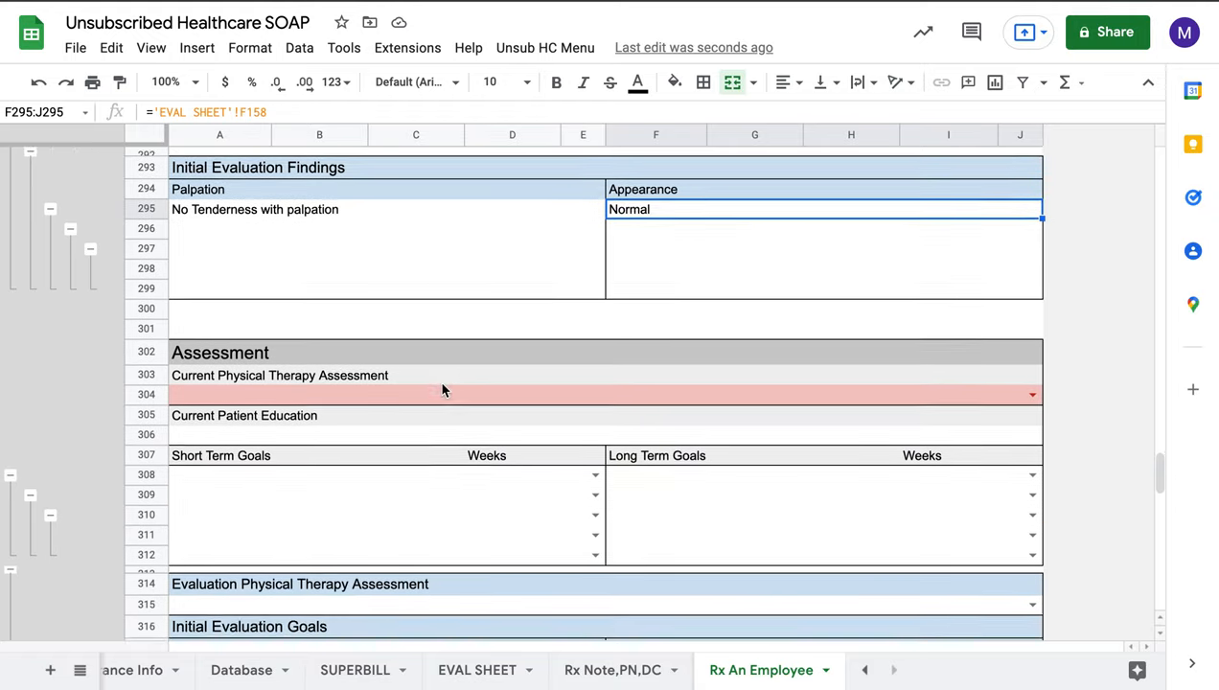
{"action": "scroll", "scroll_direction": "down", "scroll_amount": 3}
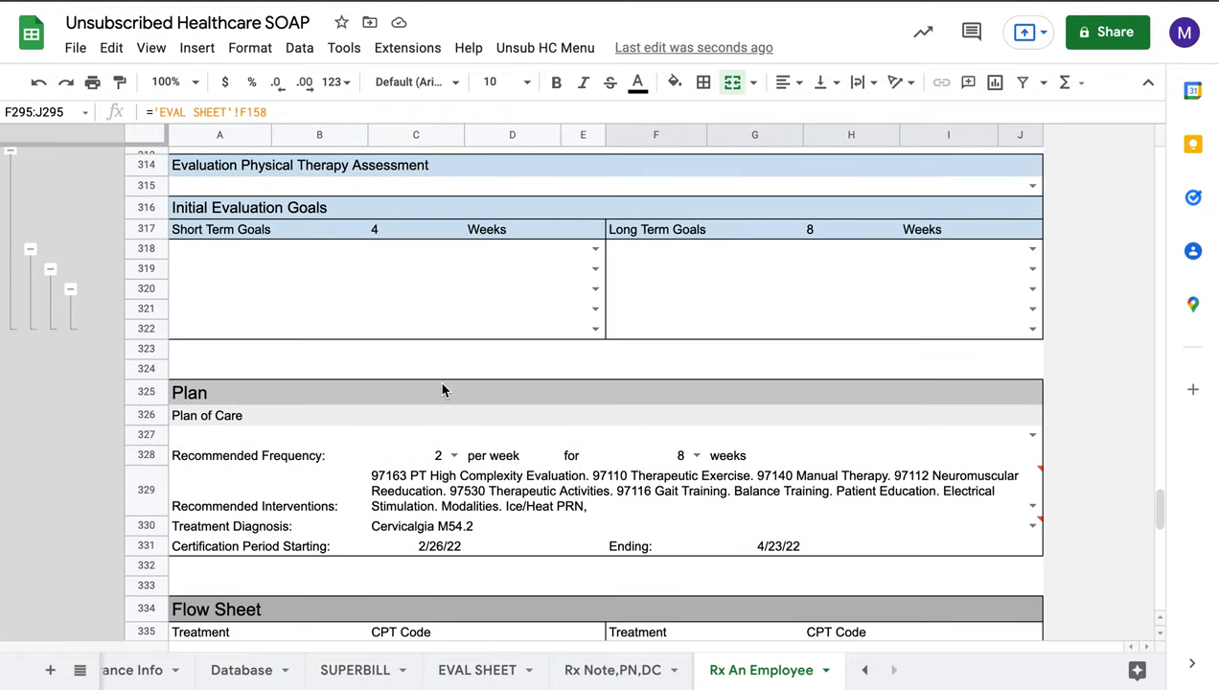
{"action": "scroll", "scroll_direction": "up", "scroll_amount": 3}
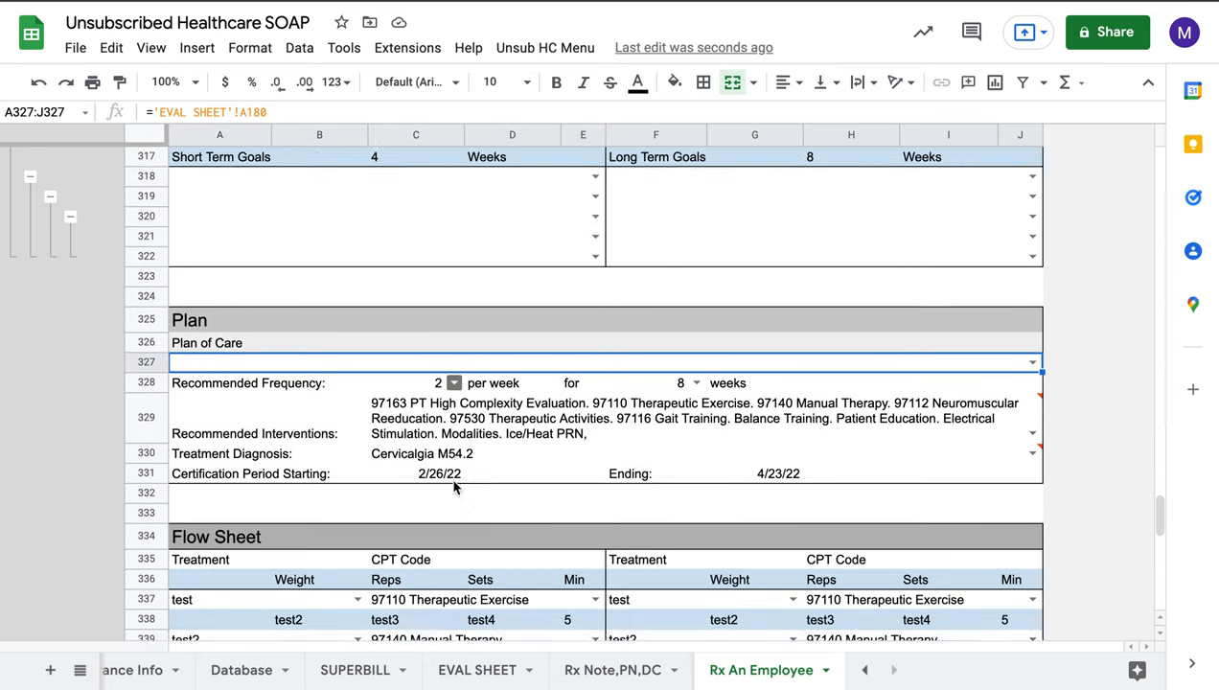
{"action": "scroll", "scroll_direction": "down", "scroll_amount": 3}
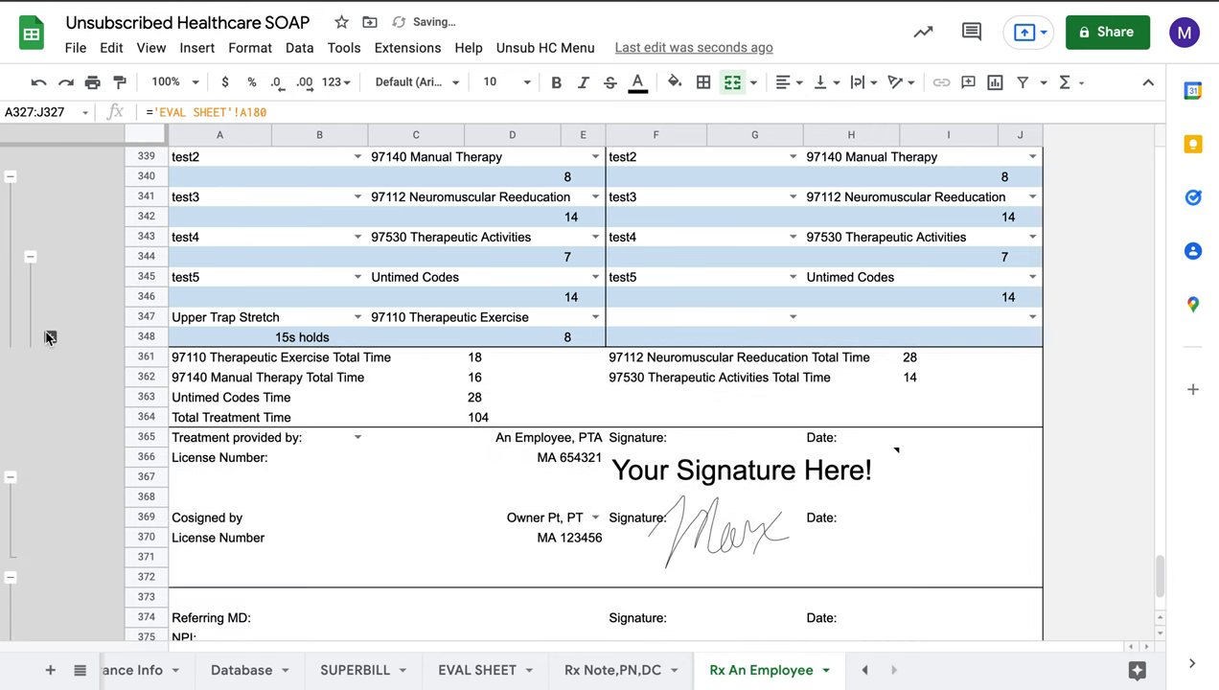
{"action": "scroll", "scroll_direction": "down", "scroll_amount": 3}
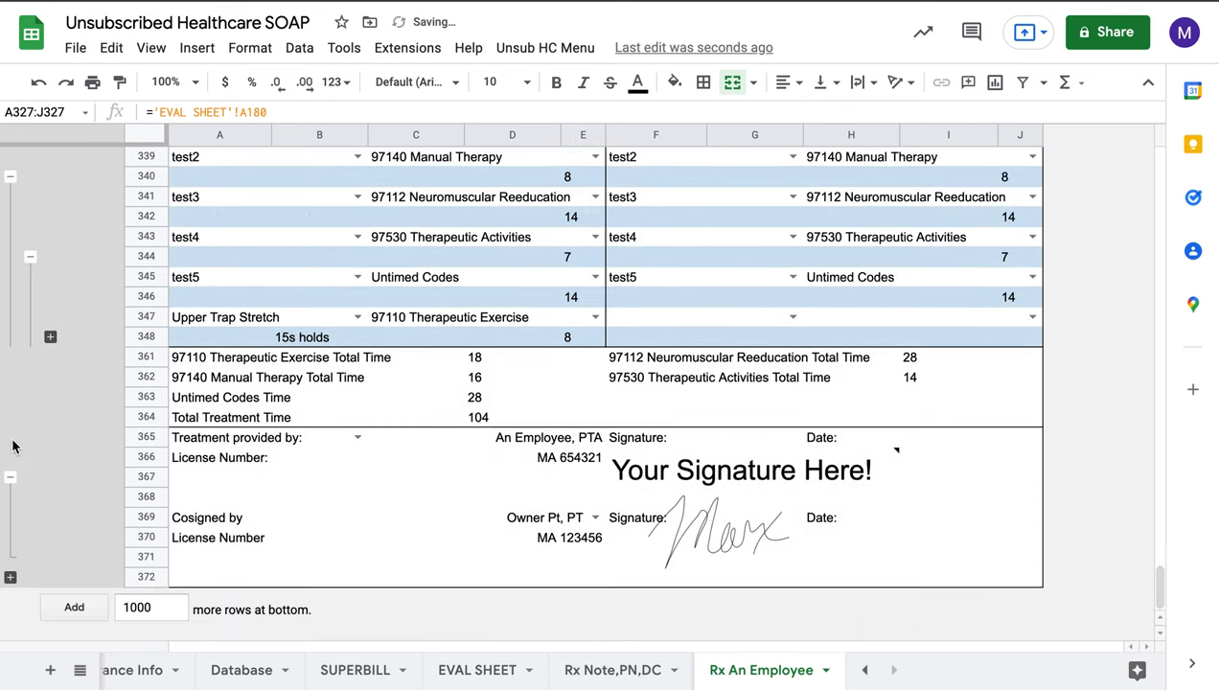
{"action": "mouse_move", "coordinate": [729, 506]}
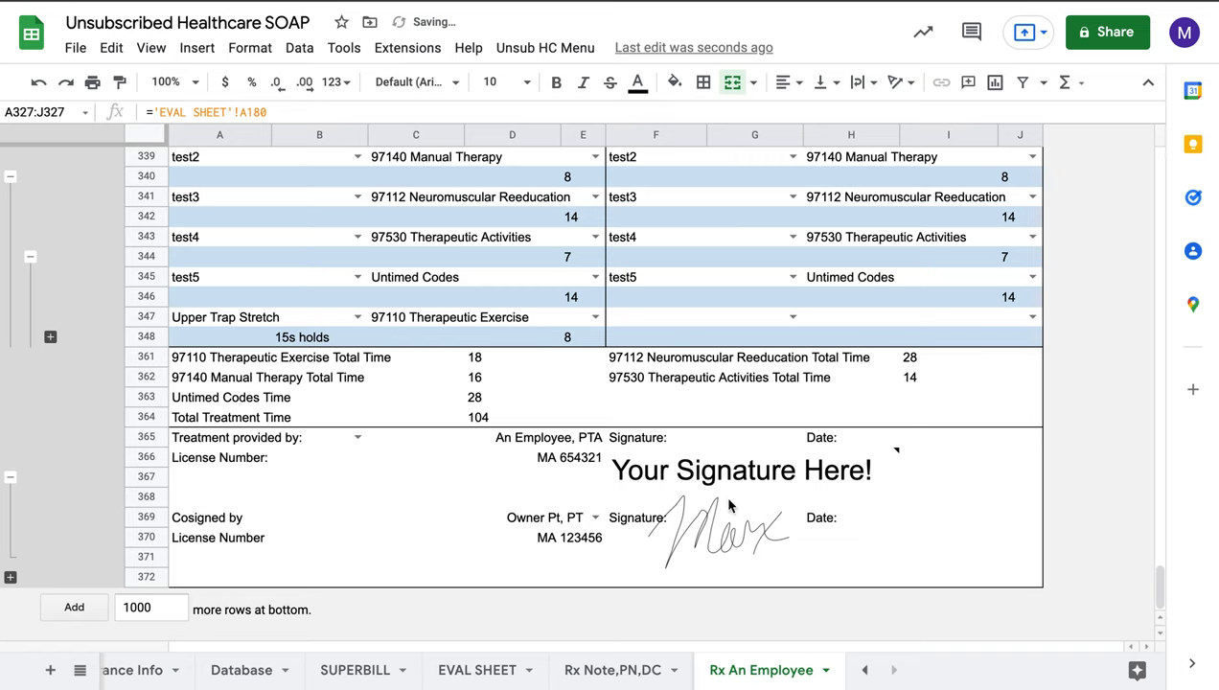
{"action": "scroll", "scroll_direction": "up", "scroll_amount": 3}
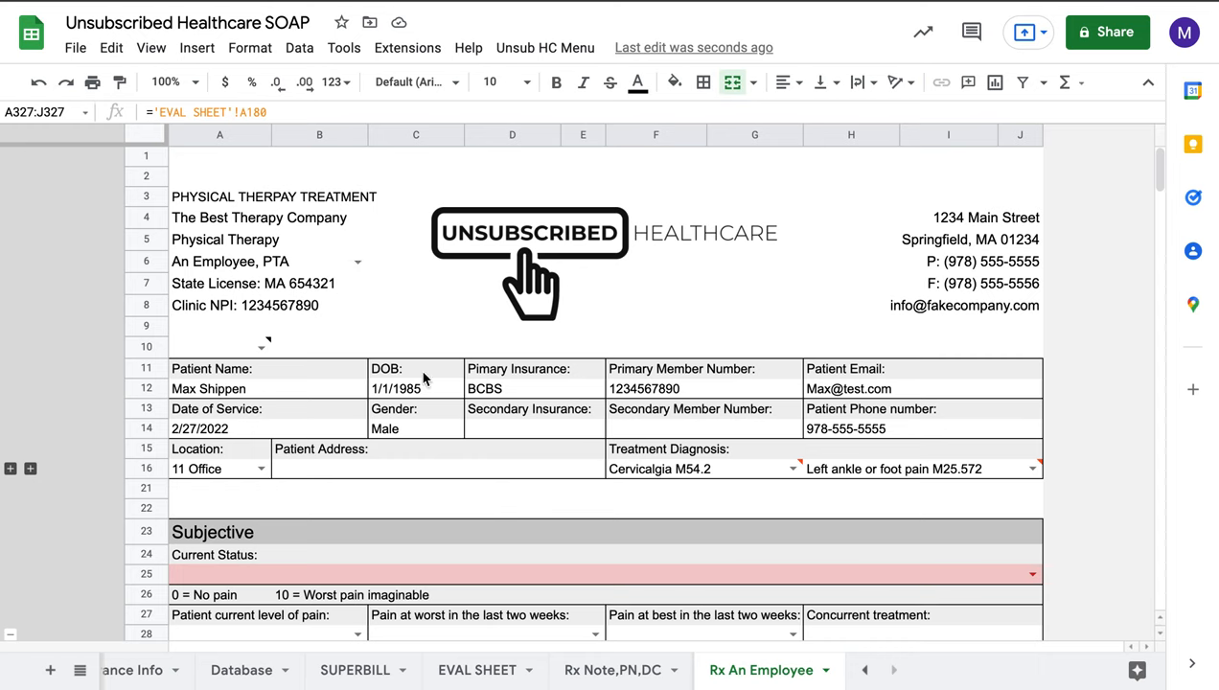
{"action": "mouse_move", "coordinate": [738, 659]}
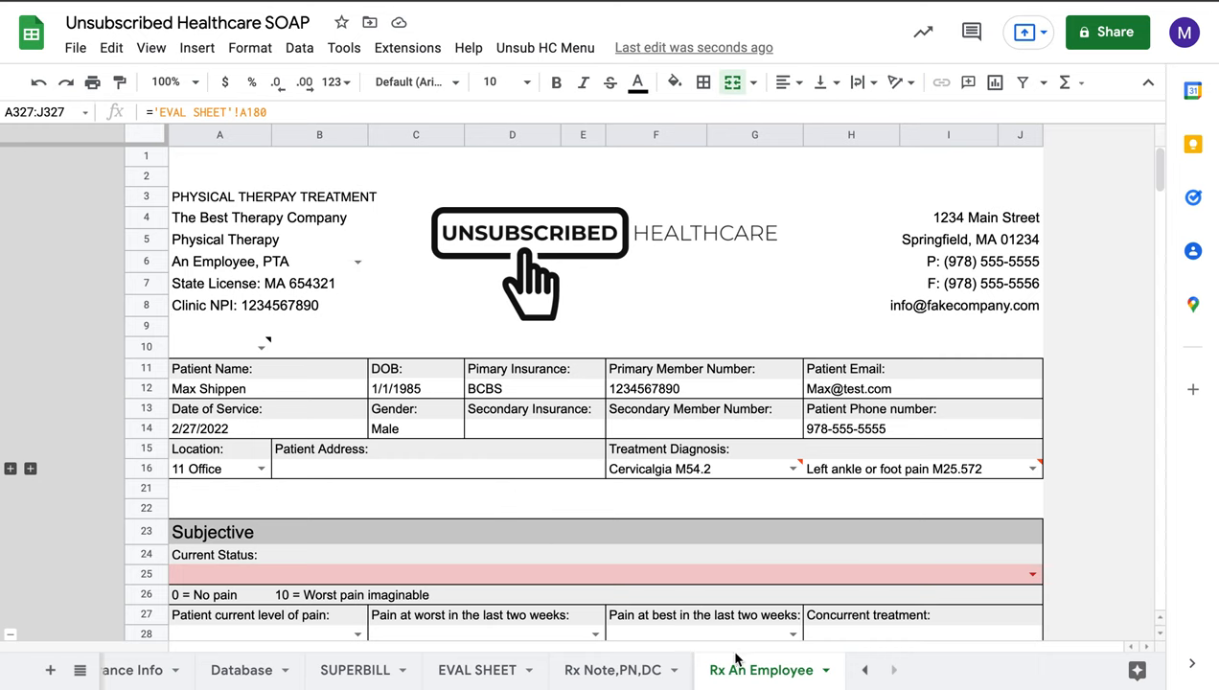
{"action": "mouse_move", "coordinate": [736, 533]}
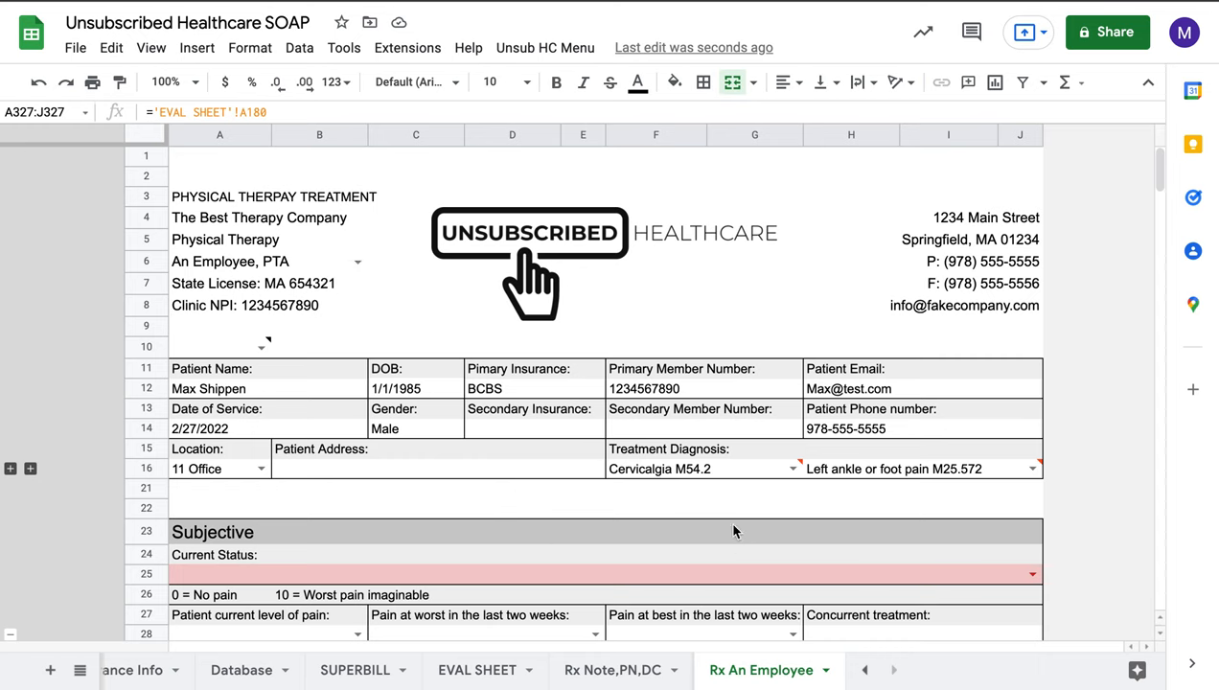